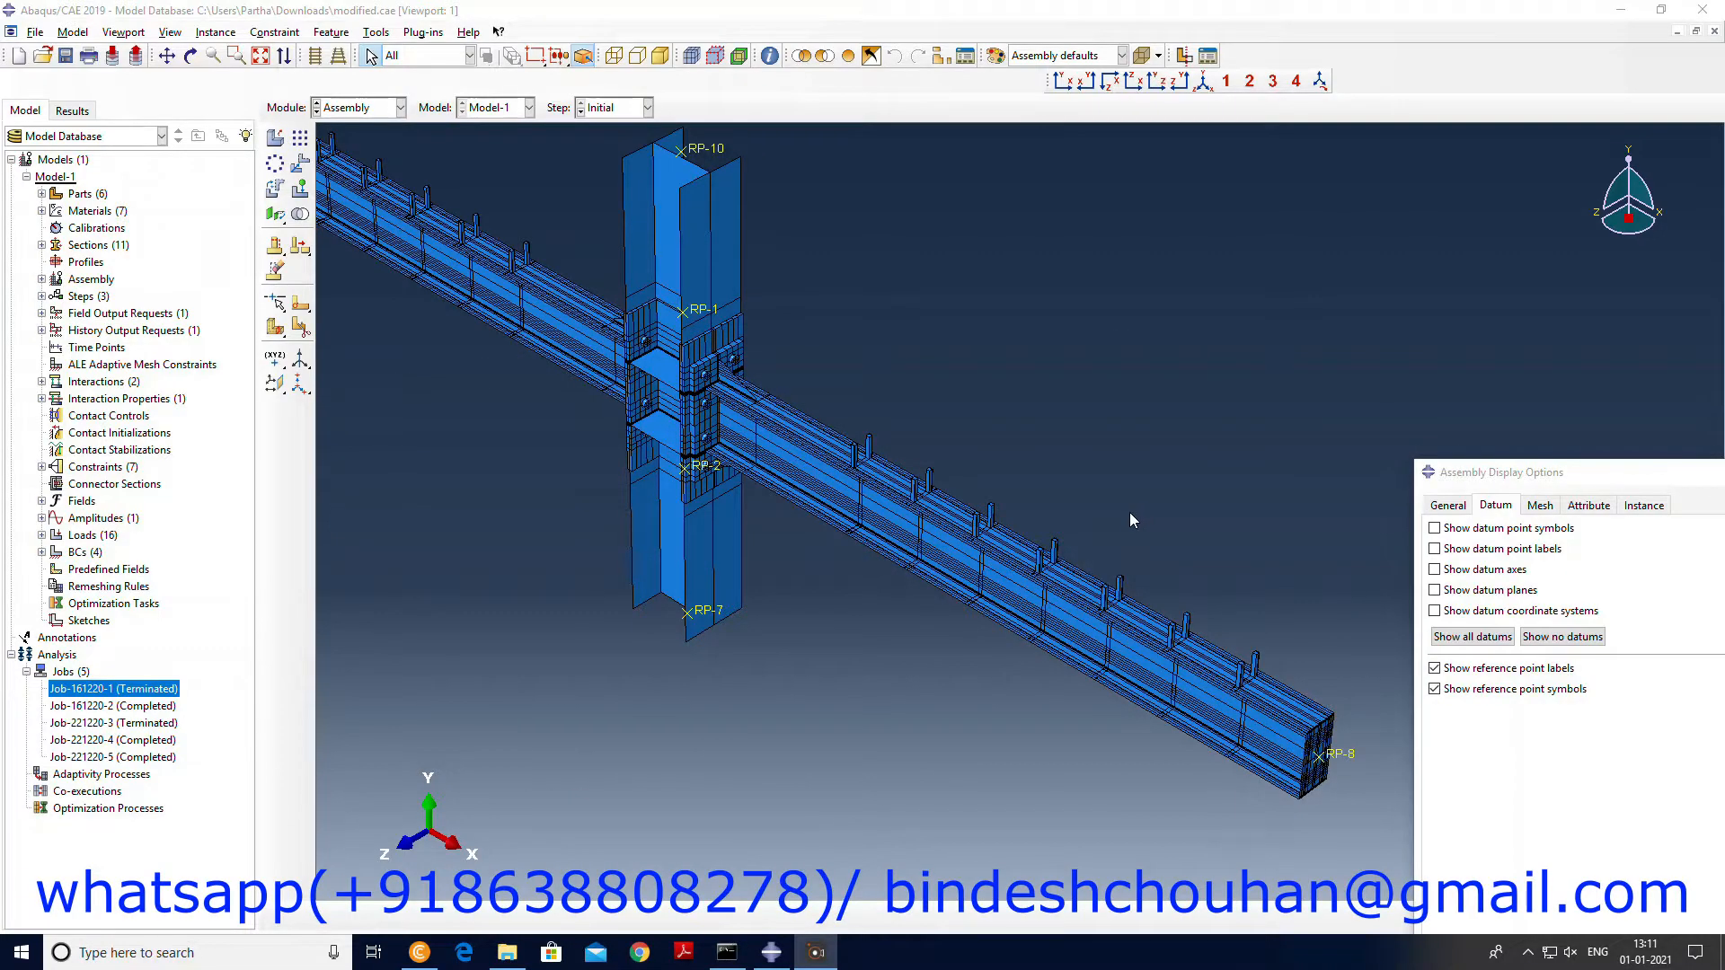
mouse_move(1116, 512)
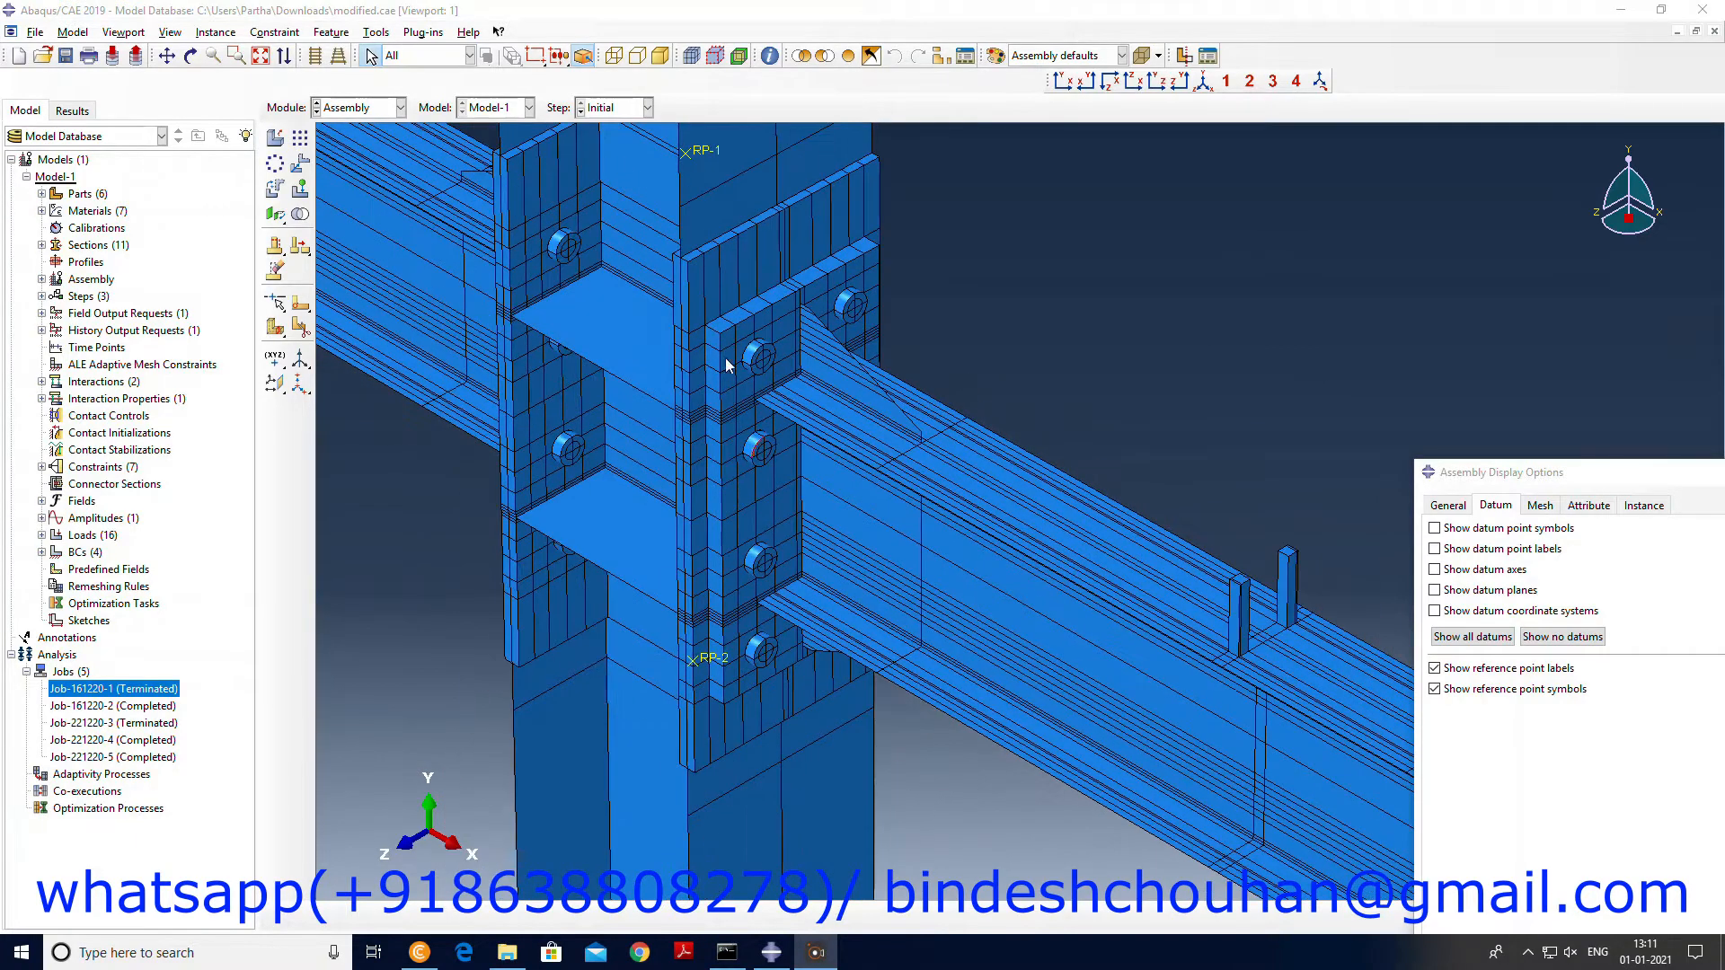
Switch from the Assembly module to the Part module, showing the Bolt part alone.
left_click(358, 106)
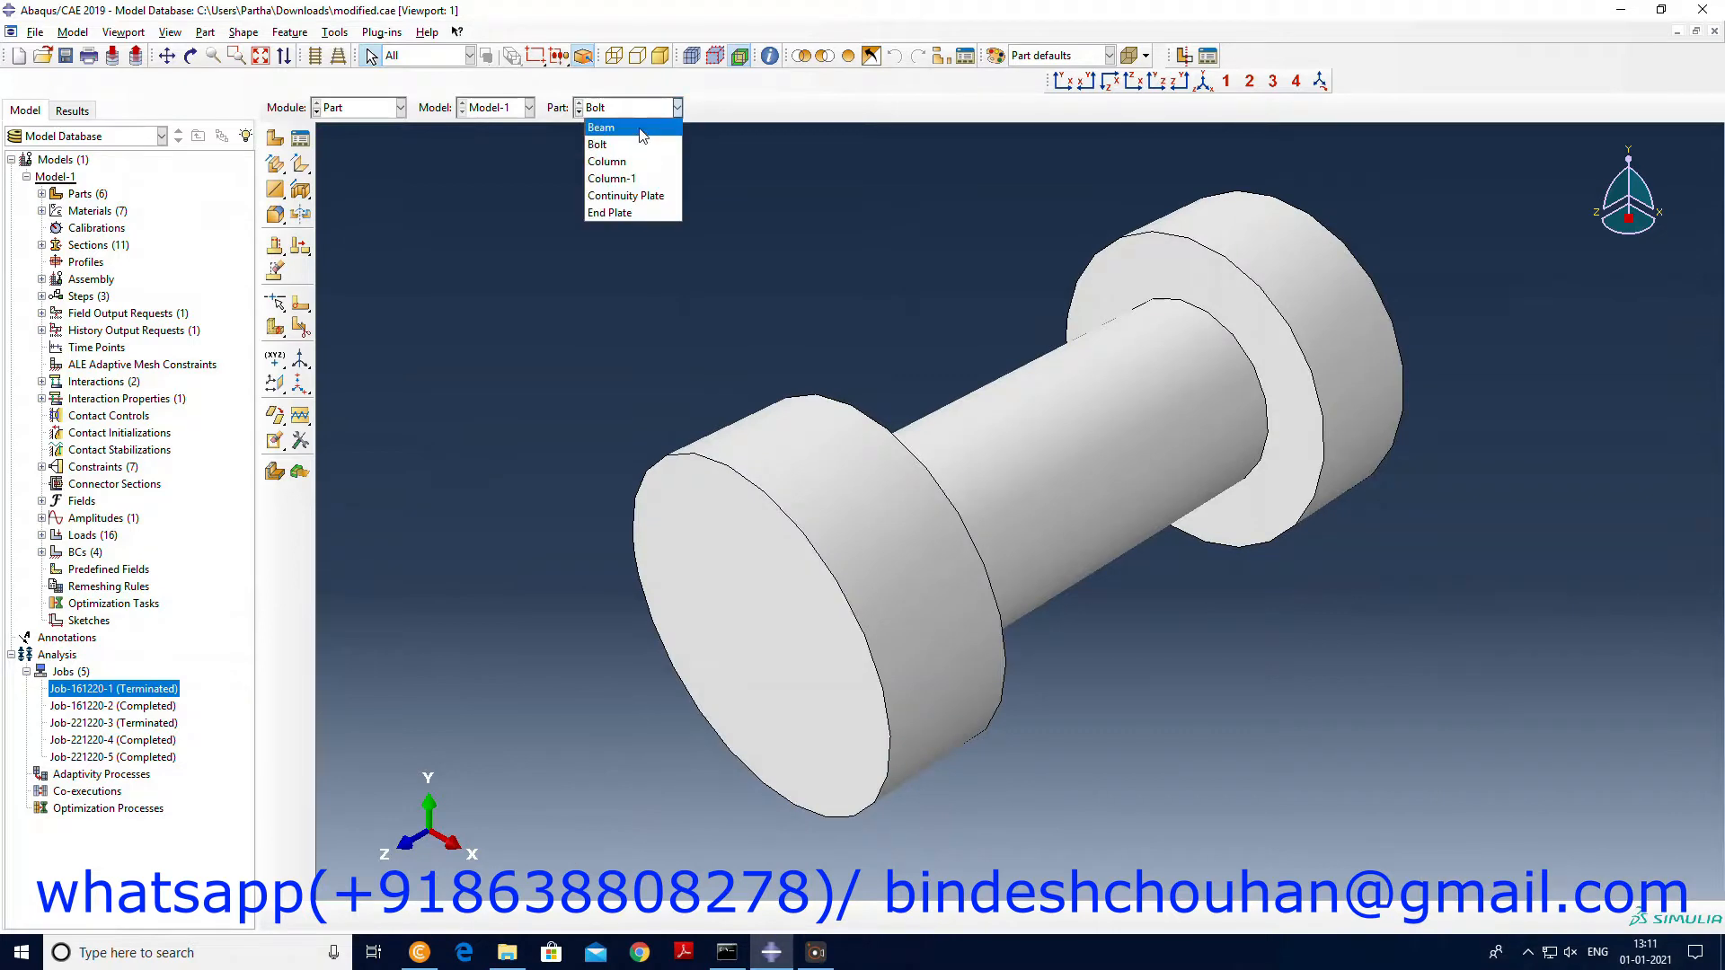
Display the Beam, Bolt and Column parts in turn from the Part dropdown.
left_click(600, 126)
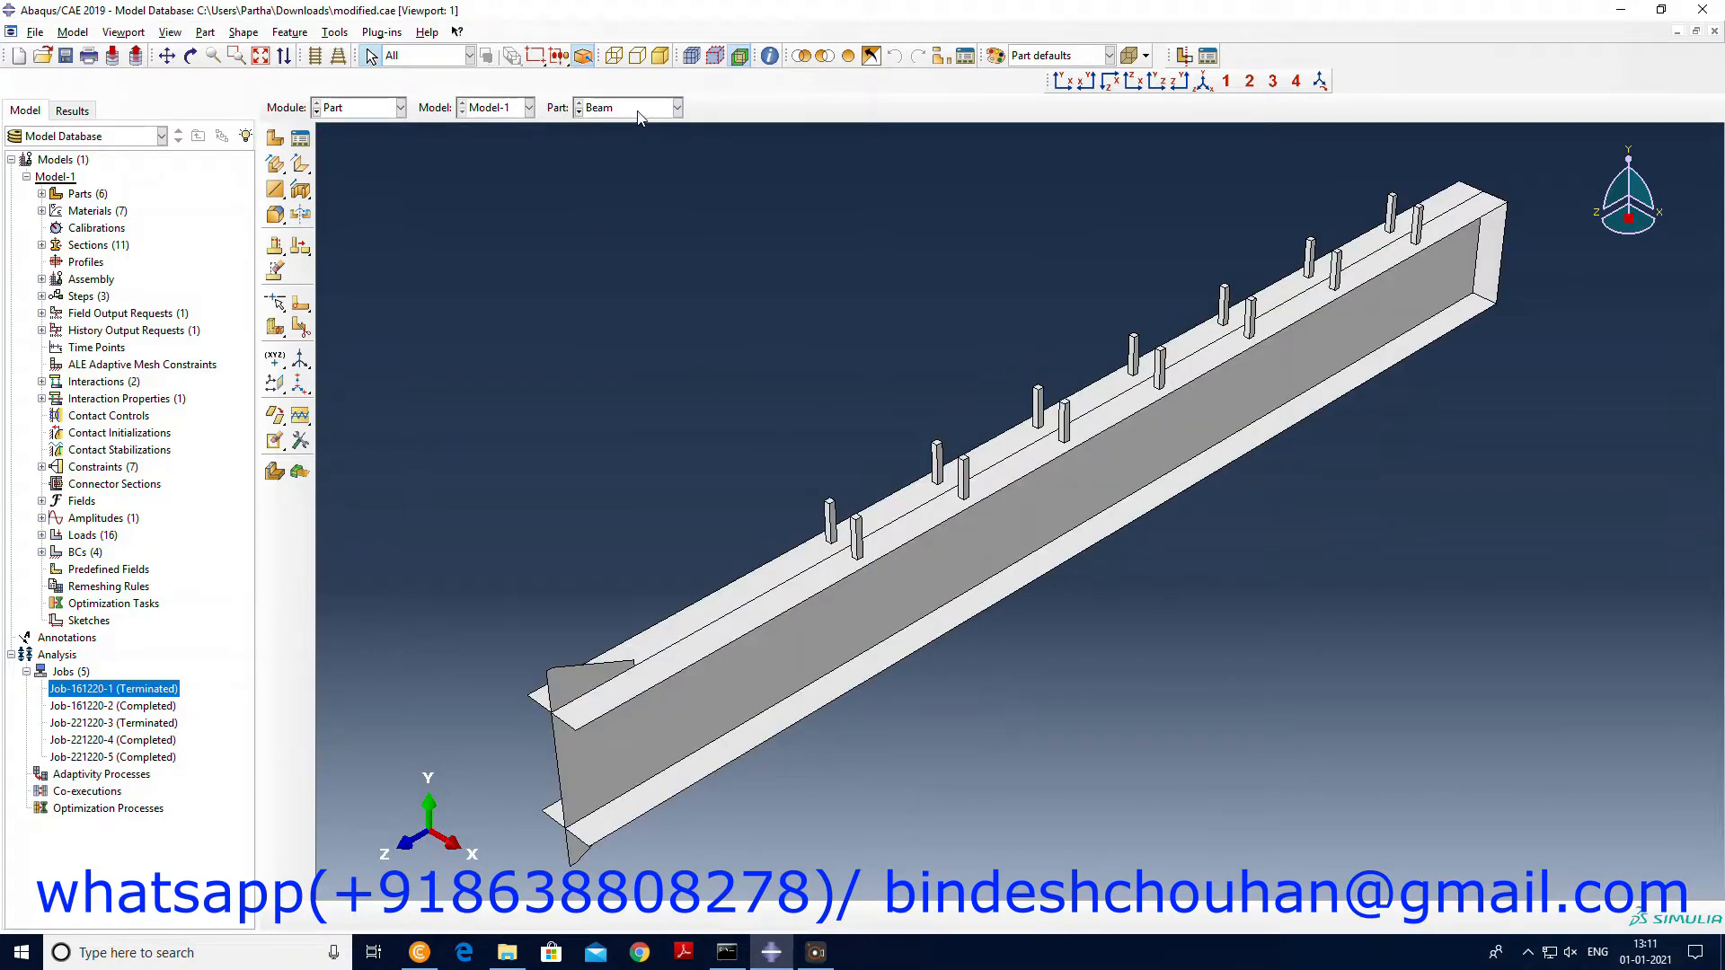
left_click(678, 106)
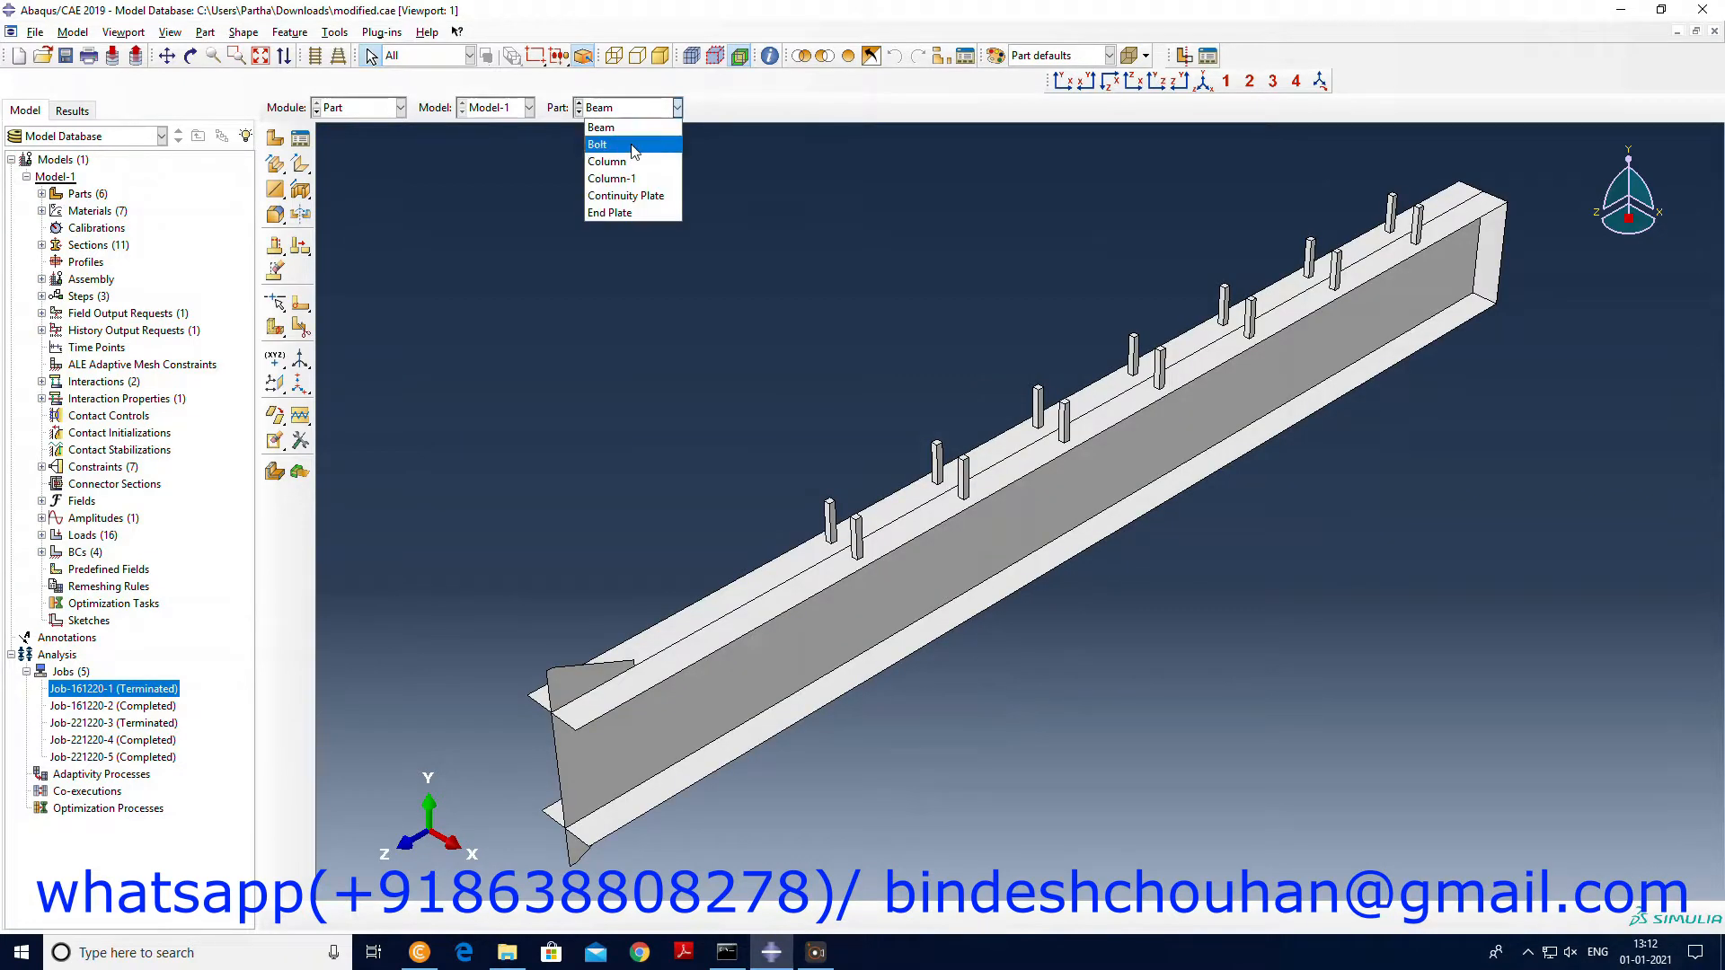
left_click(598, 144)
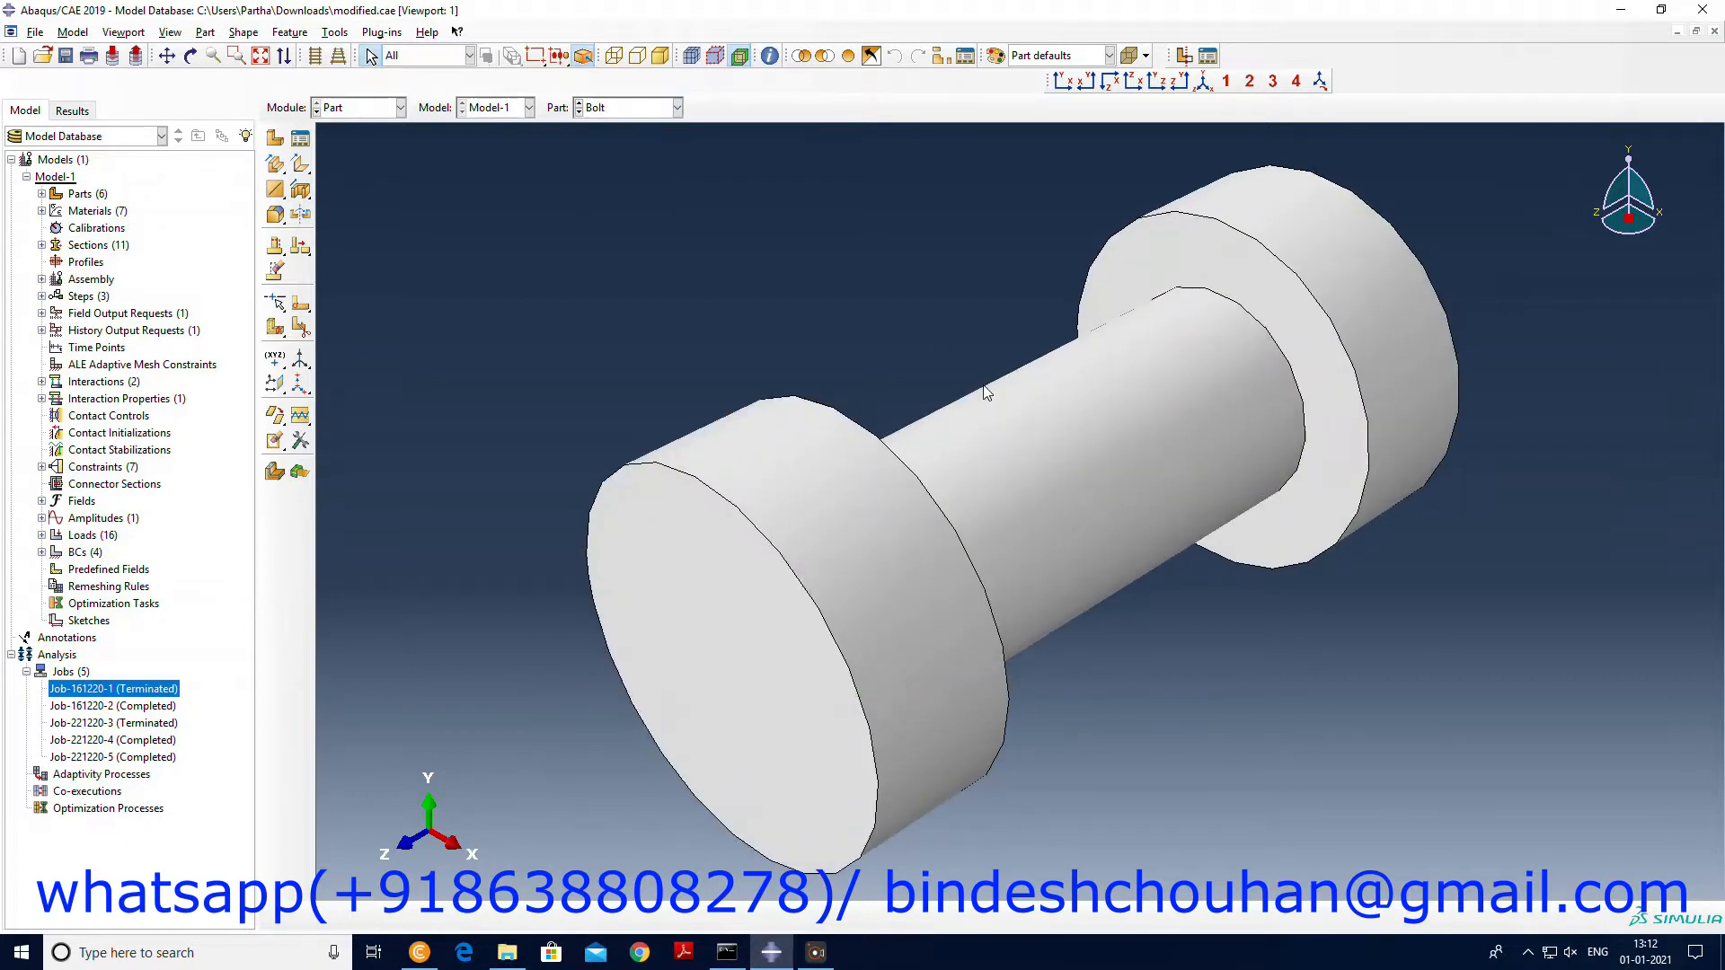
left_click(676, 106)
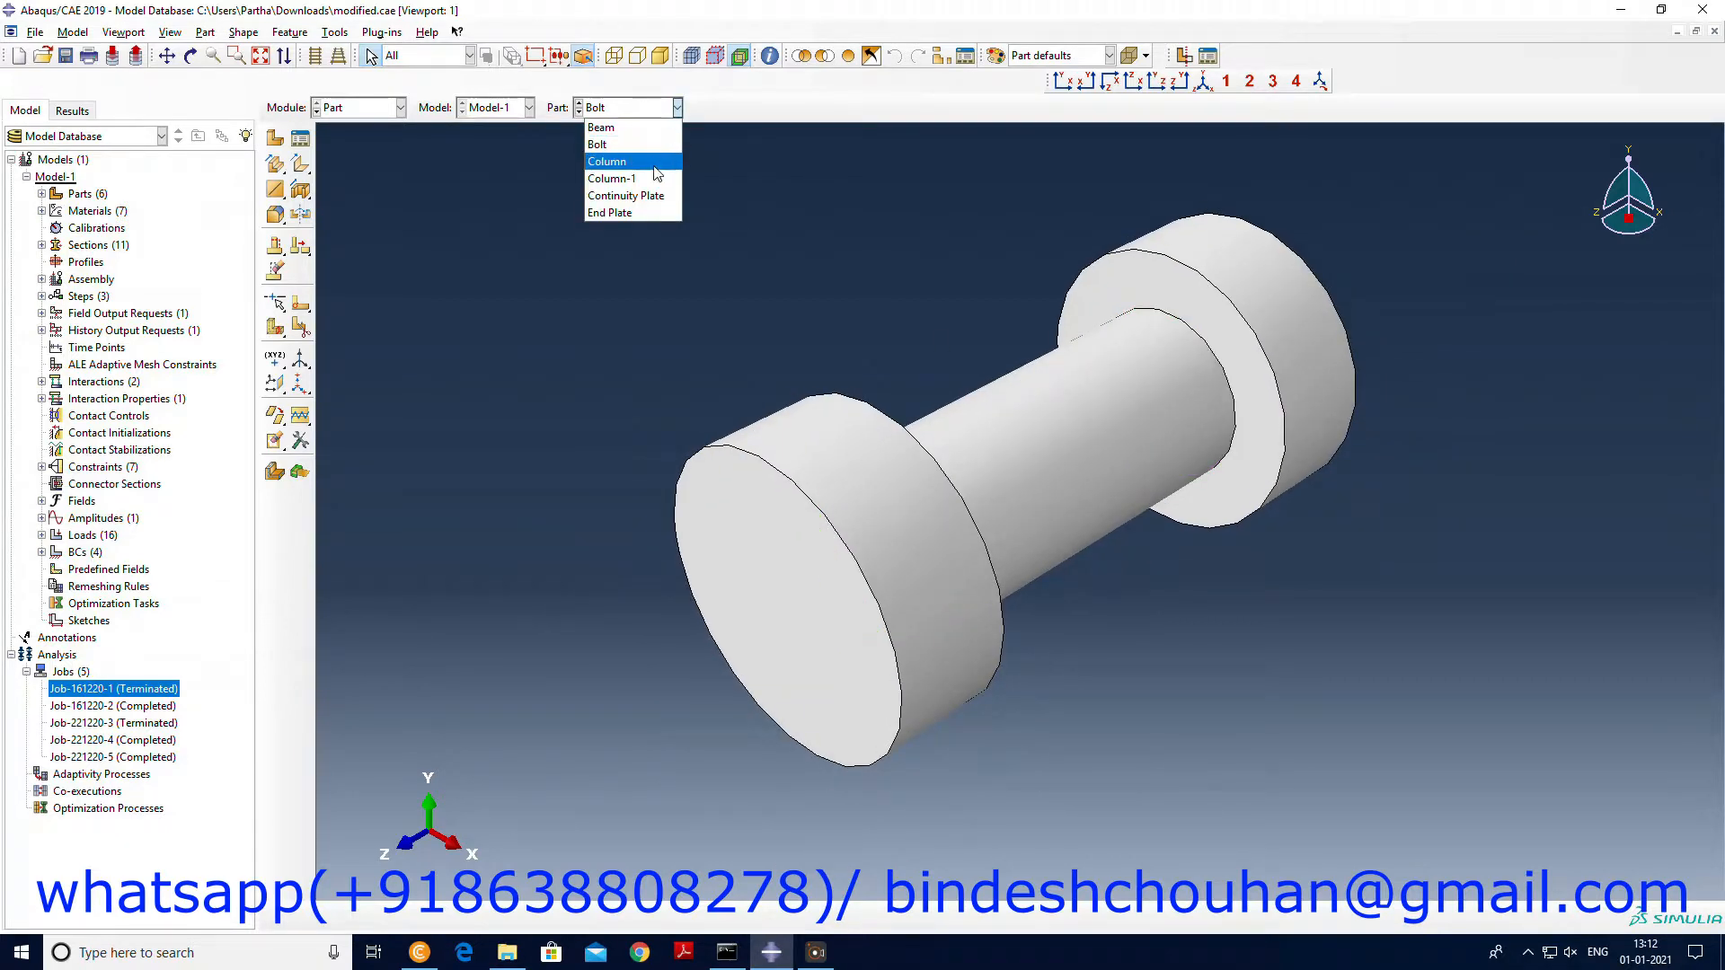
left_click(607, 160)
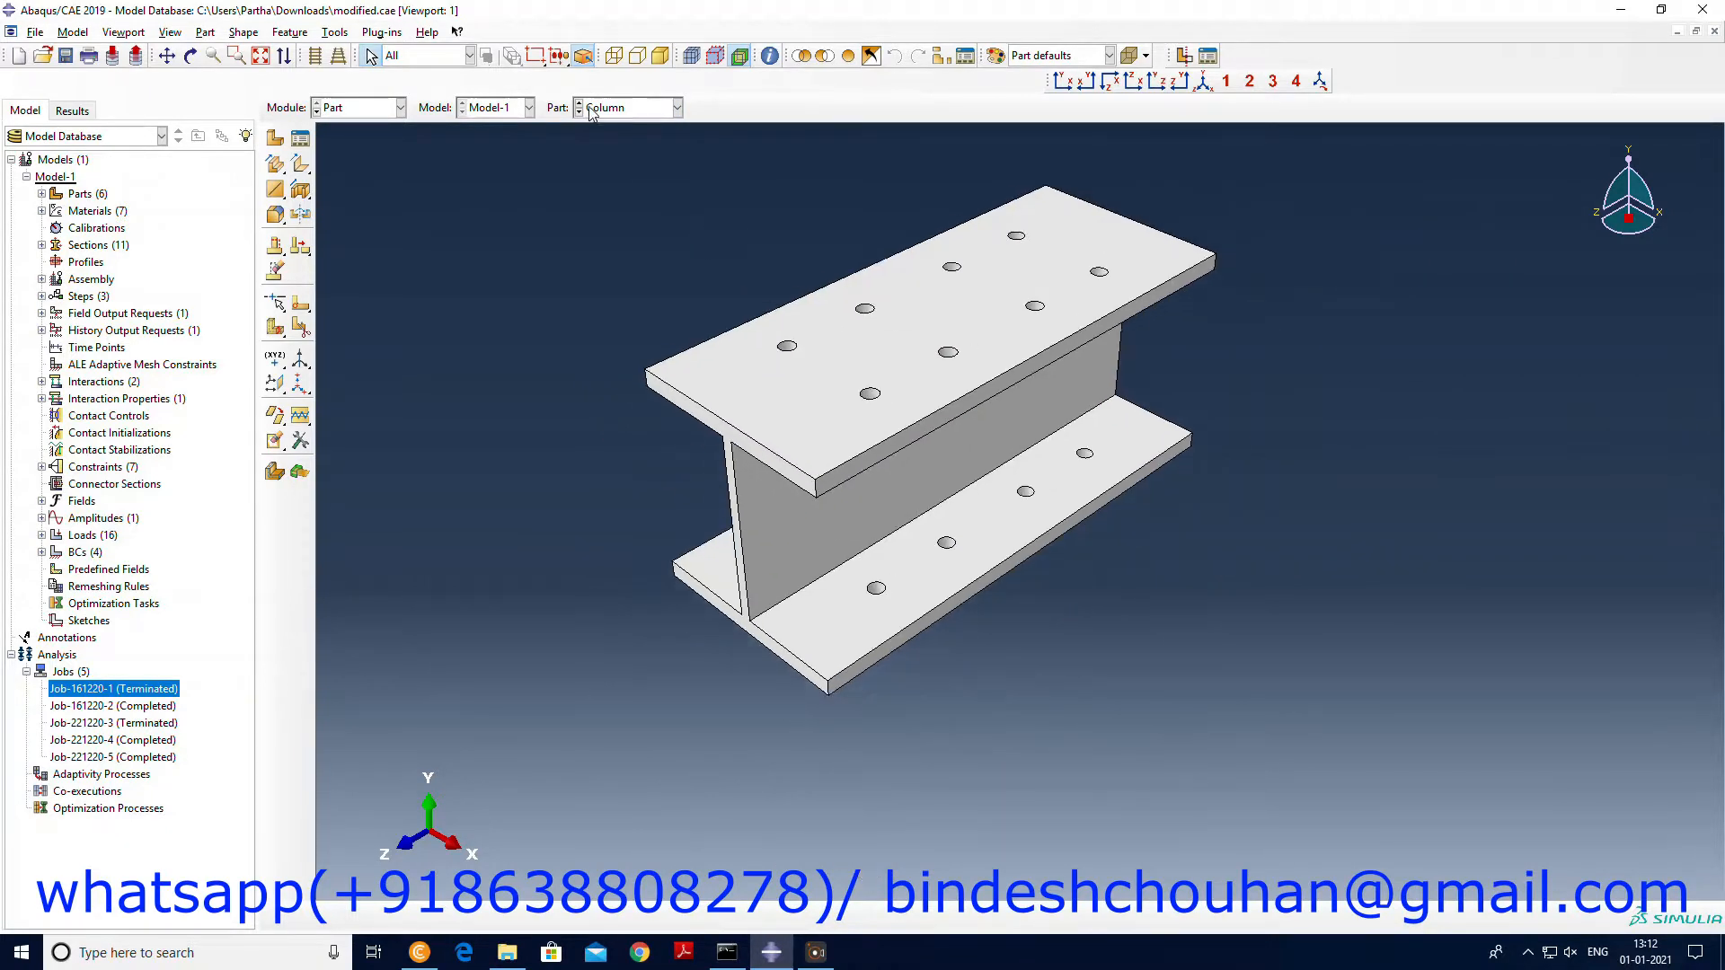
Display the Continuity Plate part, then the End Plate with its two rows of bolt holes.
left_click(676, 106)
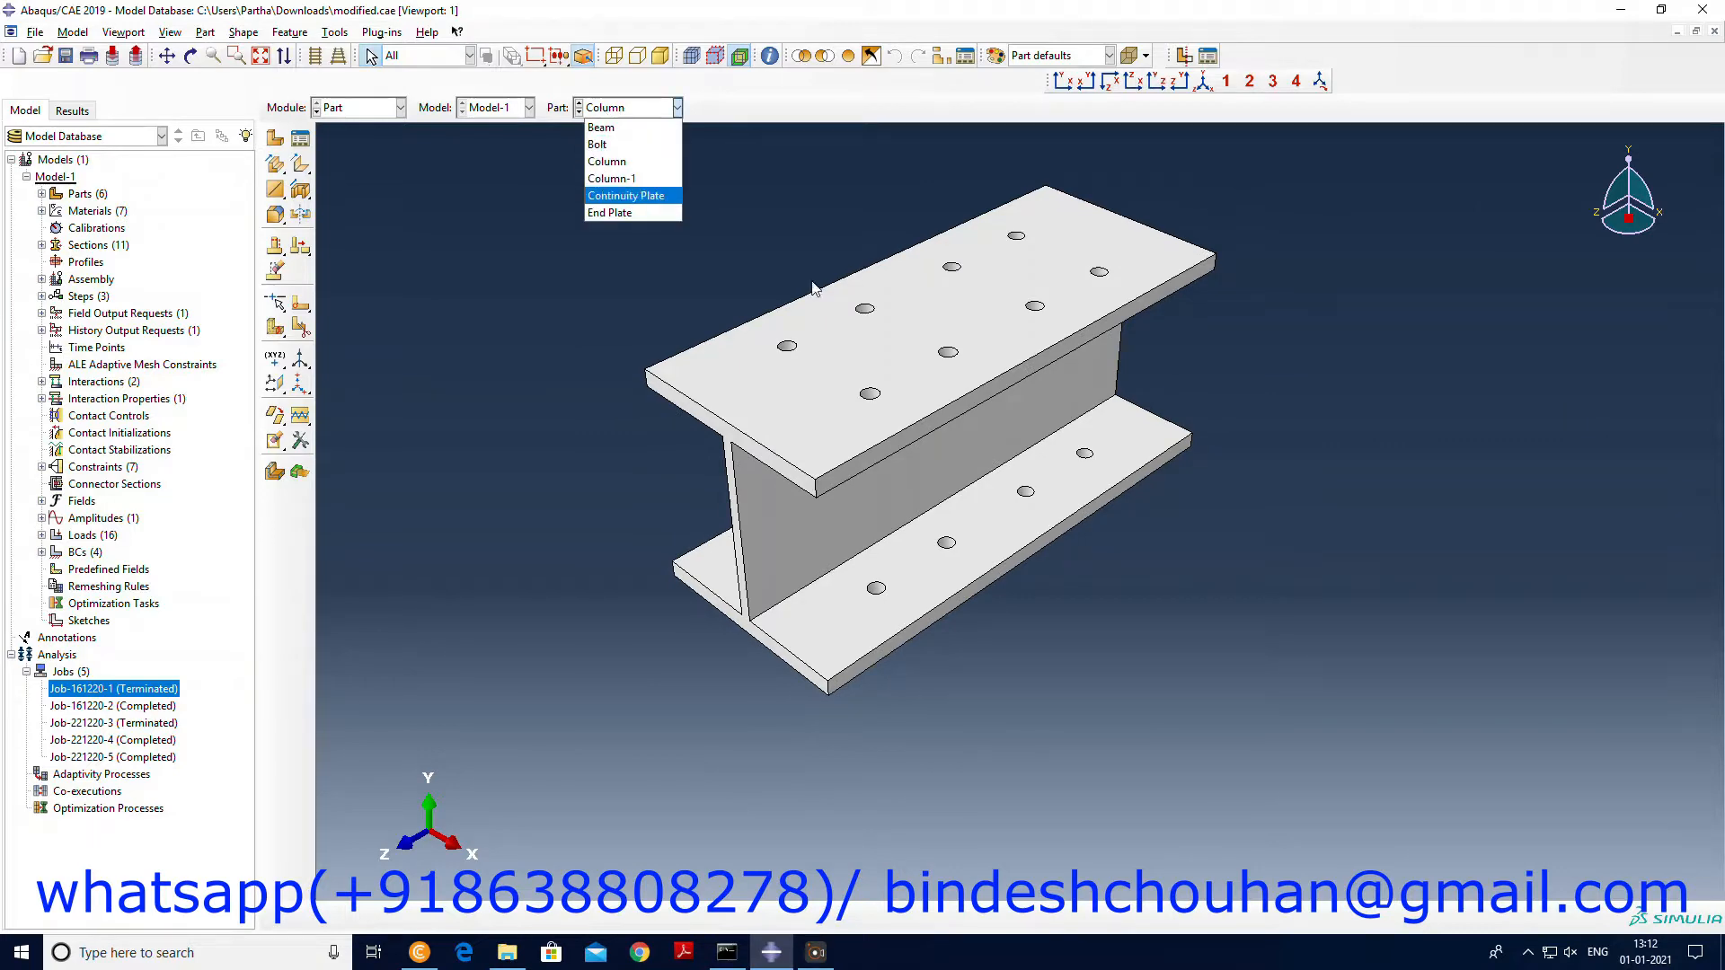
left_click(606, 162)
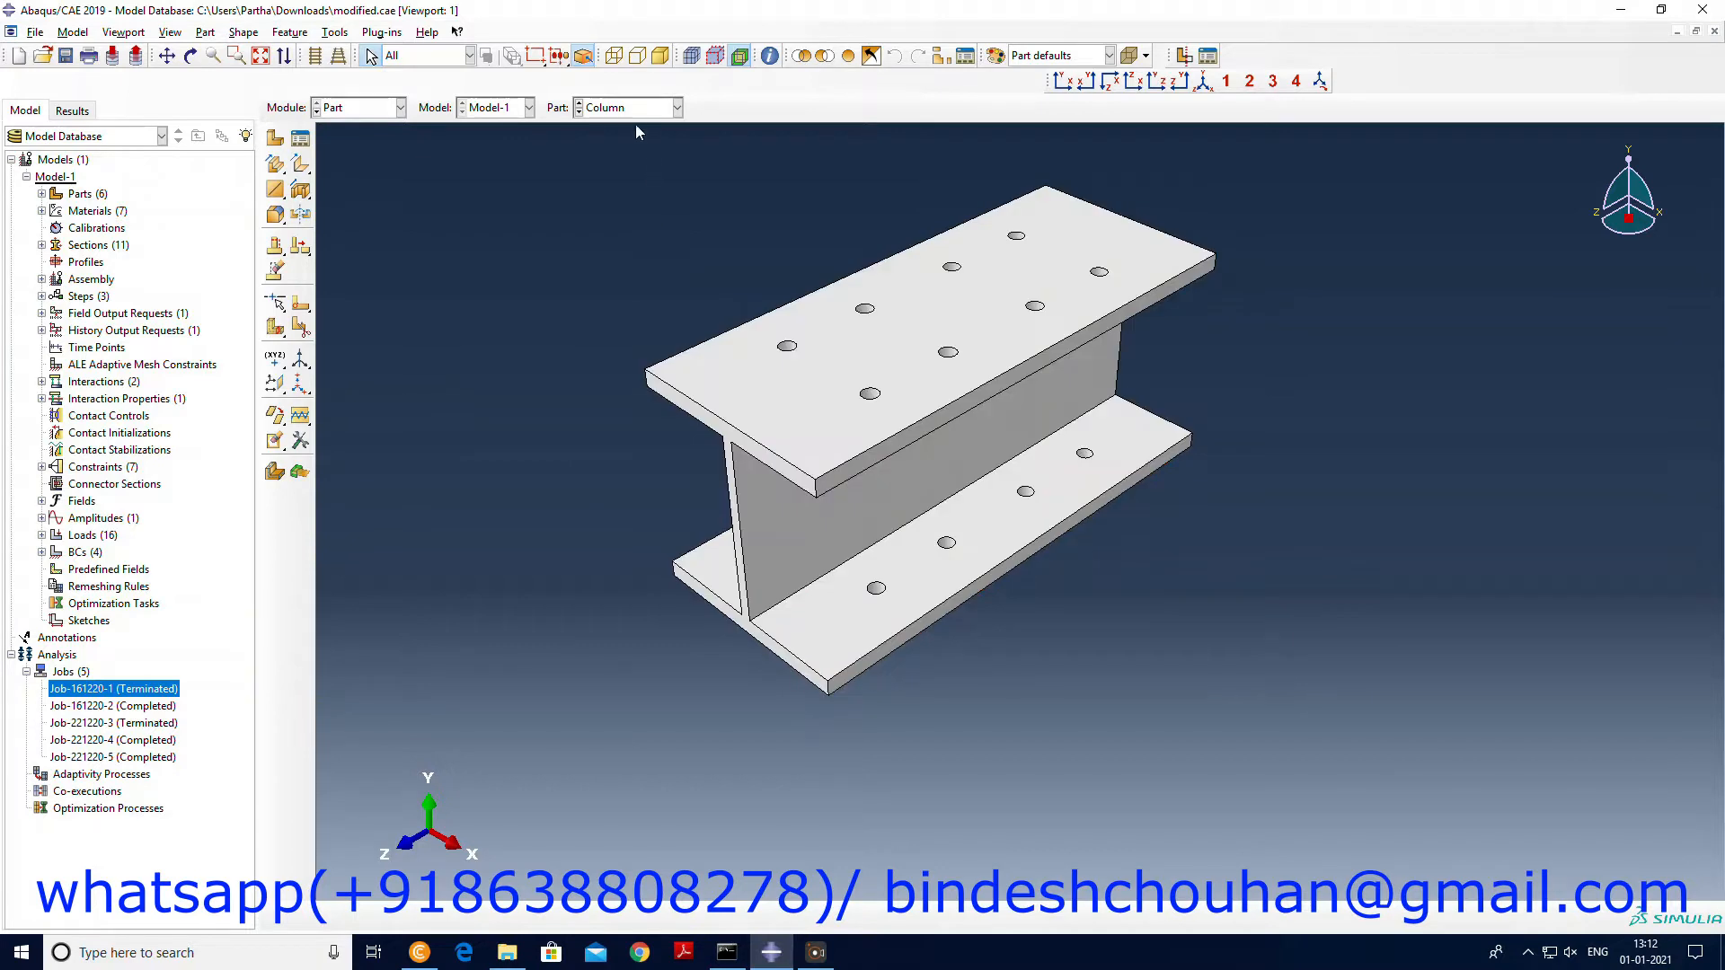
left_click(627, 106)
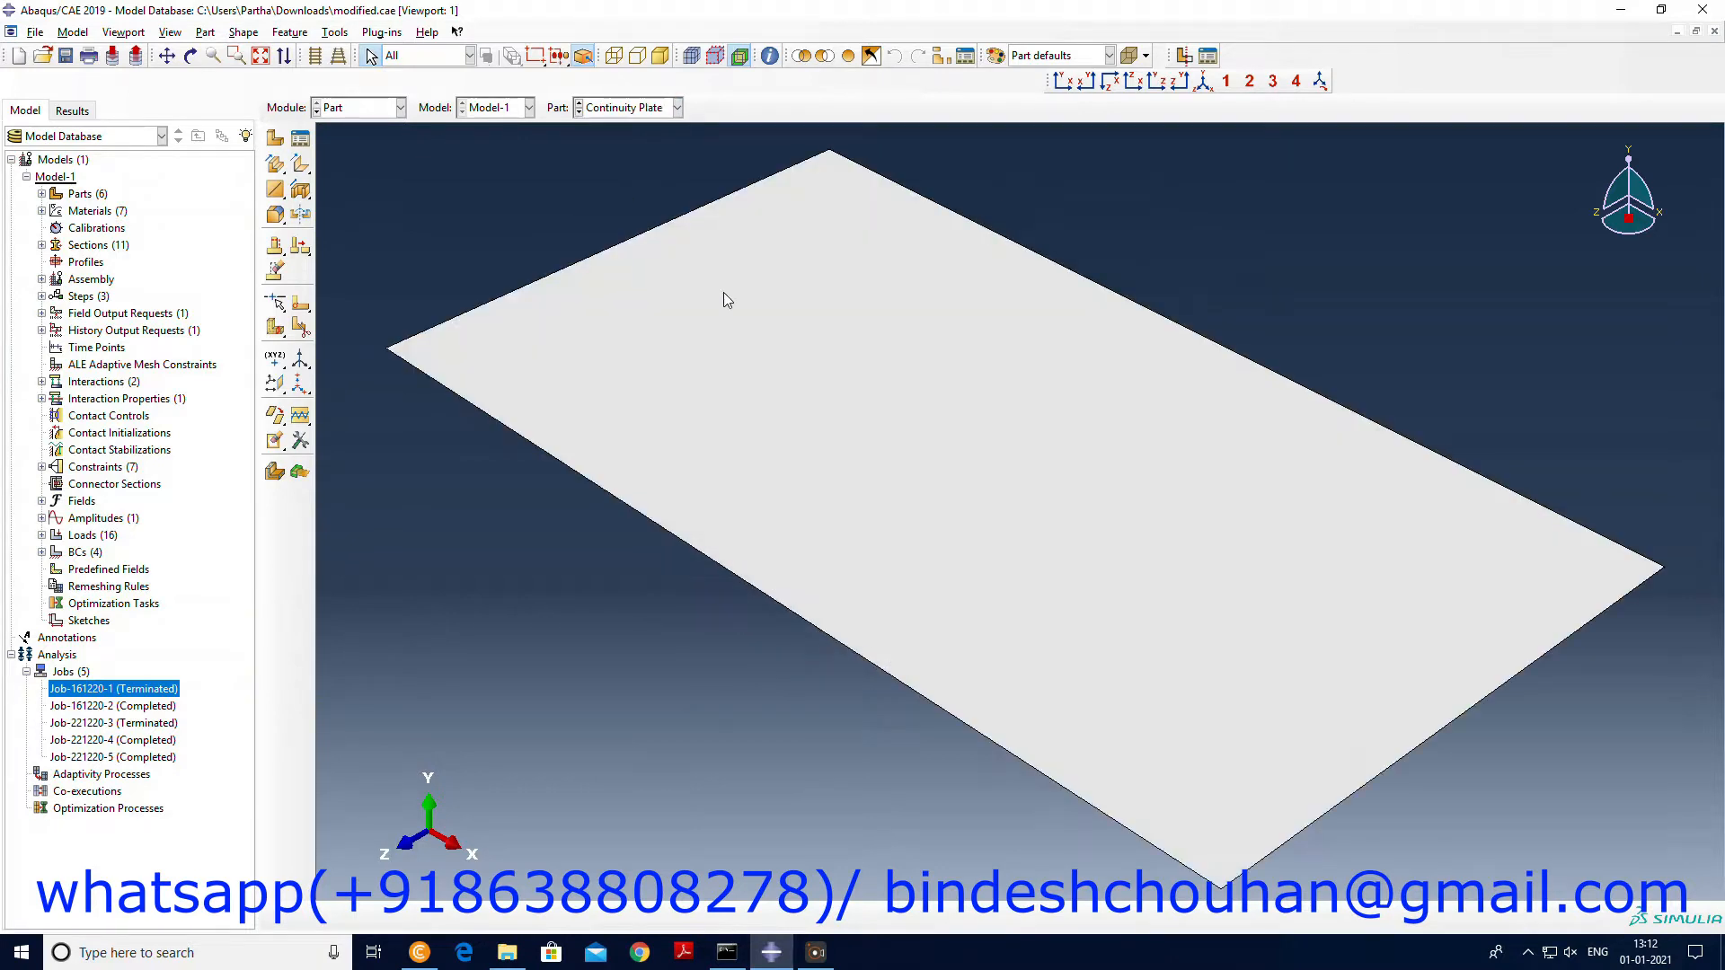
left_click(678, 106)
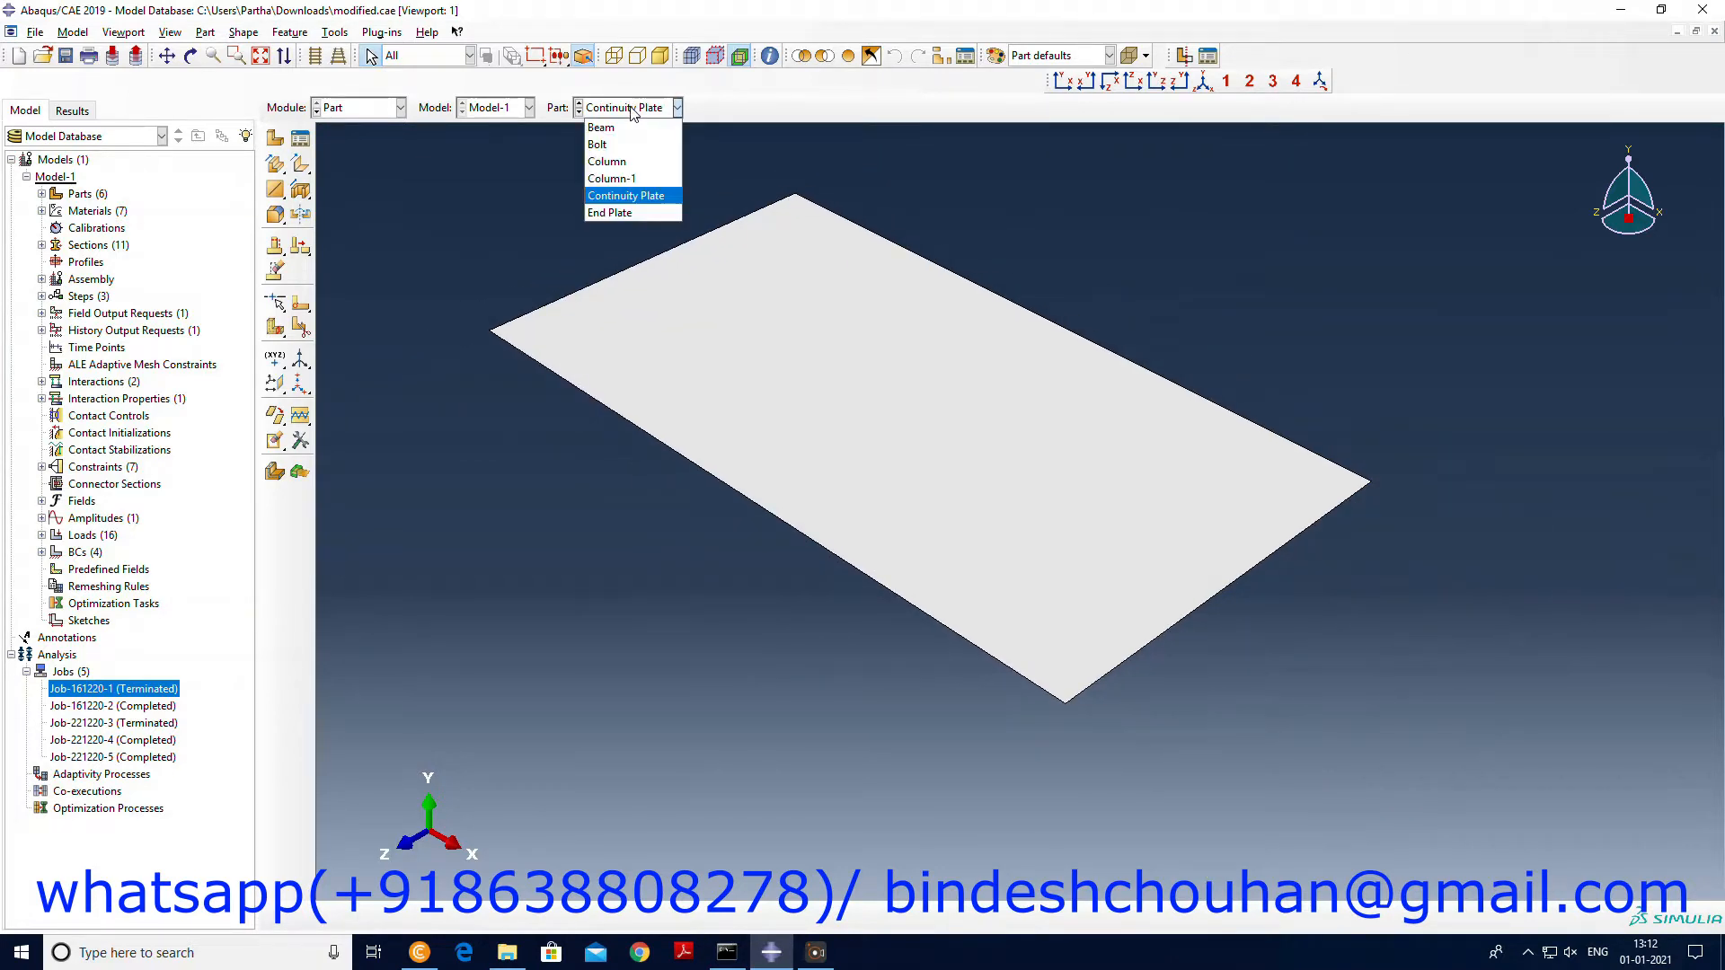
mouse_move(611, 213)
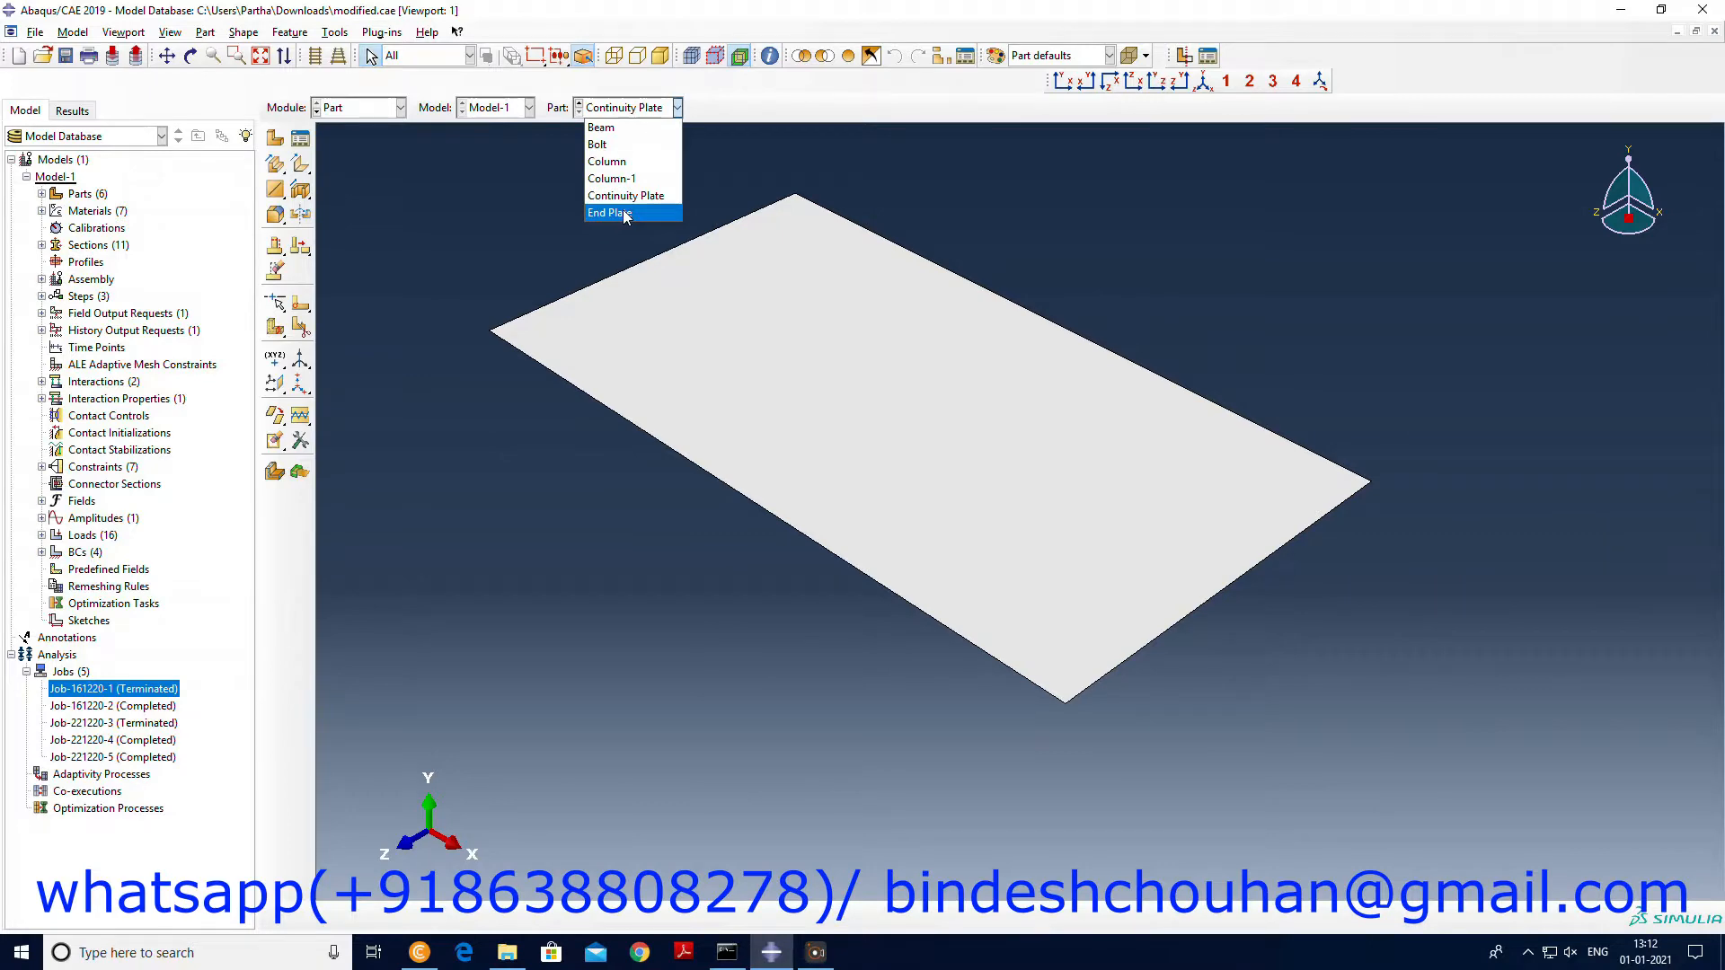
left_click(609, 212)
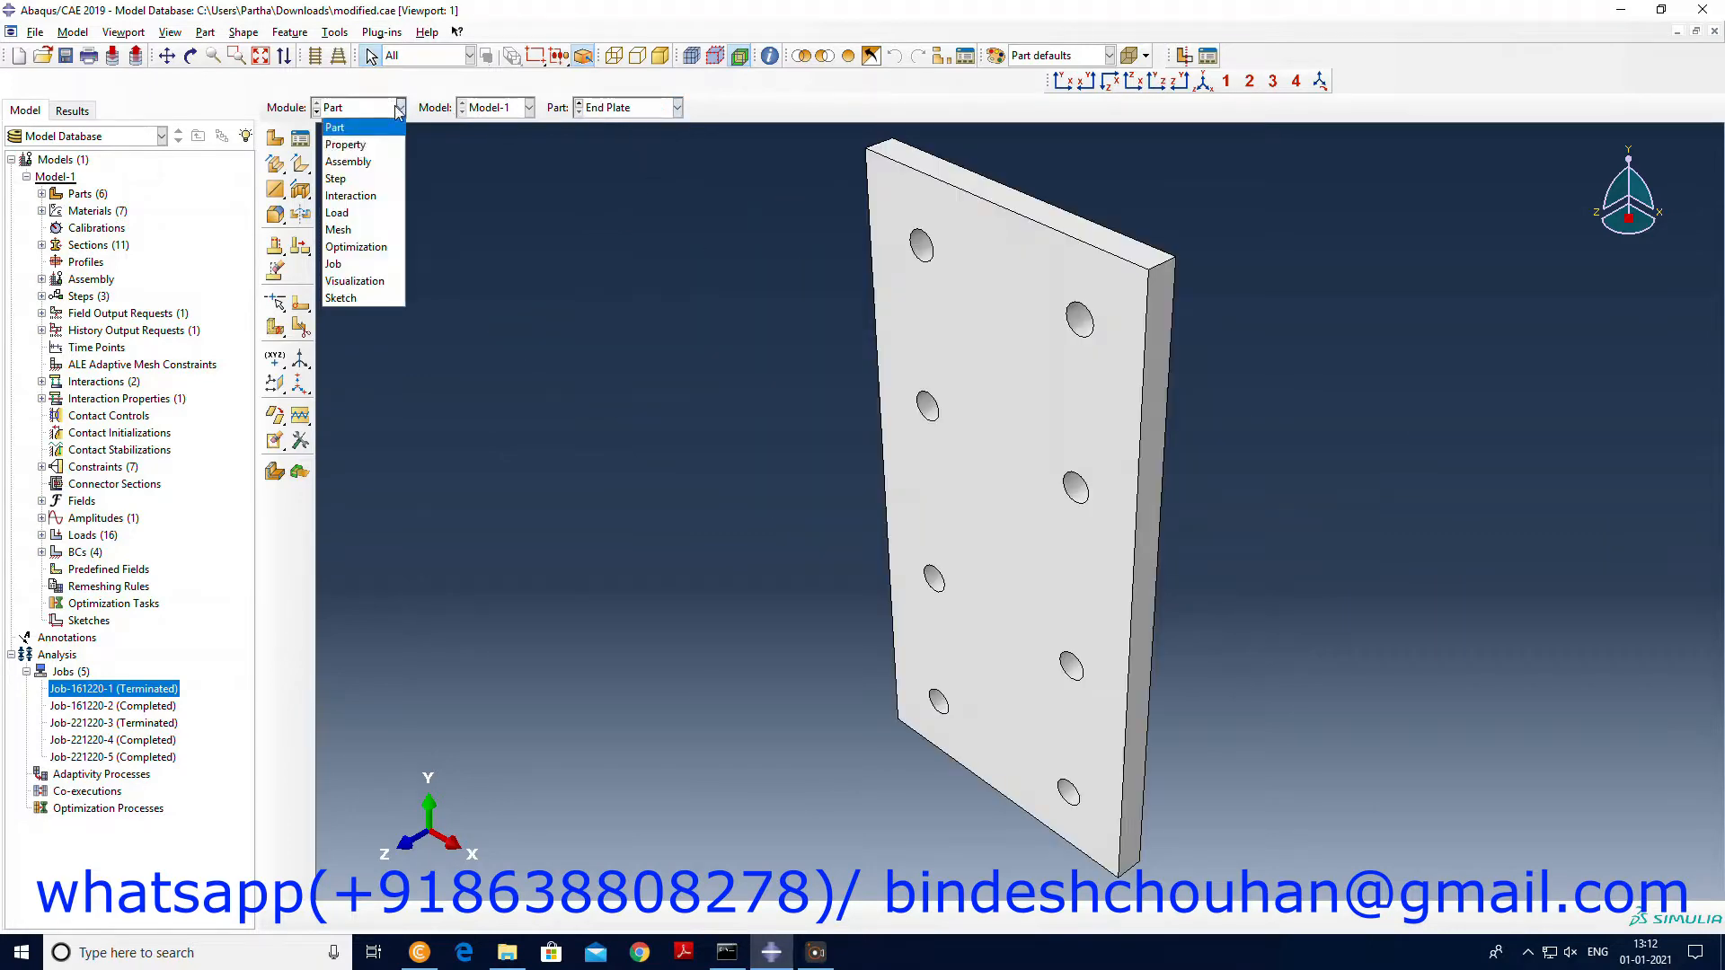
Return to the Assembly module and rotate the joint to a front-on orientation.
left_click(347, 162)
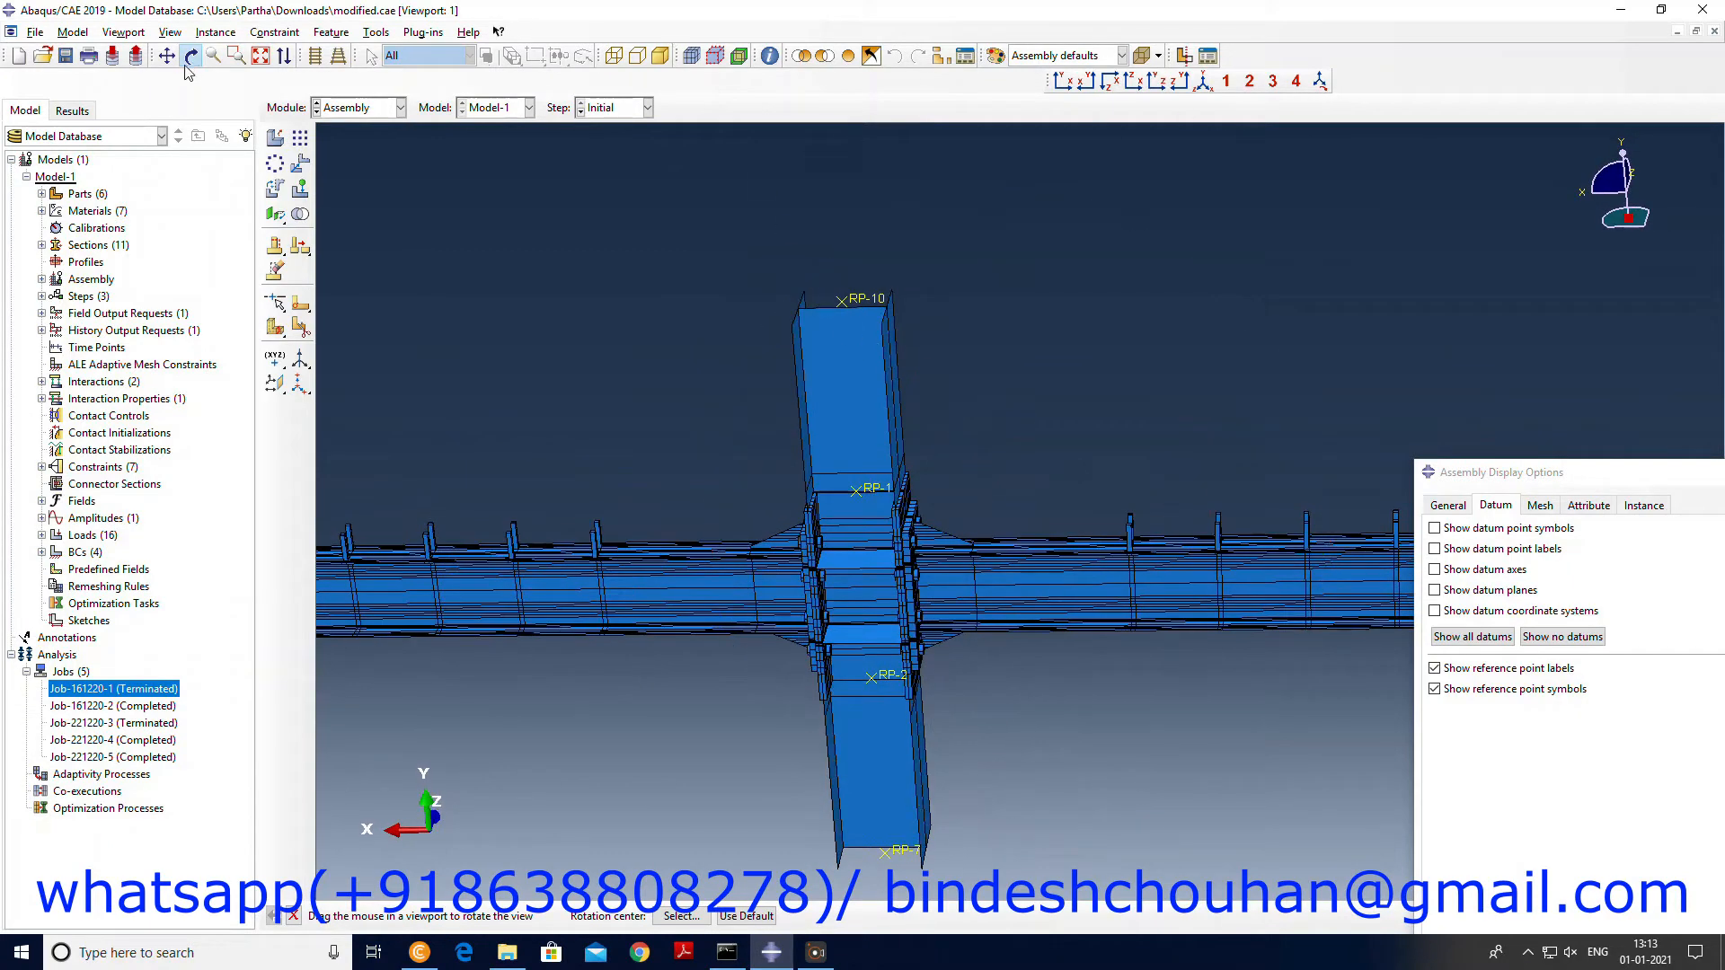
left_click(852, 385)
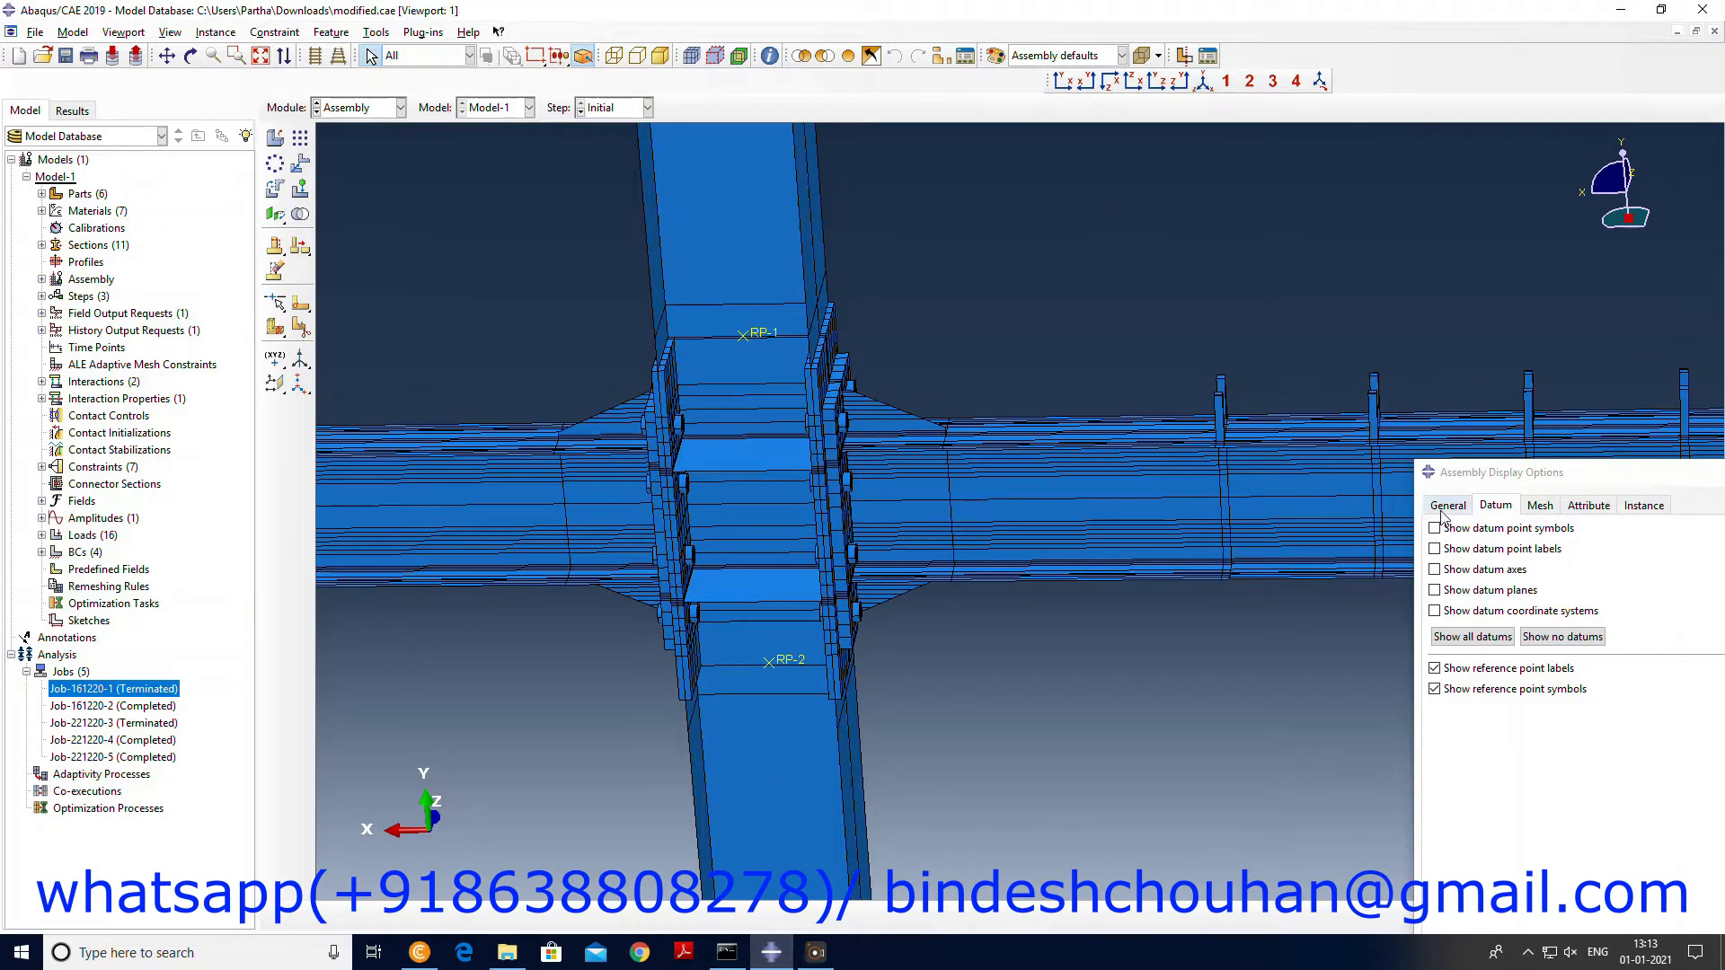
In Instance visibility, hide Beam-1 and Beam-2, then make Beam-1 visible again.
left_click(1642, 505)
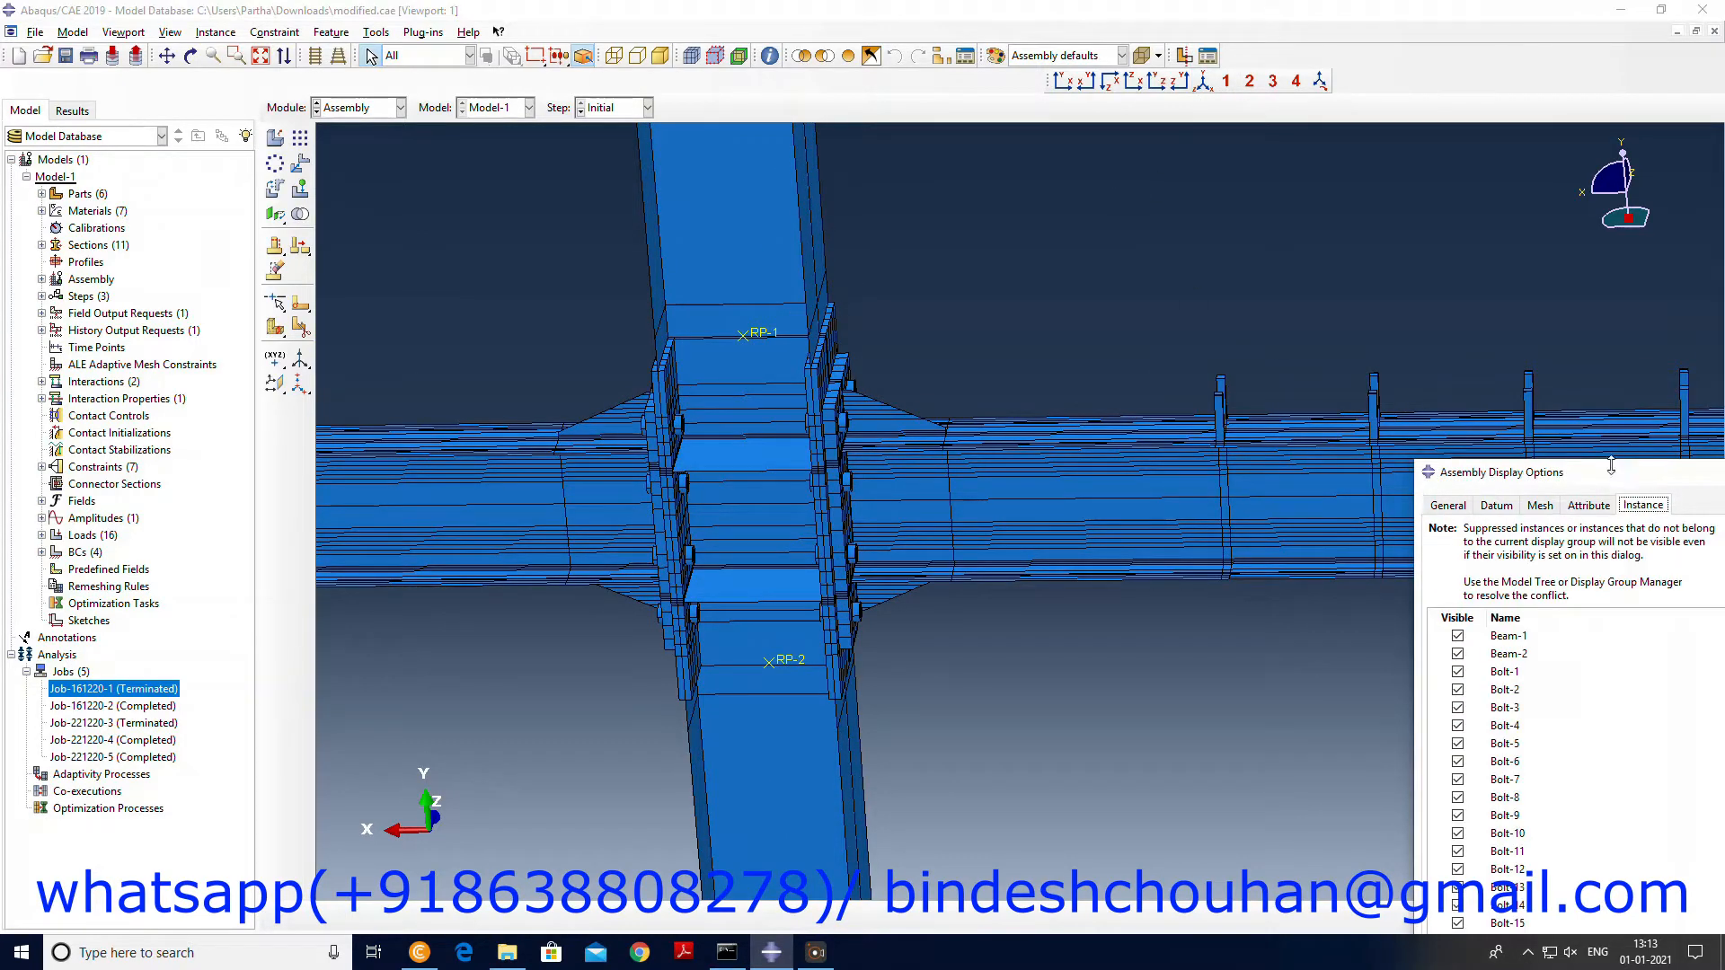
left_click(1373, 338)
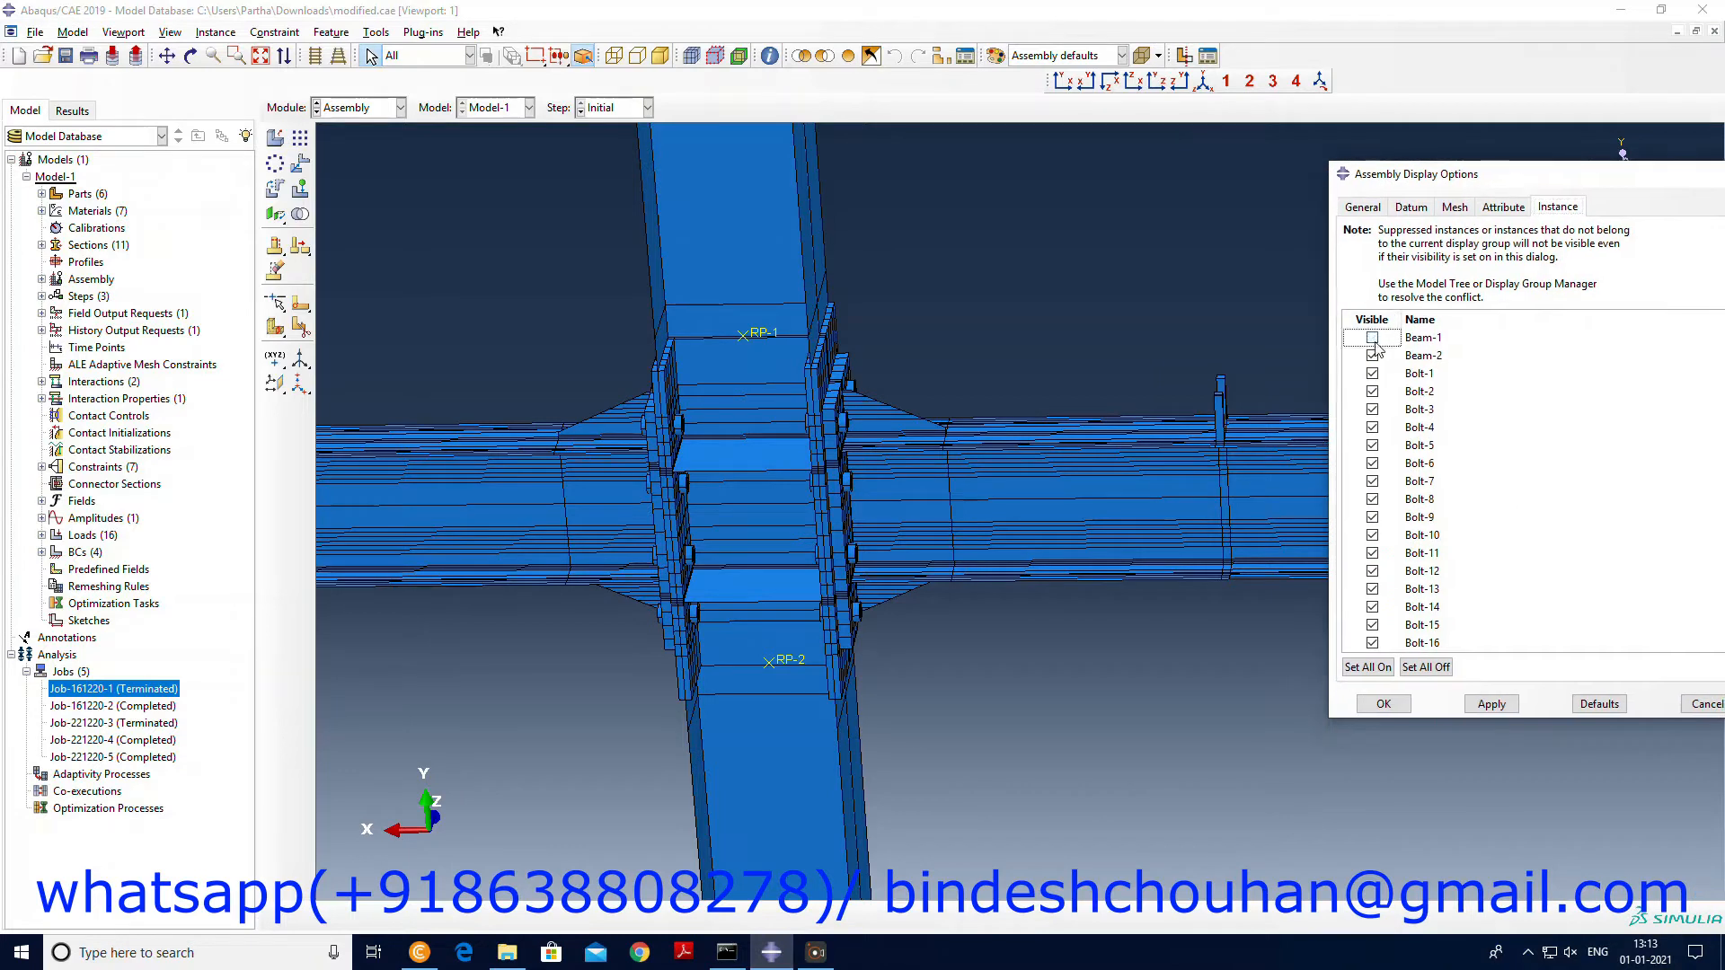
left_click(1373, 338)
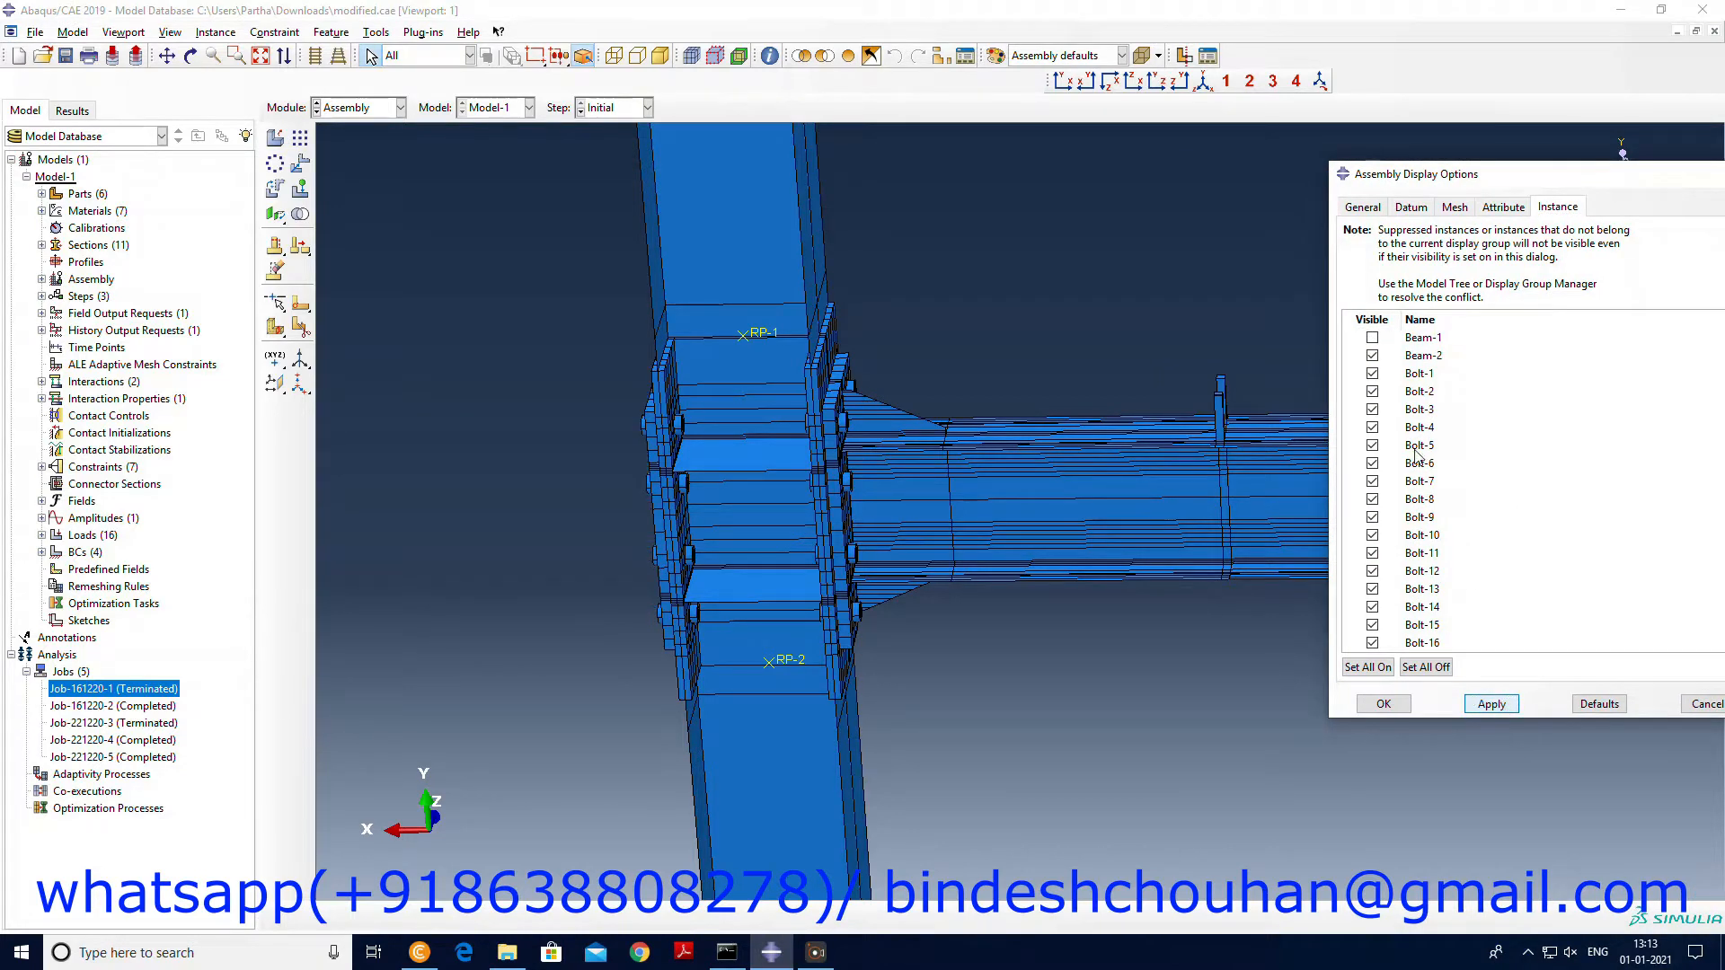
left_click(1373, 356)
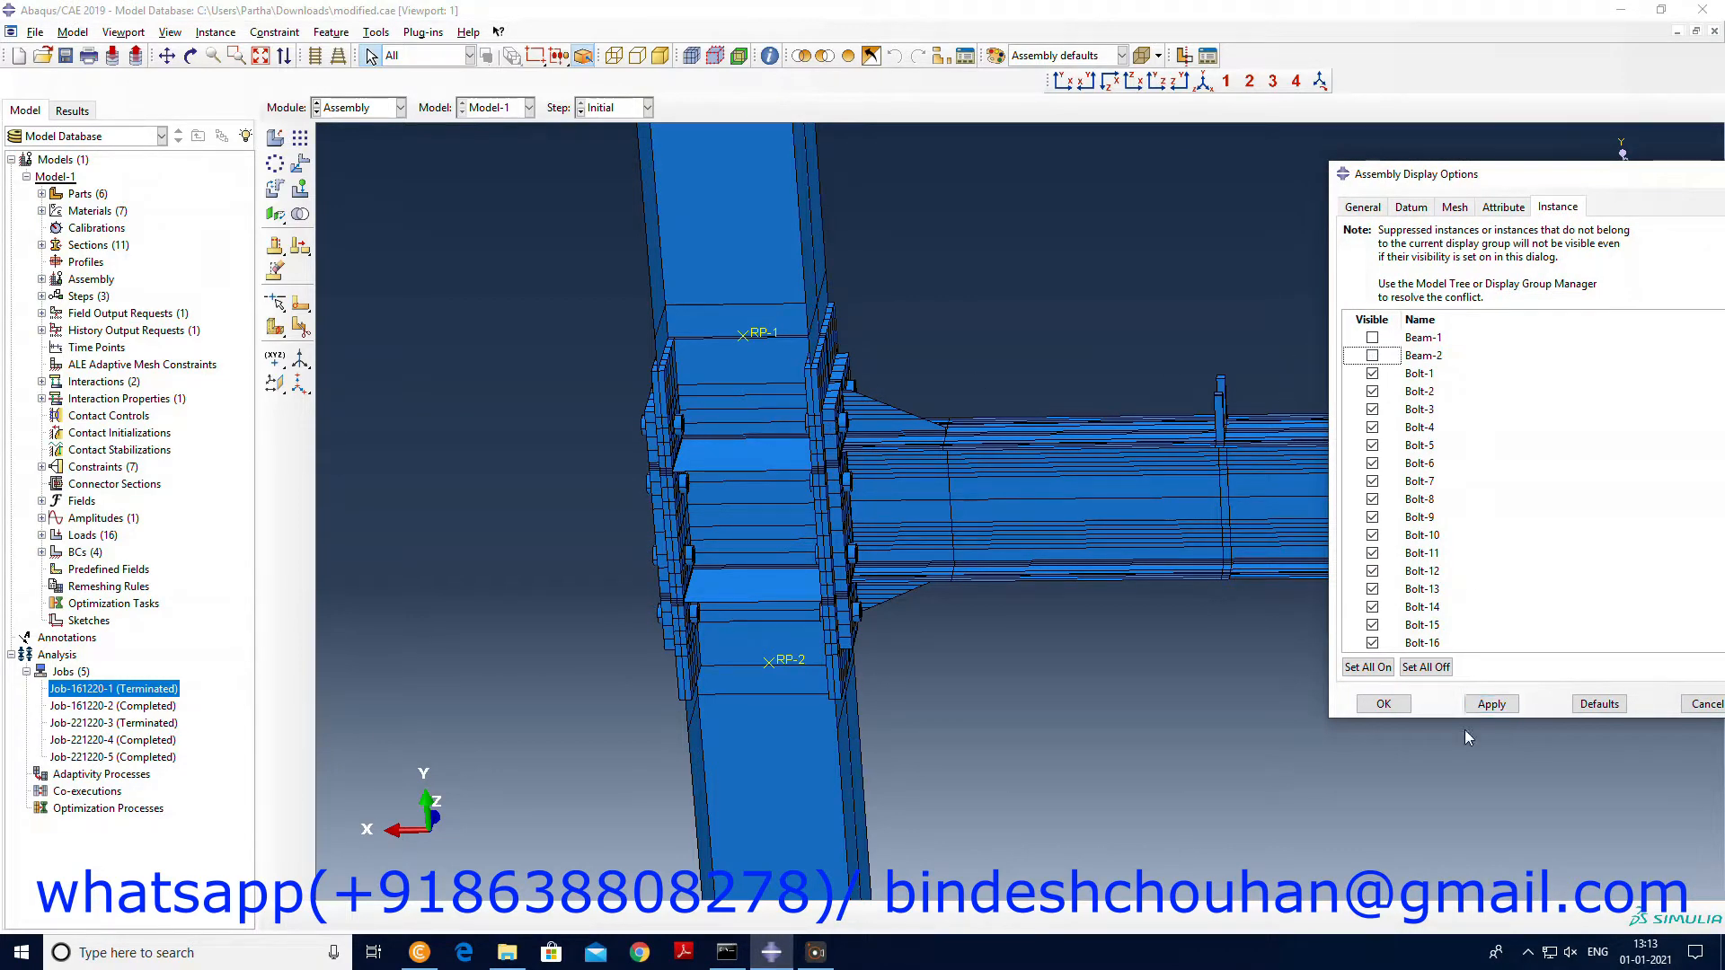
left_click(1373, 338)
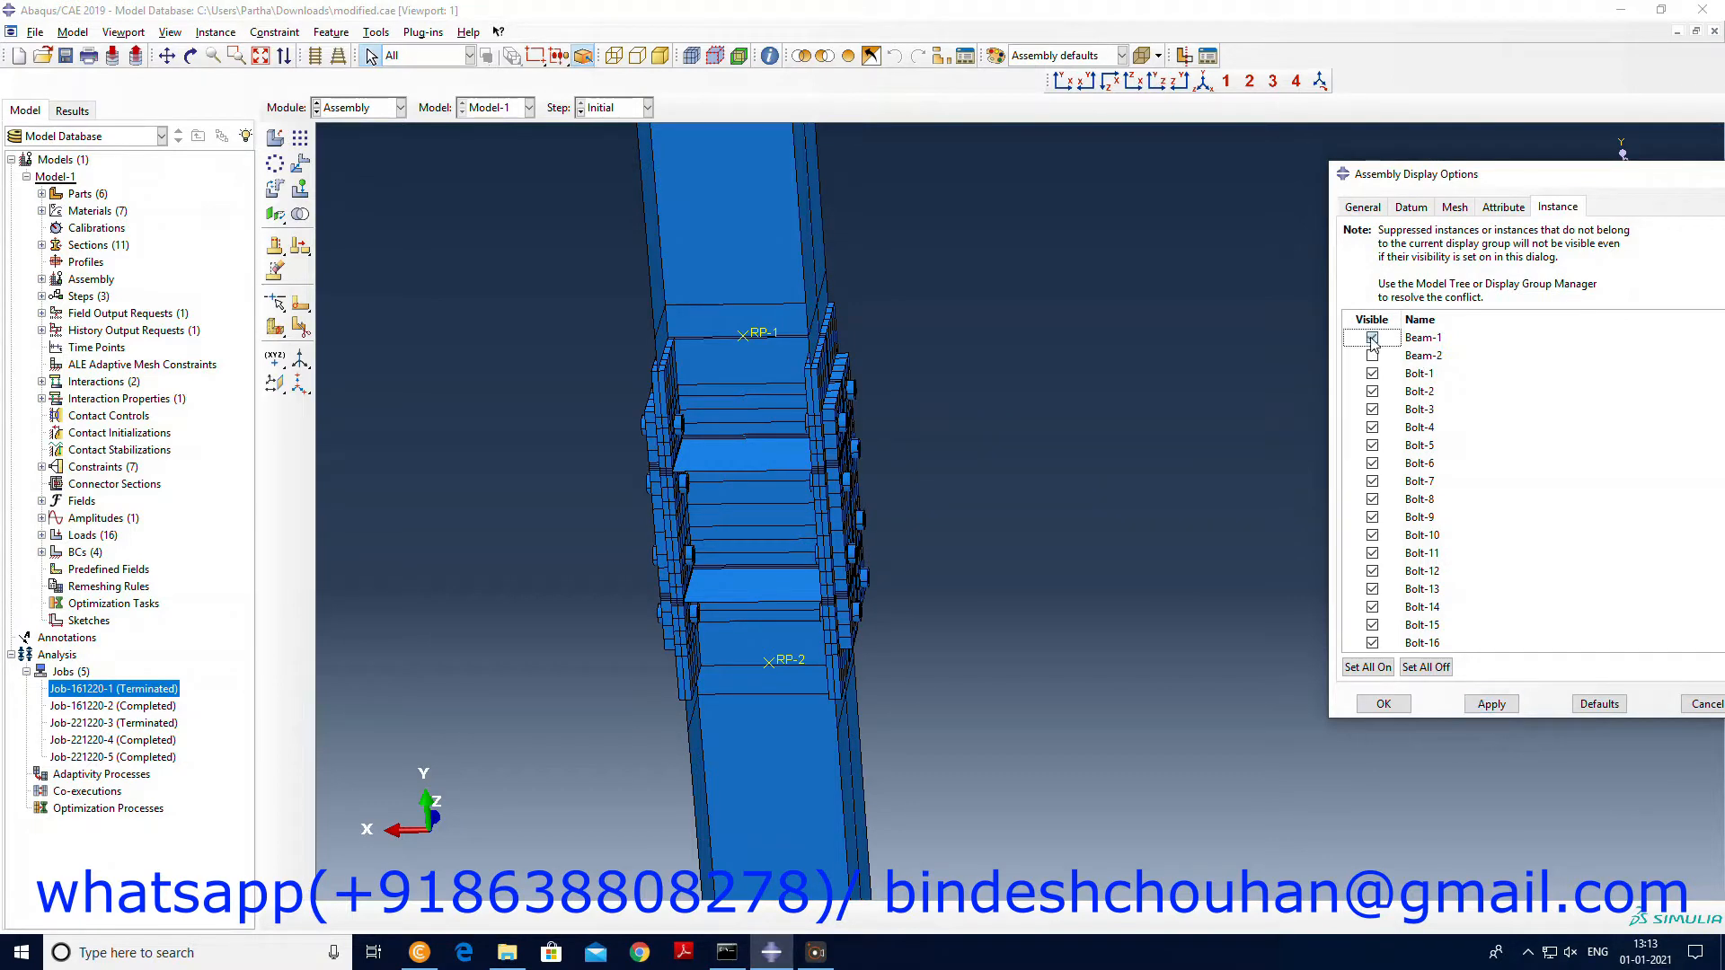
left_click(1373, 338)
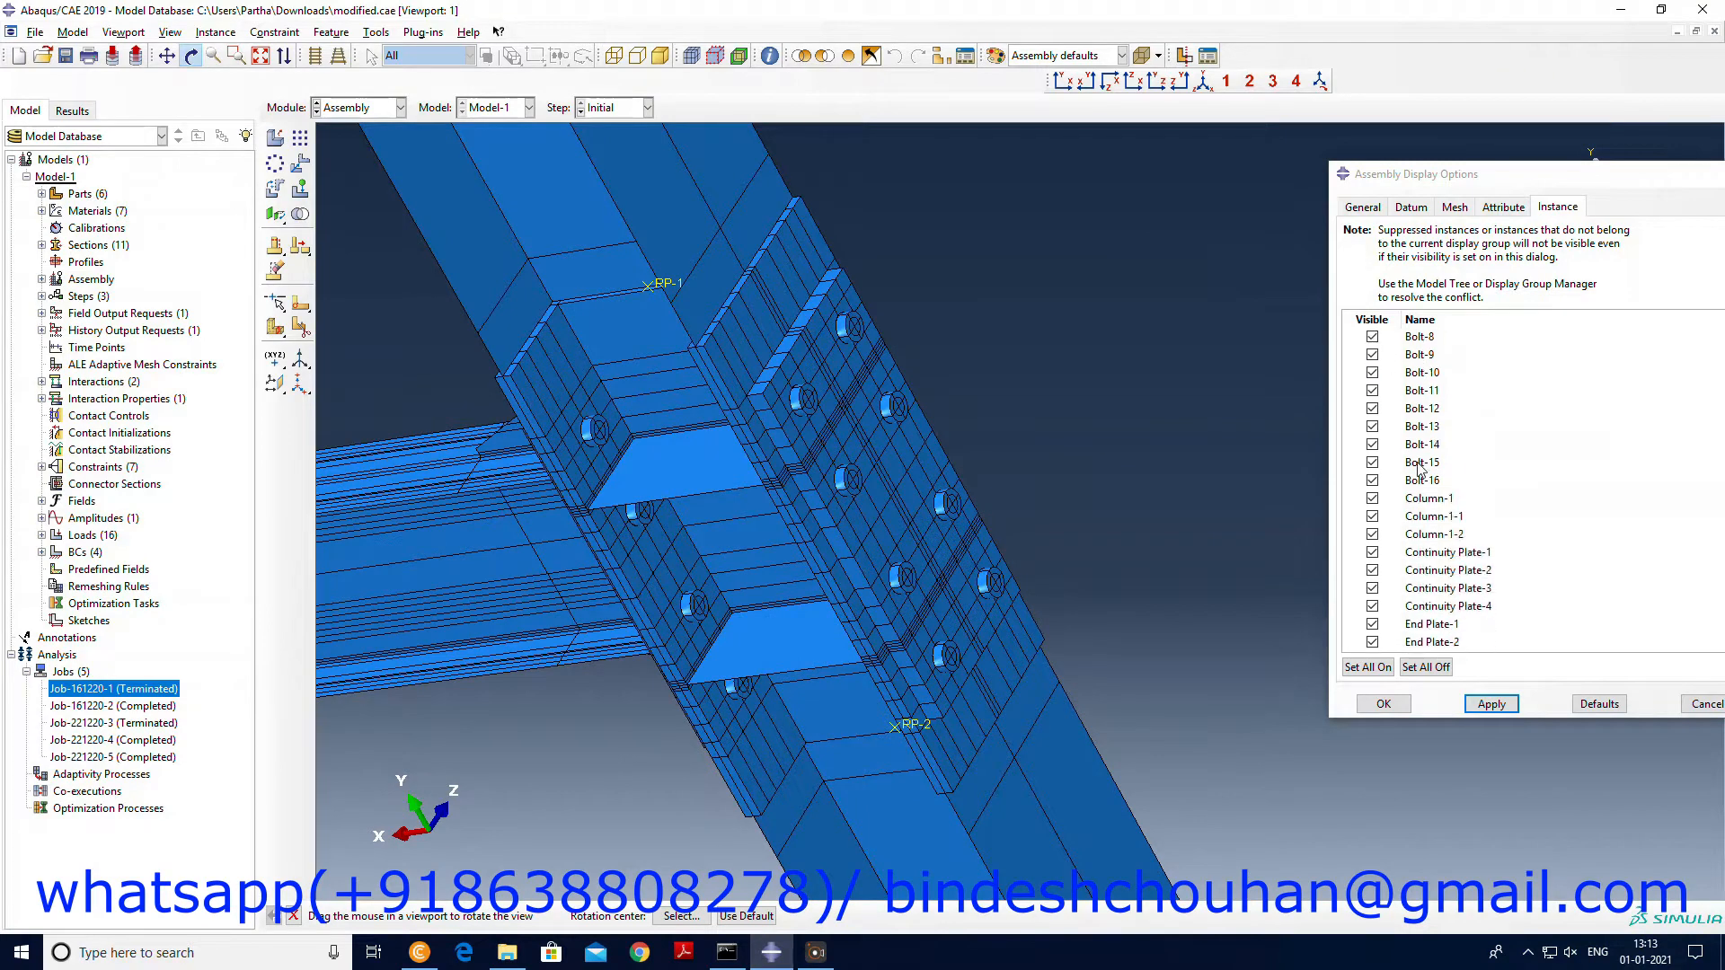
Hide End Plate-1, End Plate-2, Continuity Plate-1 and Continuity Plate-2 and apply.
left_click(1373, 623)
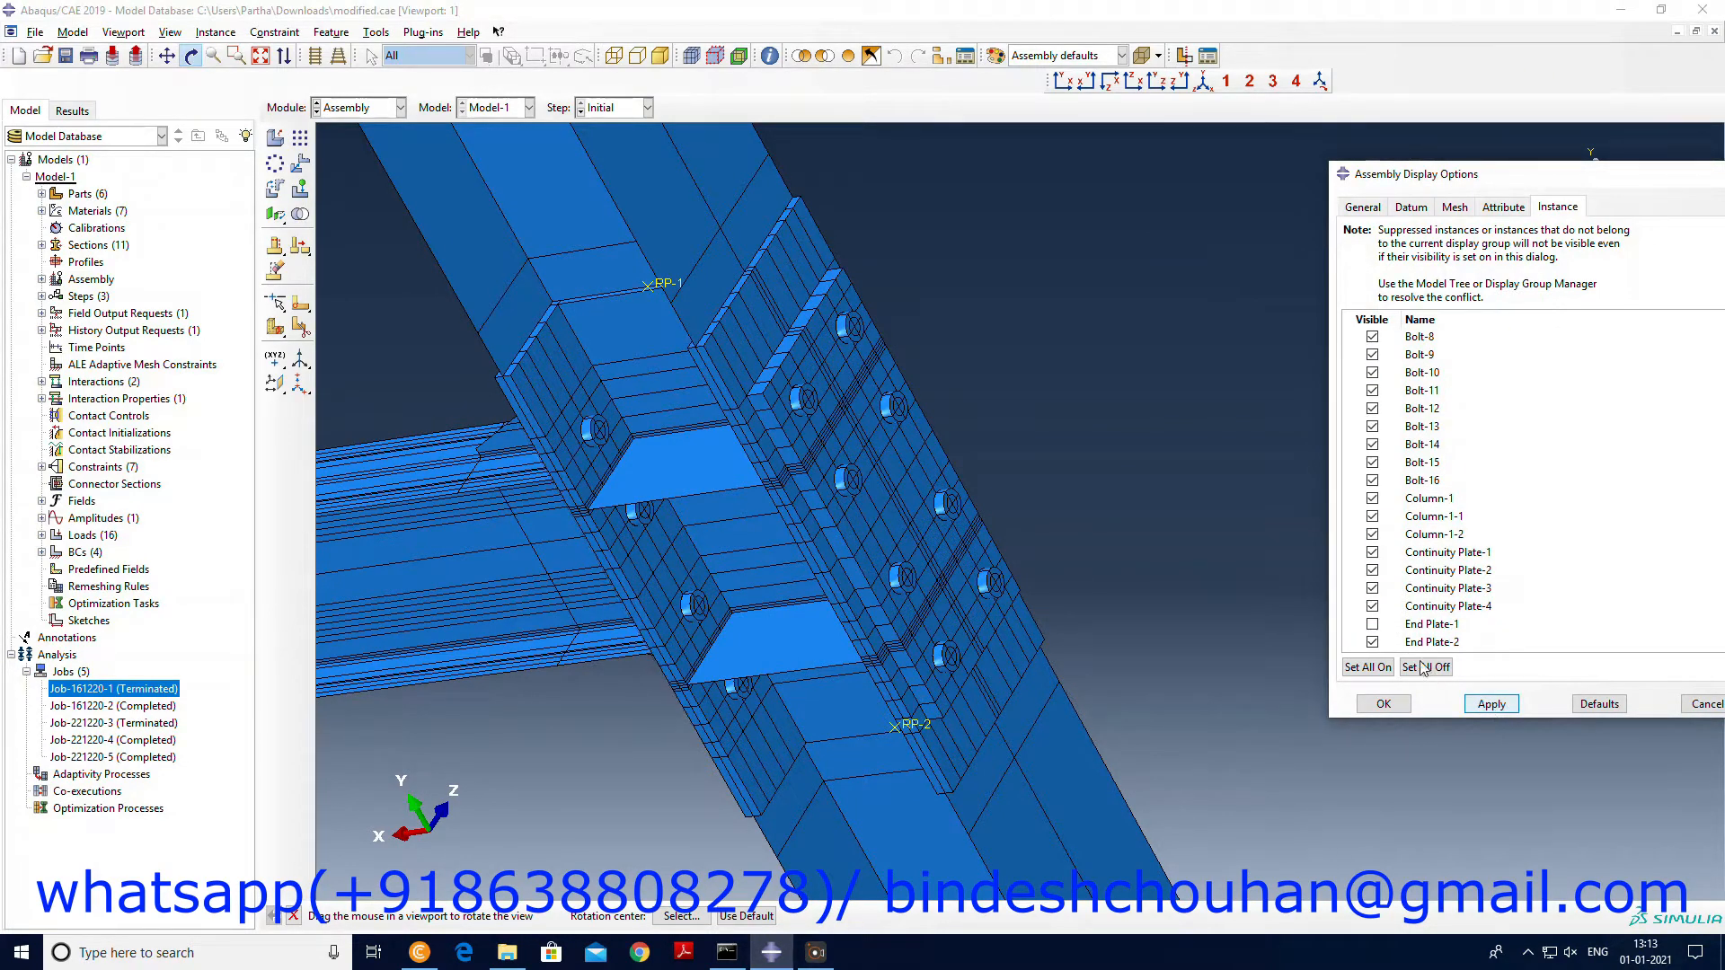
left_click(1490, 703)
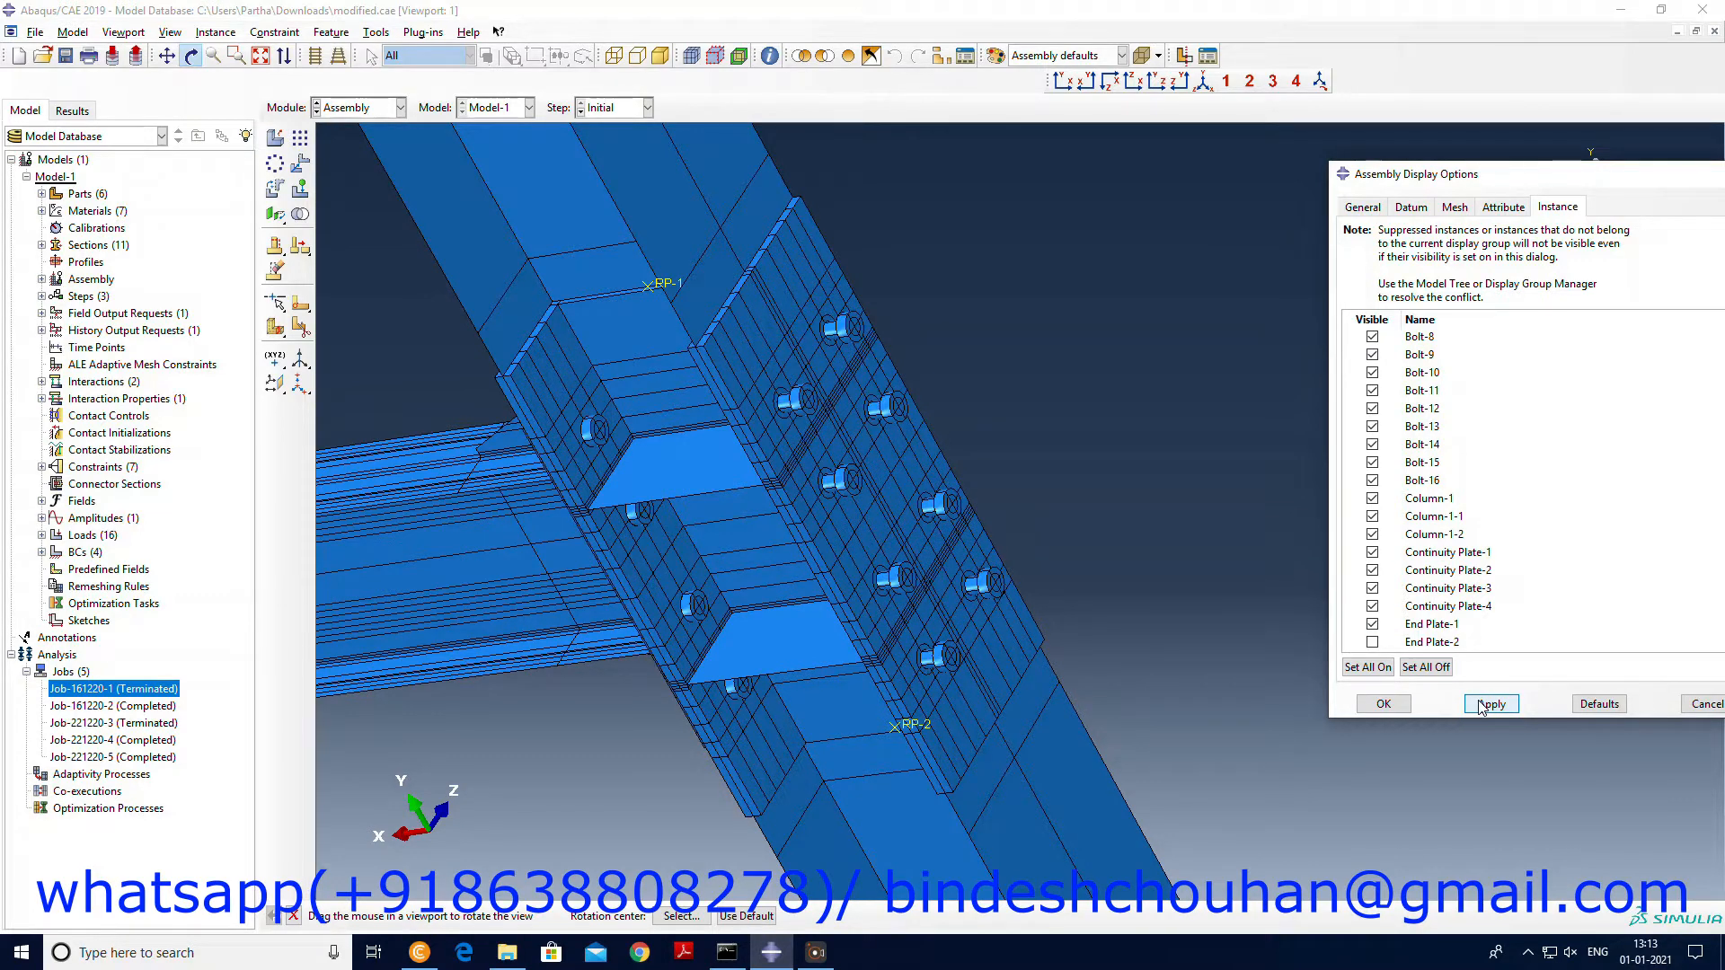
left_click(1373, 570)
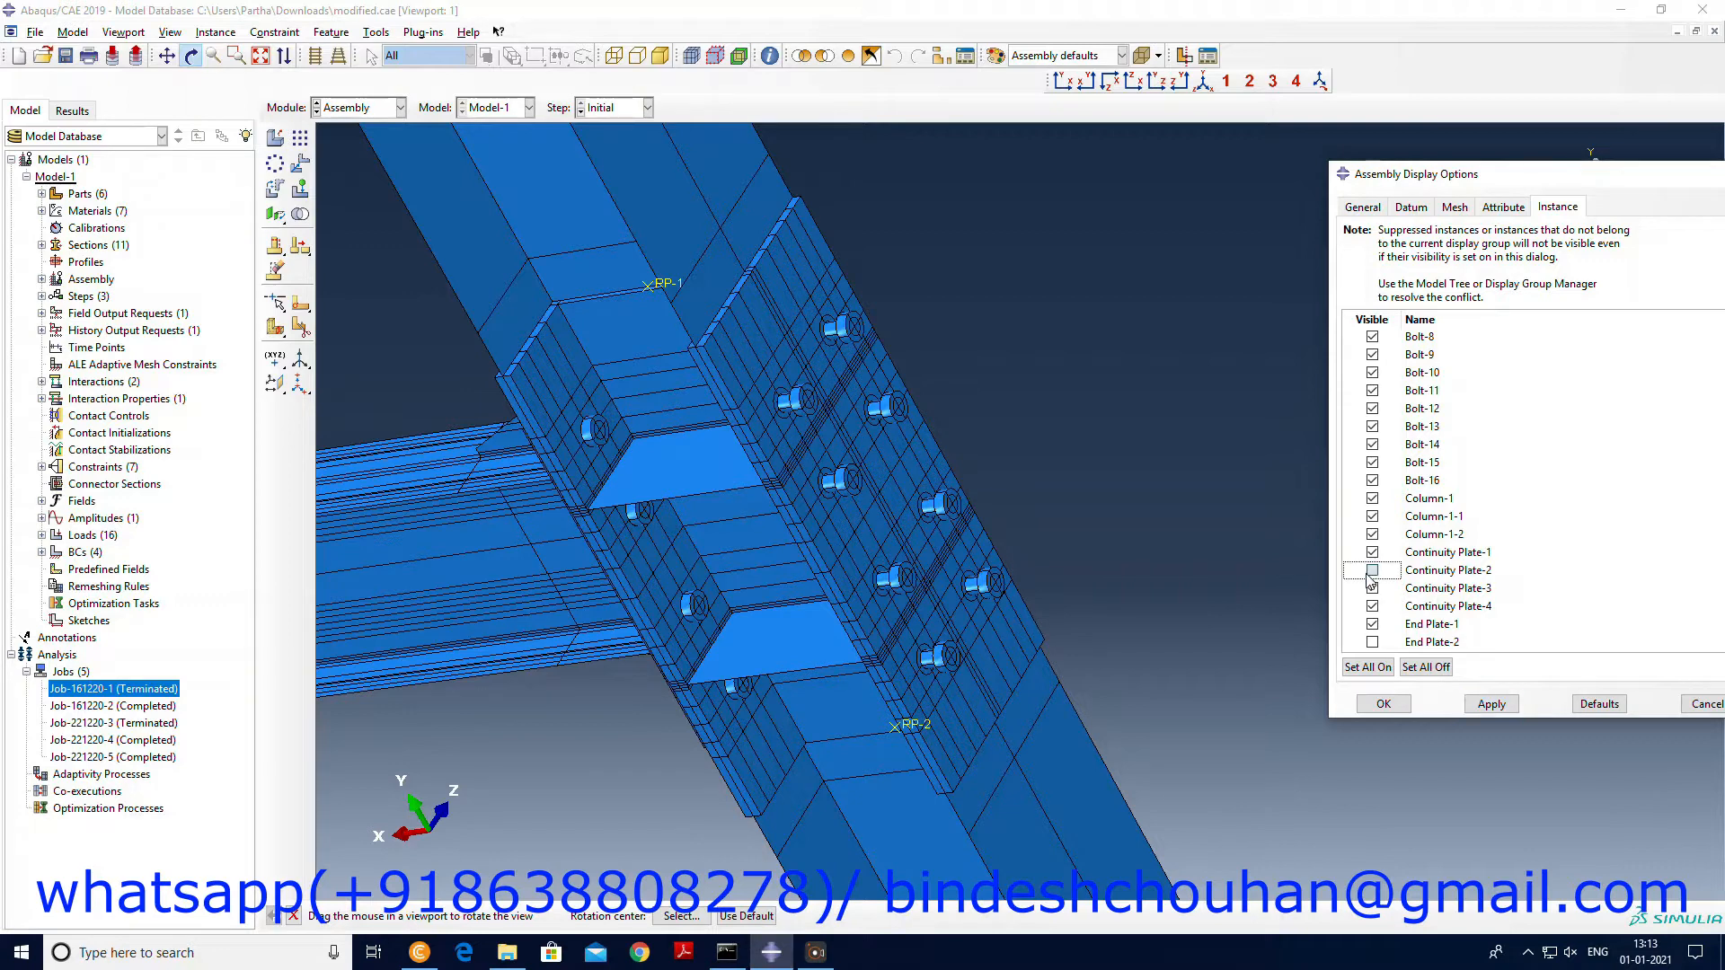
left_click(1491, 703)
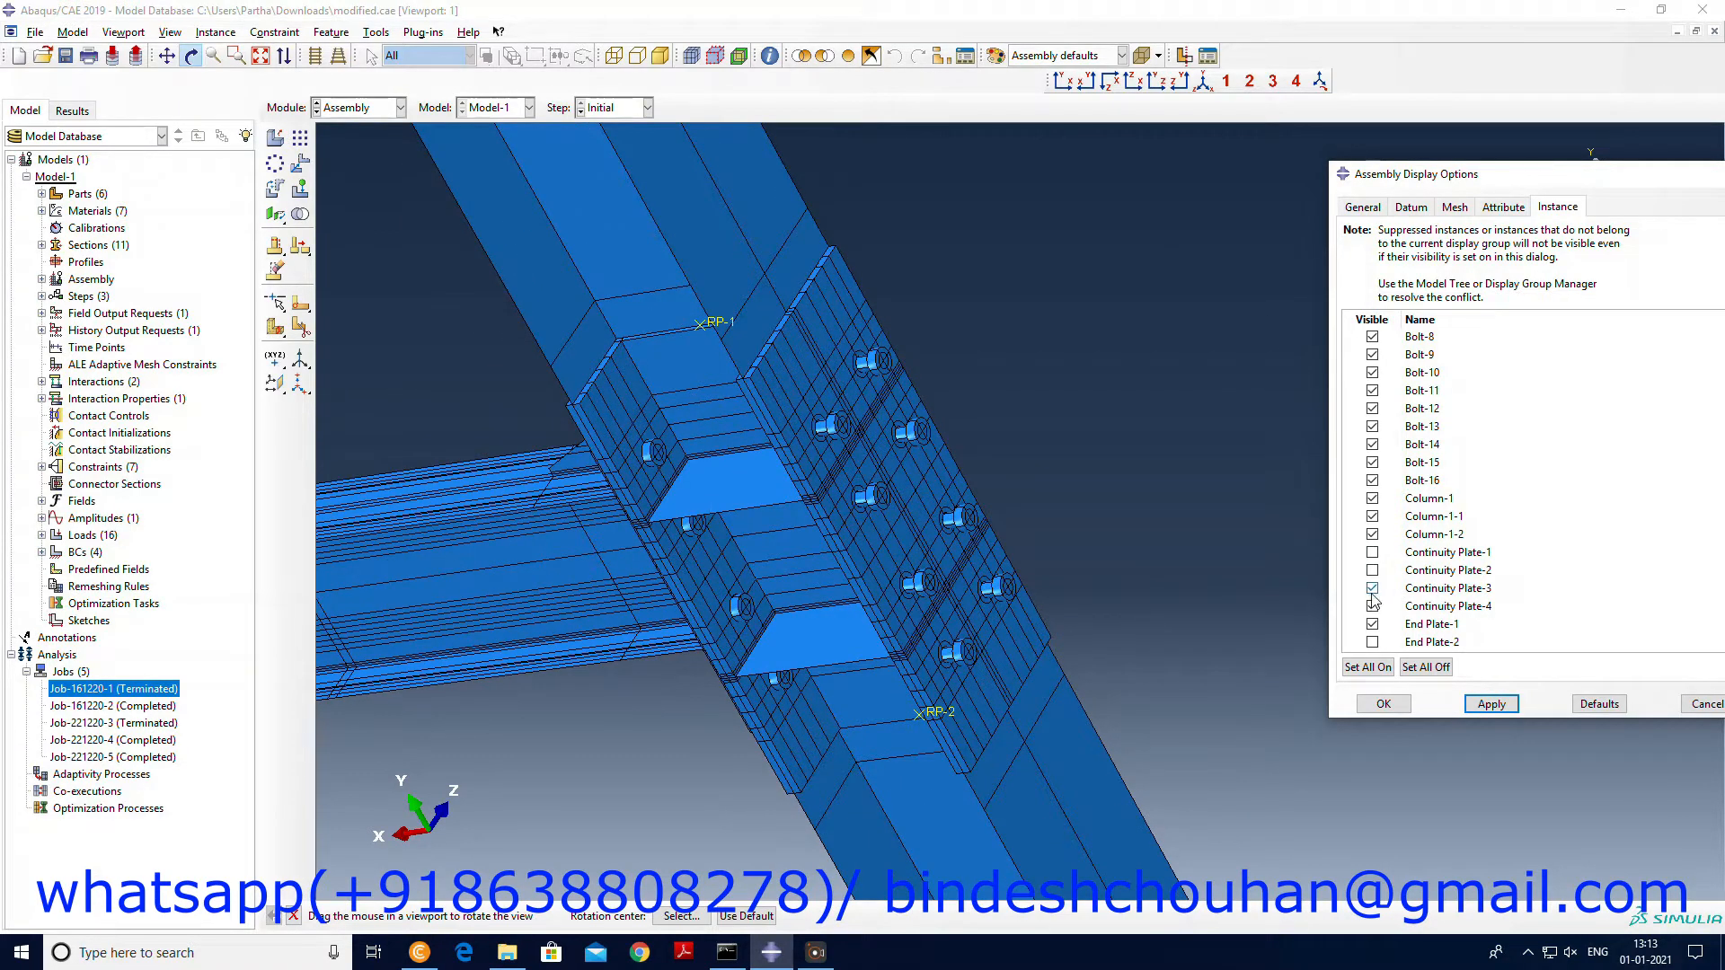
left_click(1489, 702)
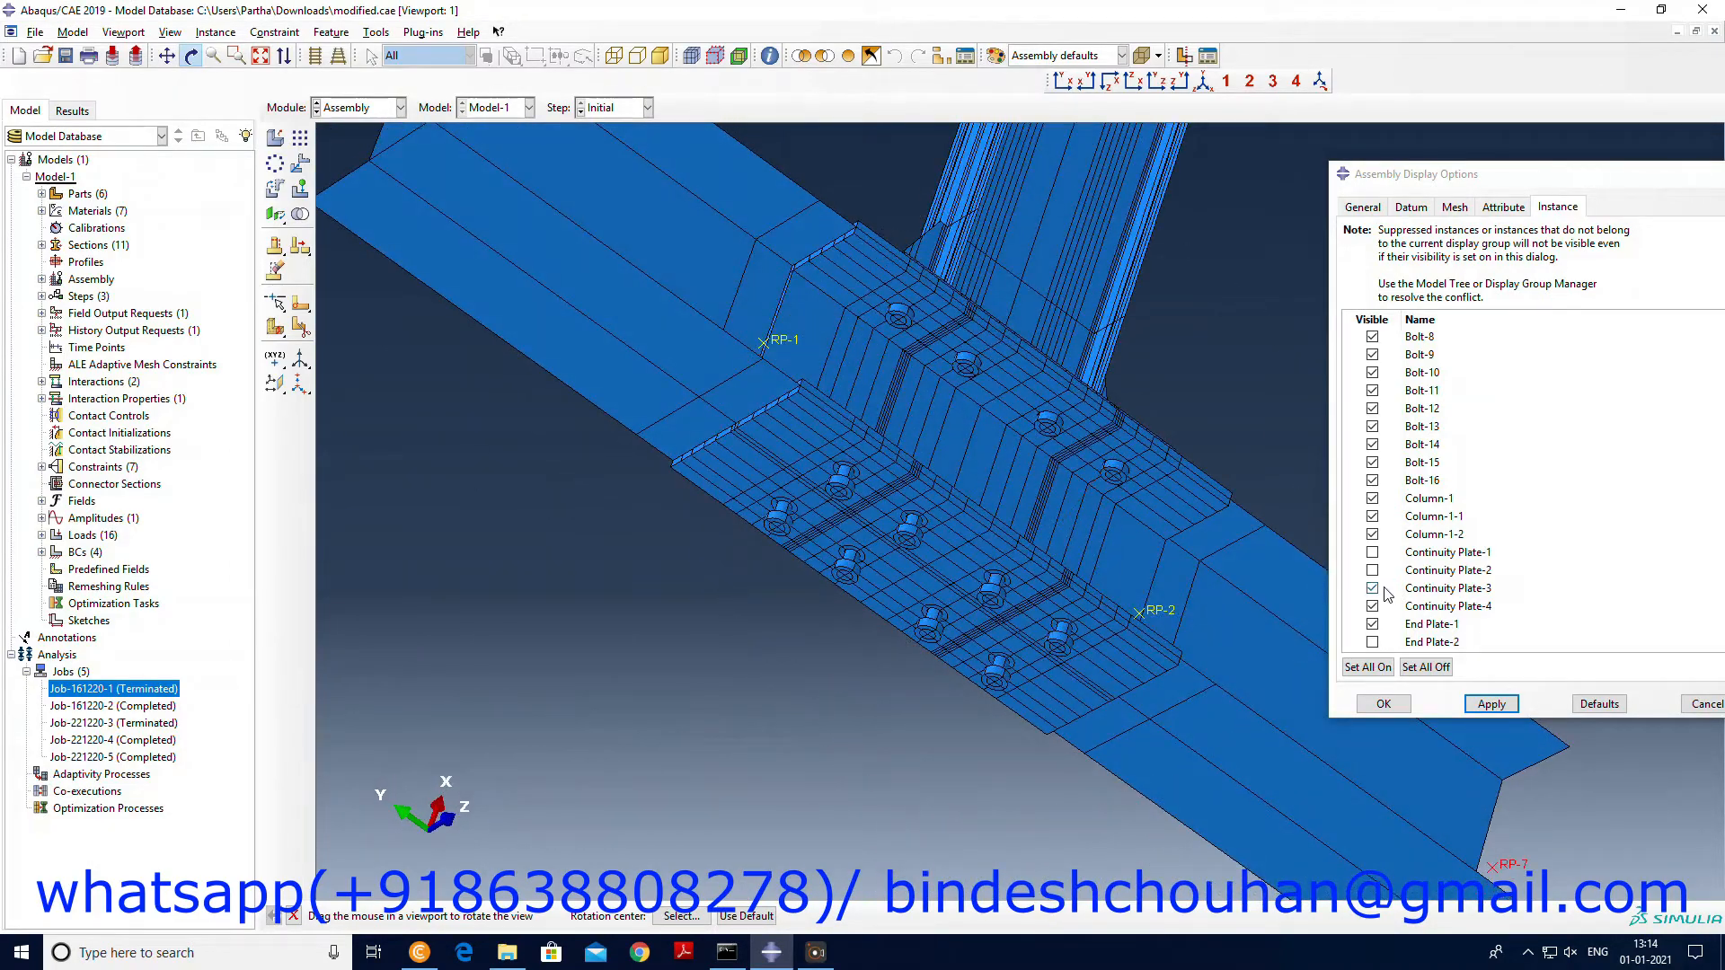
Restore End Plate-2 and Column-1 so all assembly instances are visible again.
left_click(1490, 703)
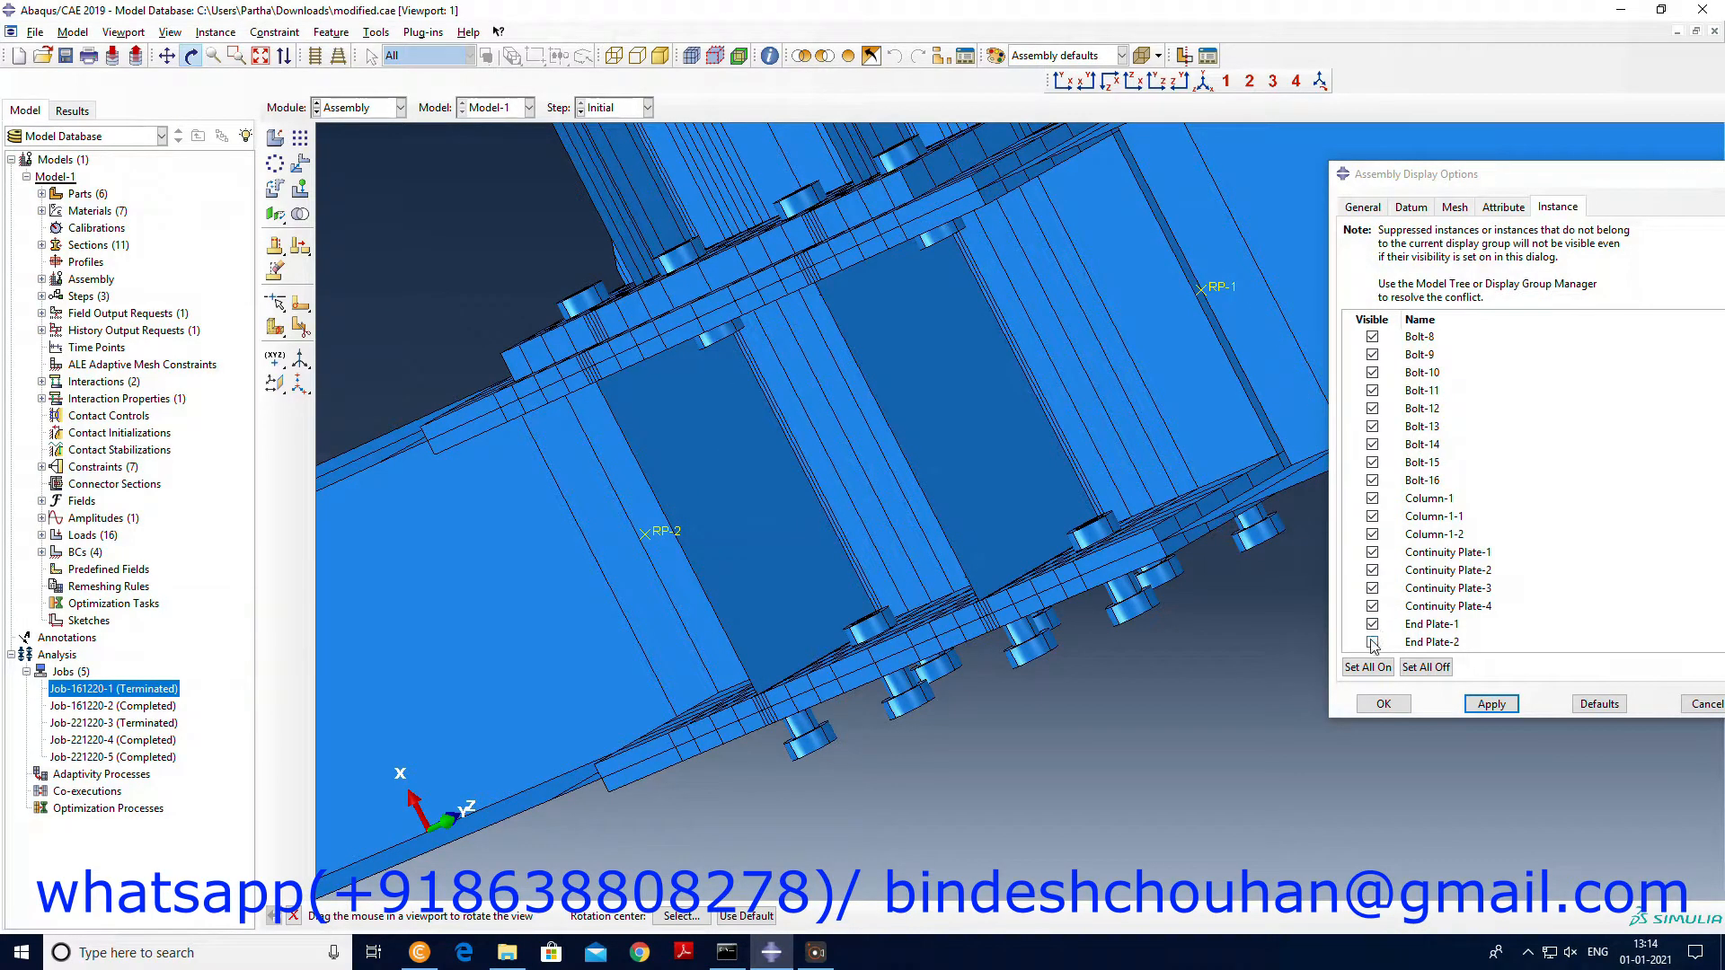
left_click(1373, 643)
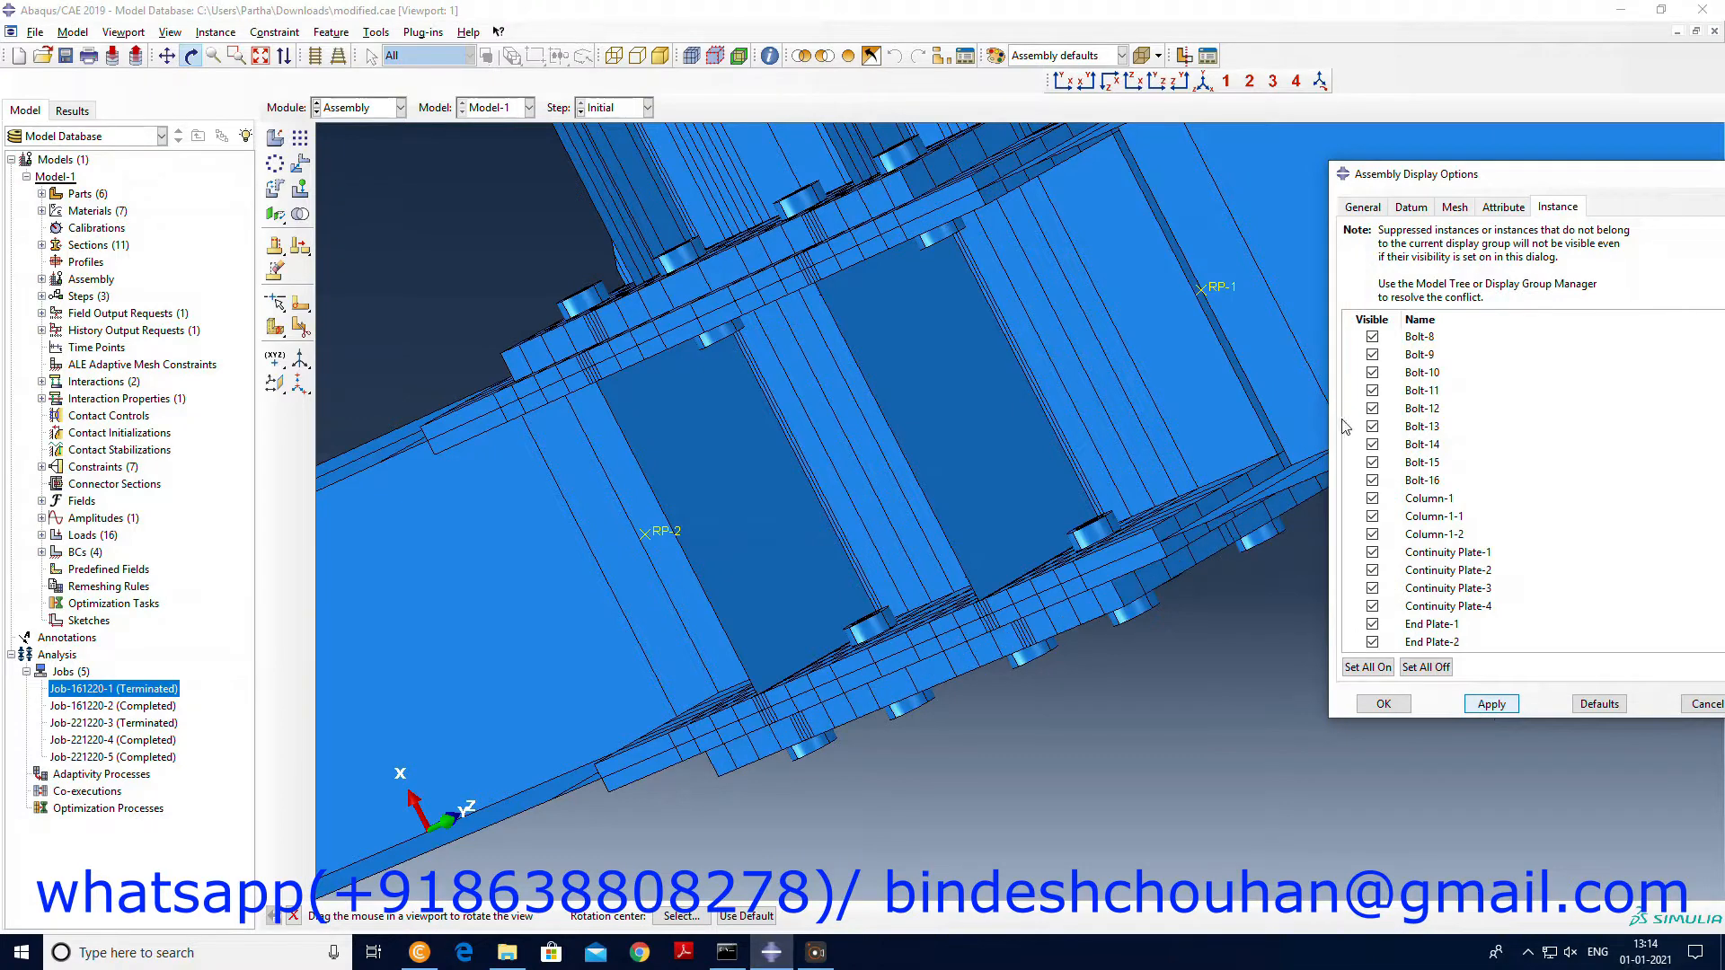
left_click(1373, 497)
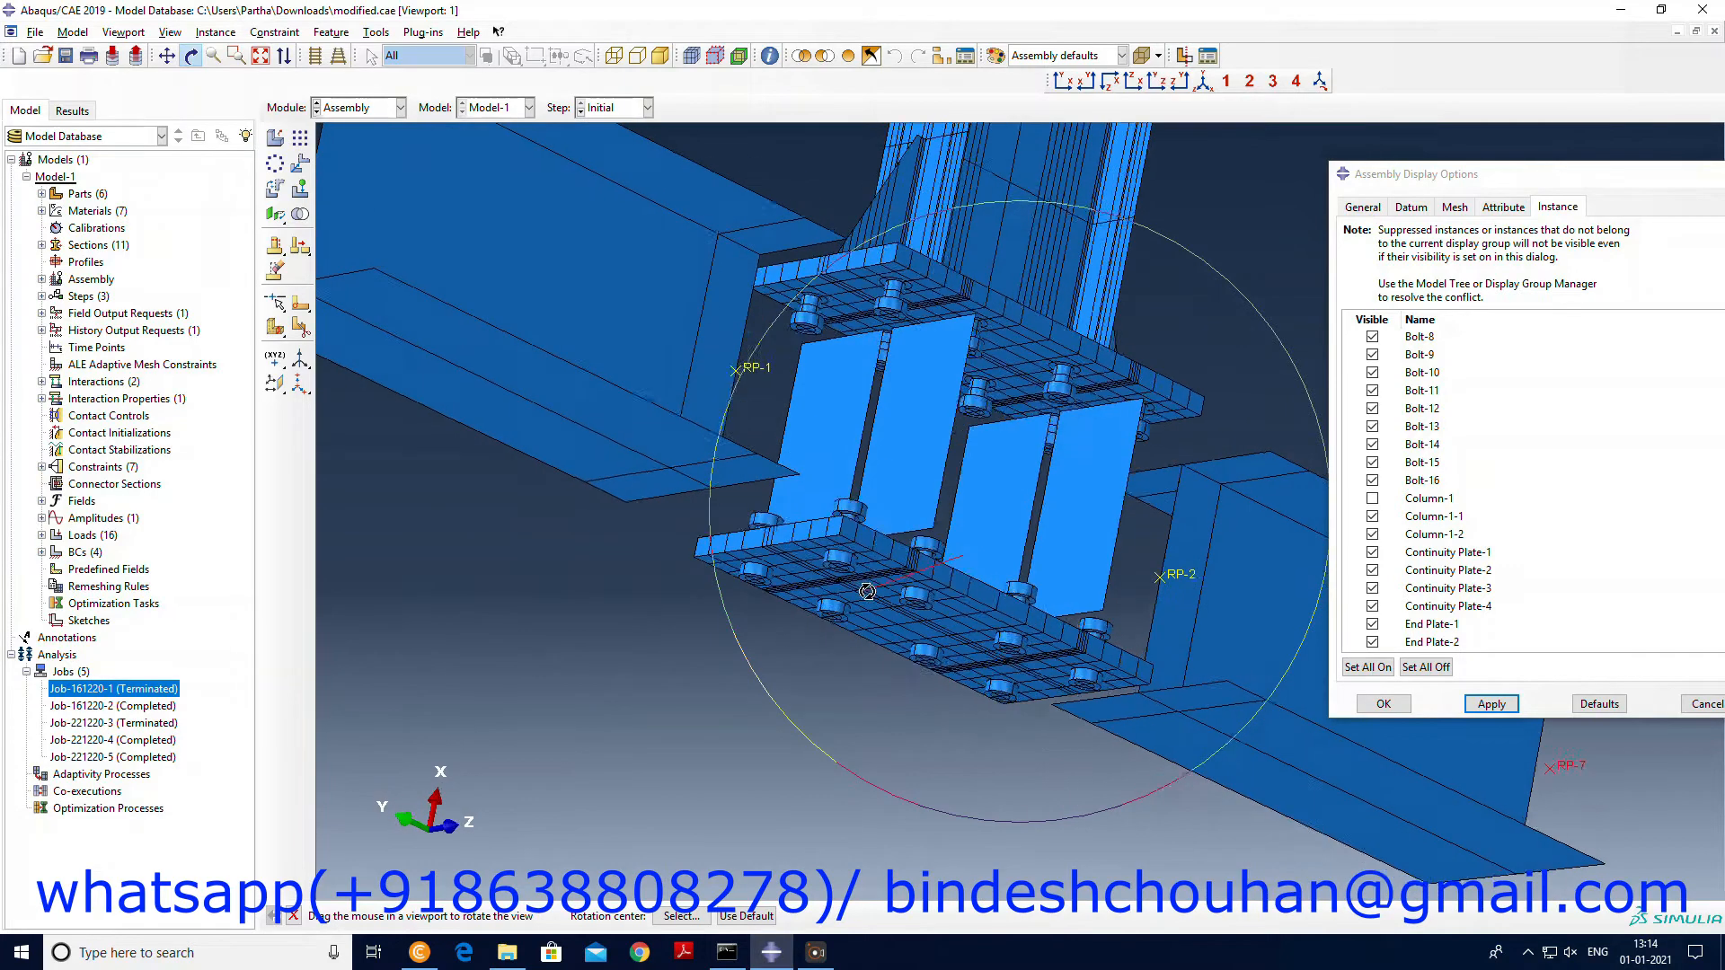
left_click(1491, 703)
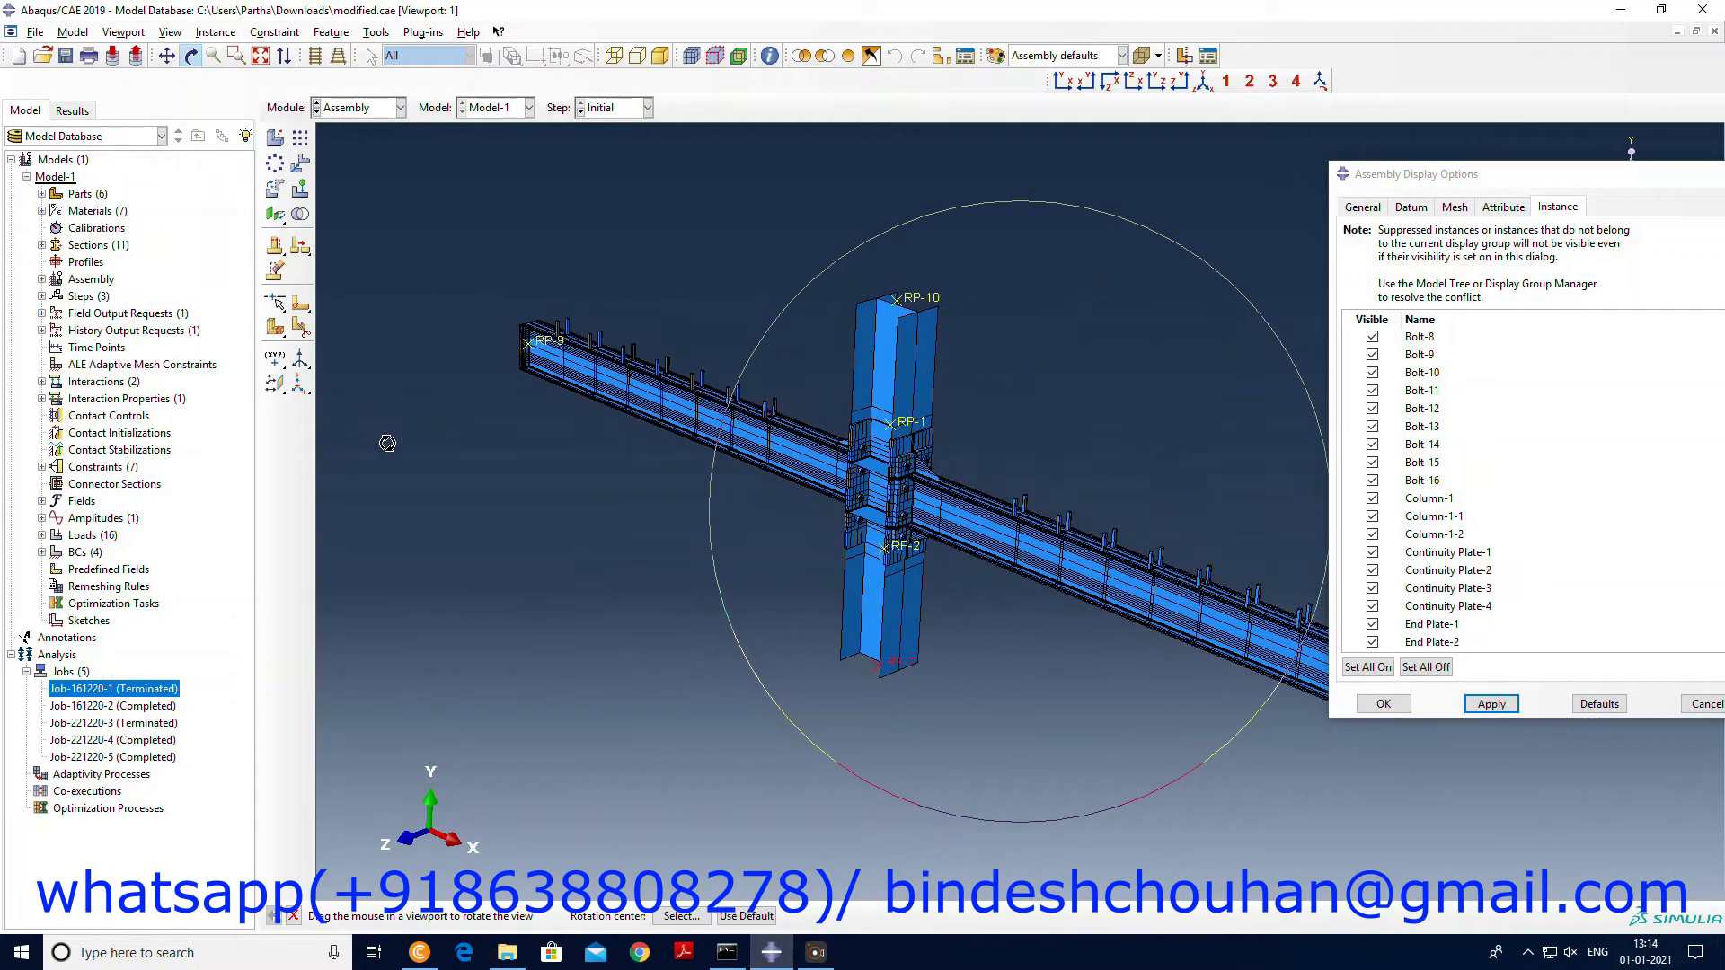
mouse_move(492, 550)
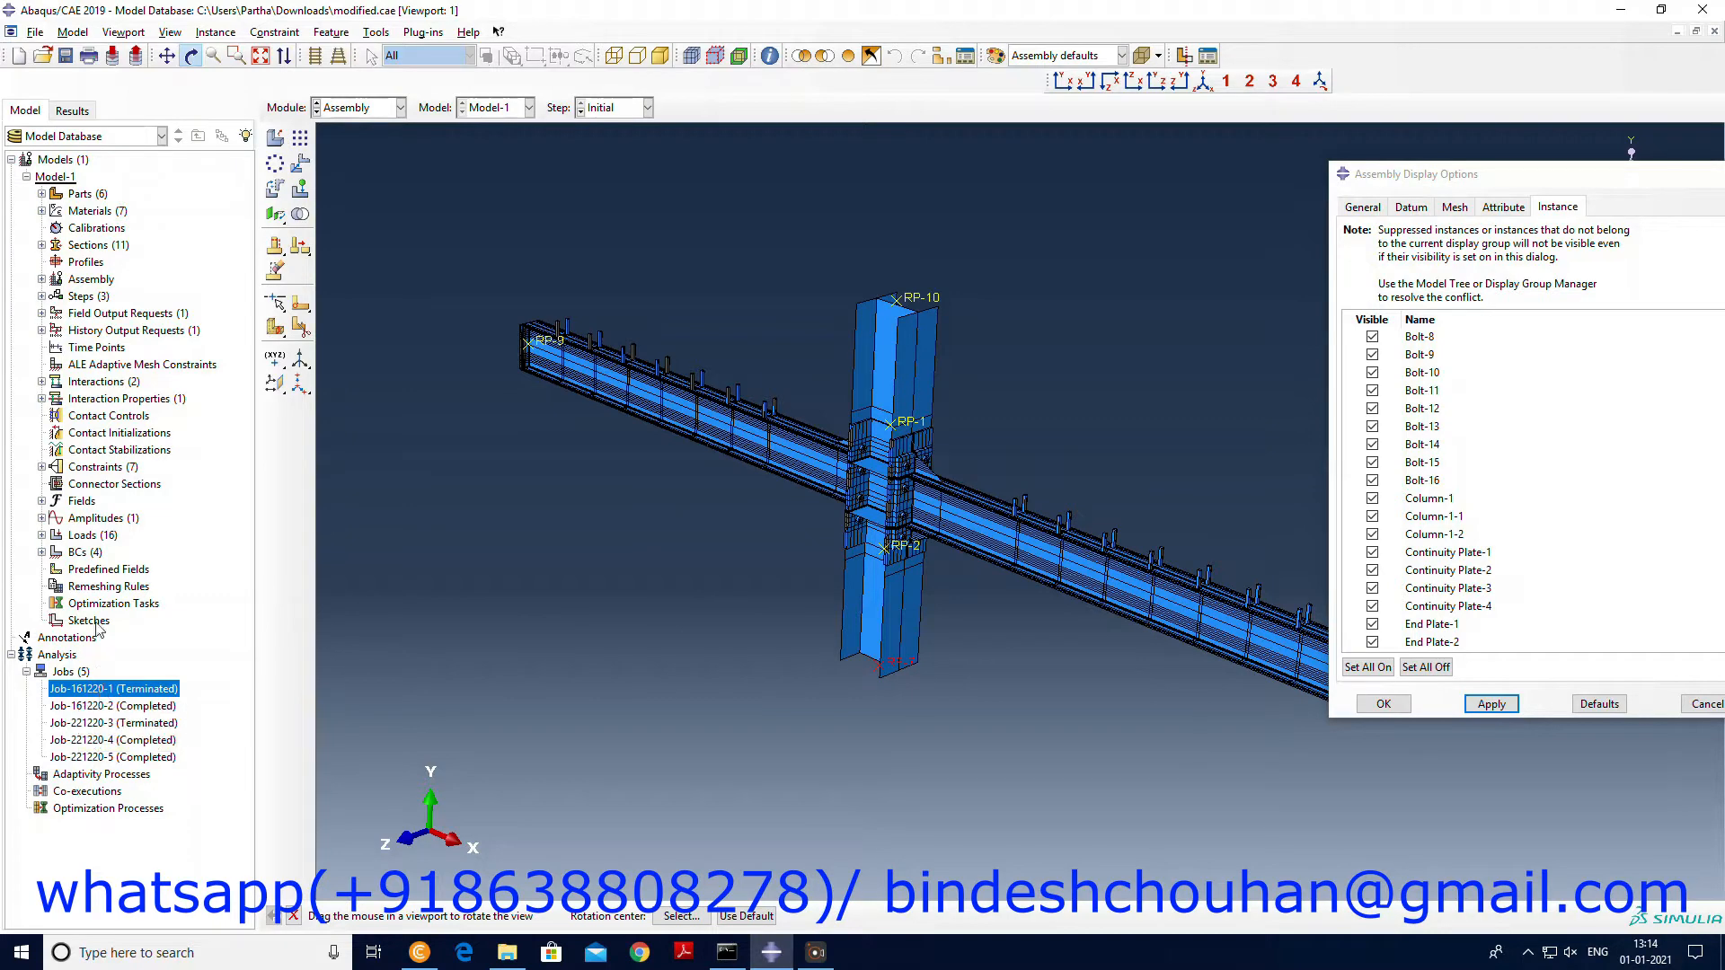
Bring up the context menu for job Job-161220-1 in the Model Tree.
right_click(114, 688)
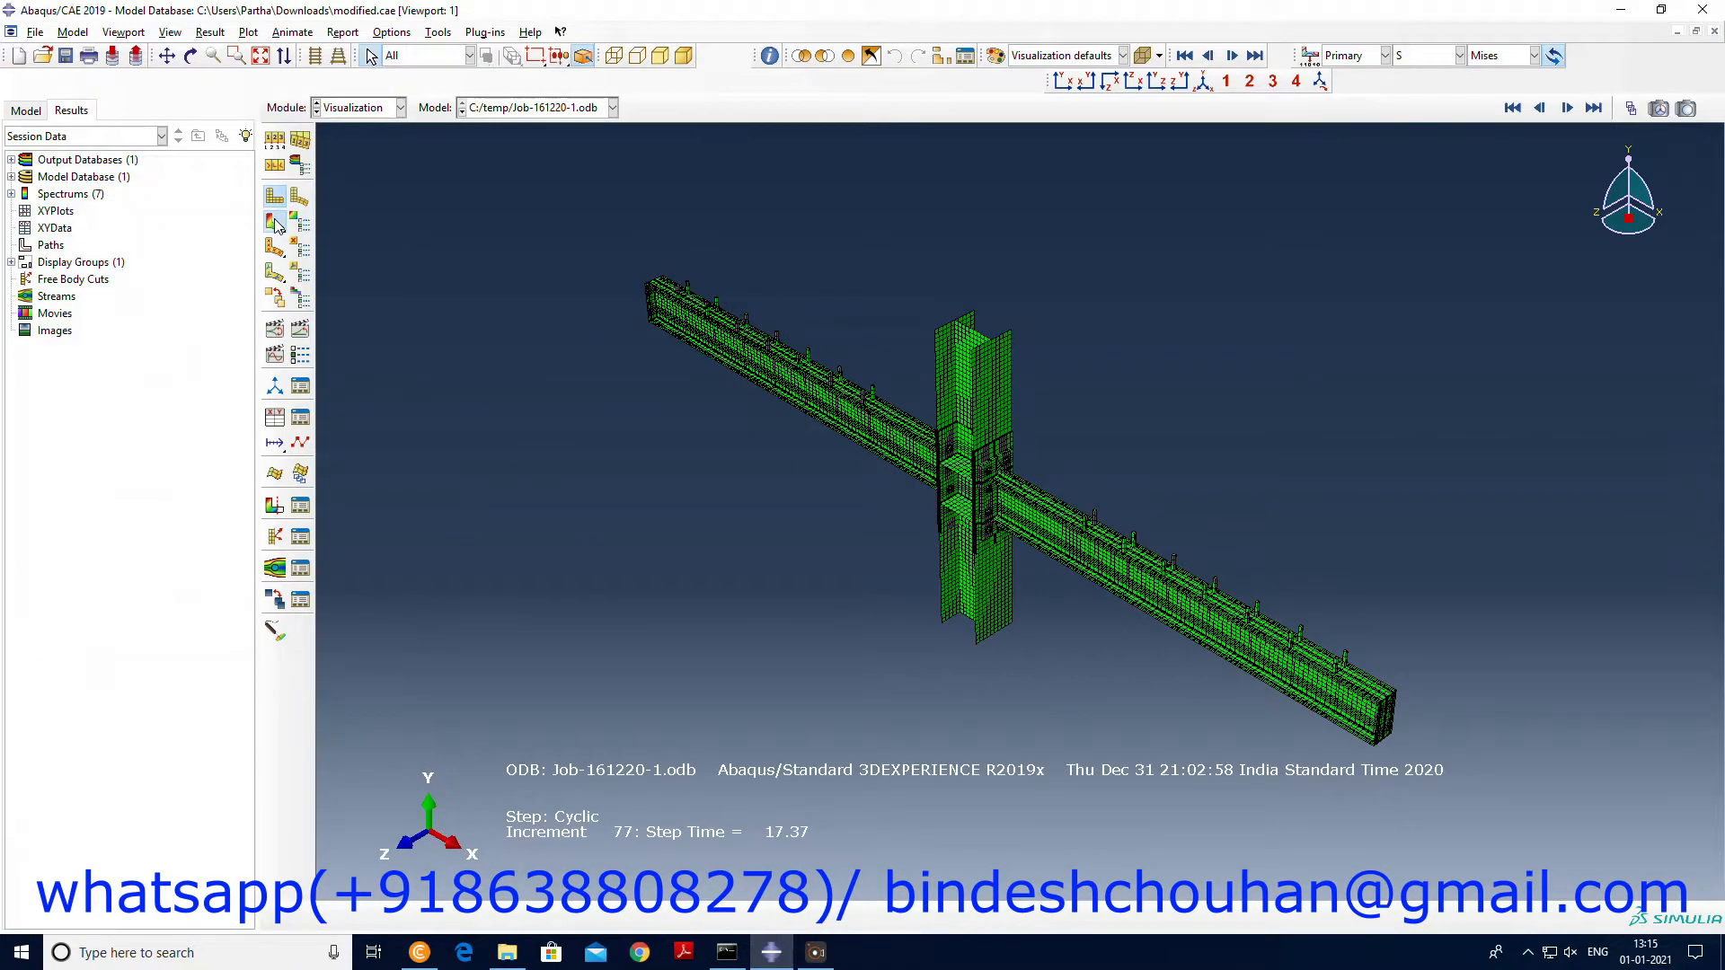
Plot Mises contours on the deformed shape with feature edges only and animate the time history.
left_click(273, 223)
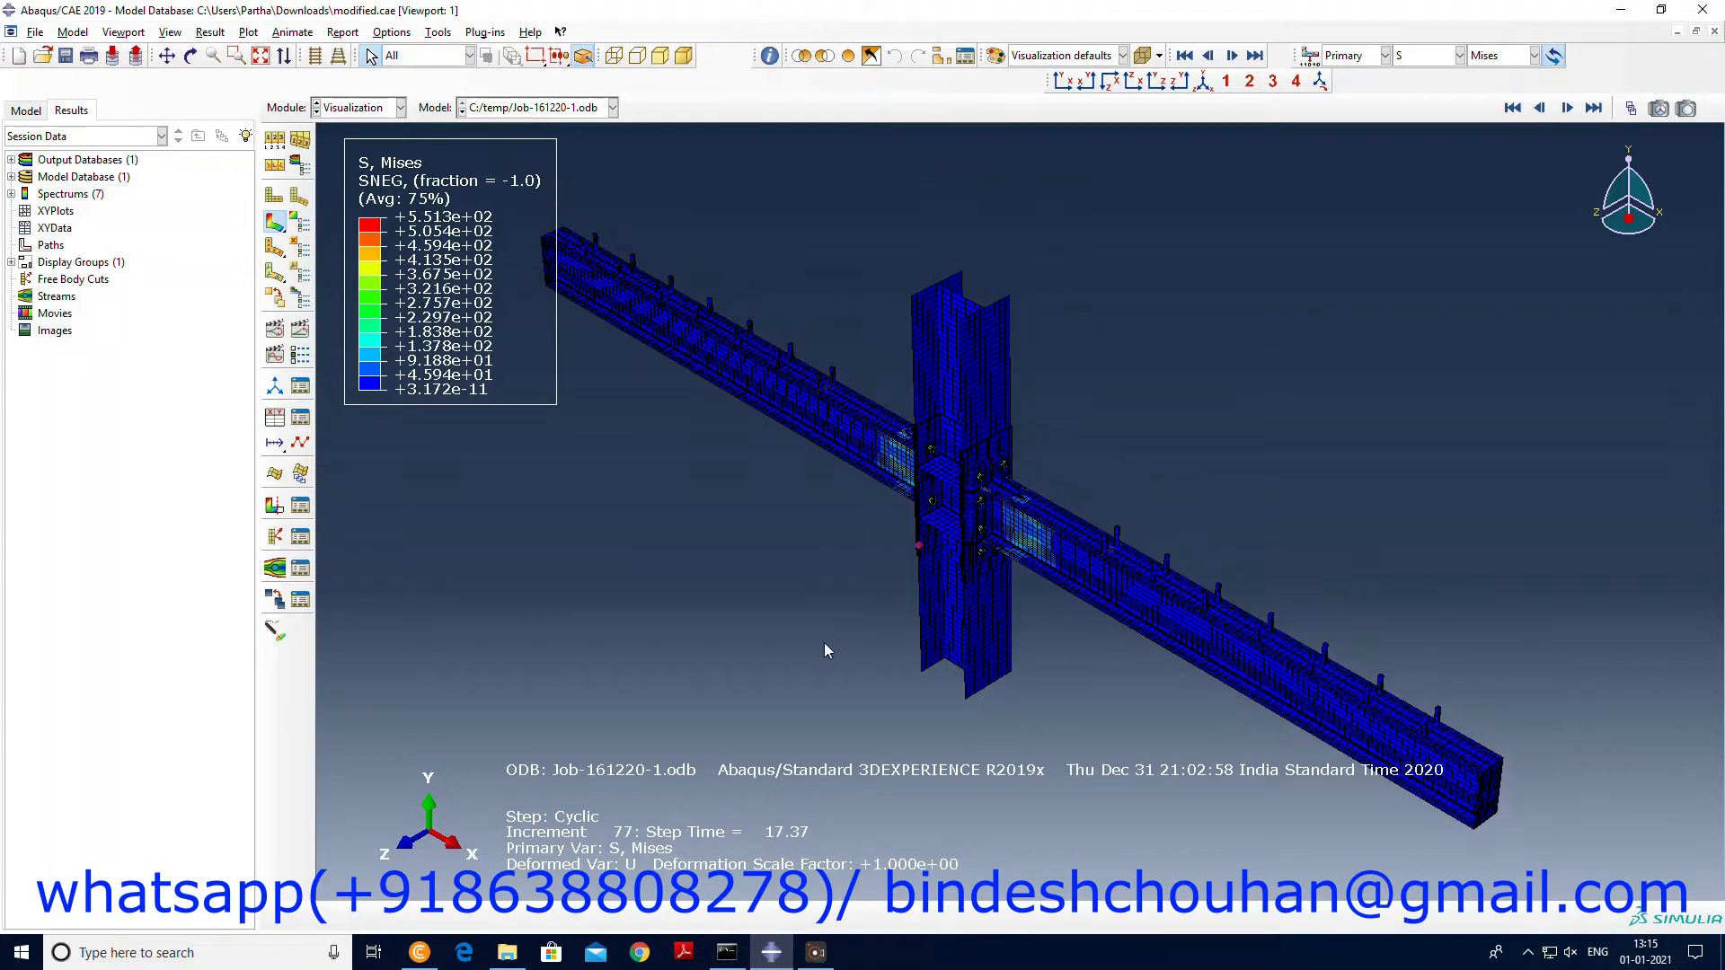
mouse_move(300, 327)
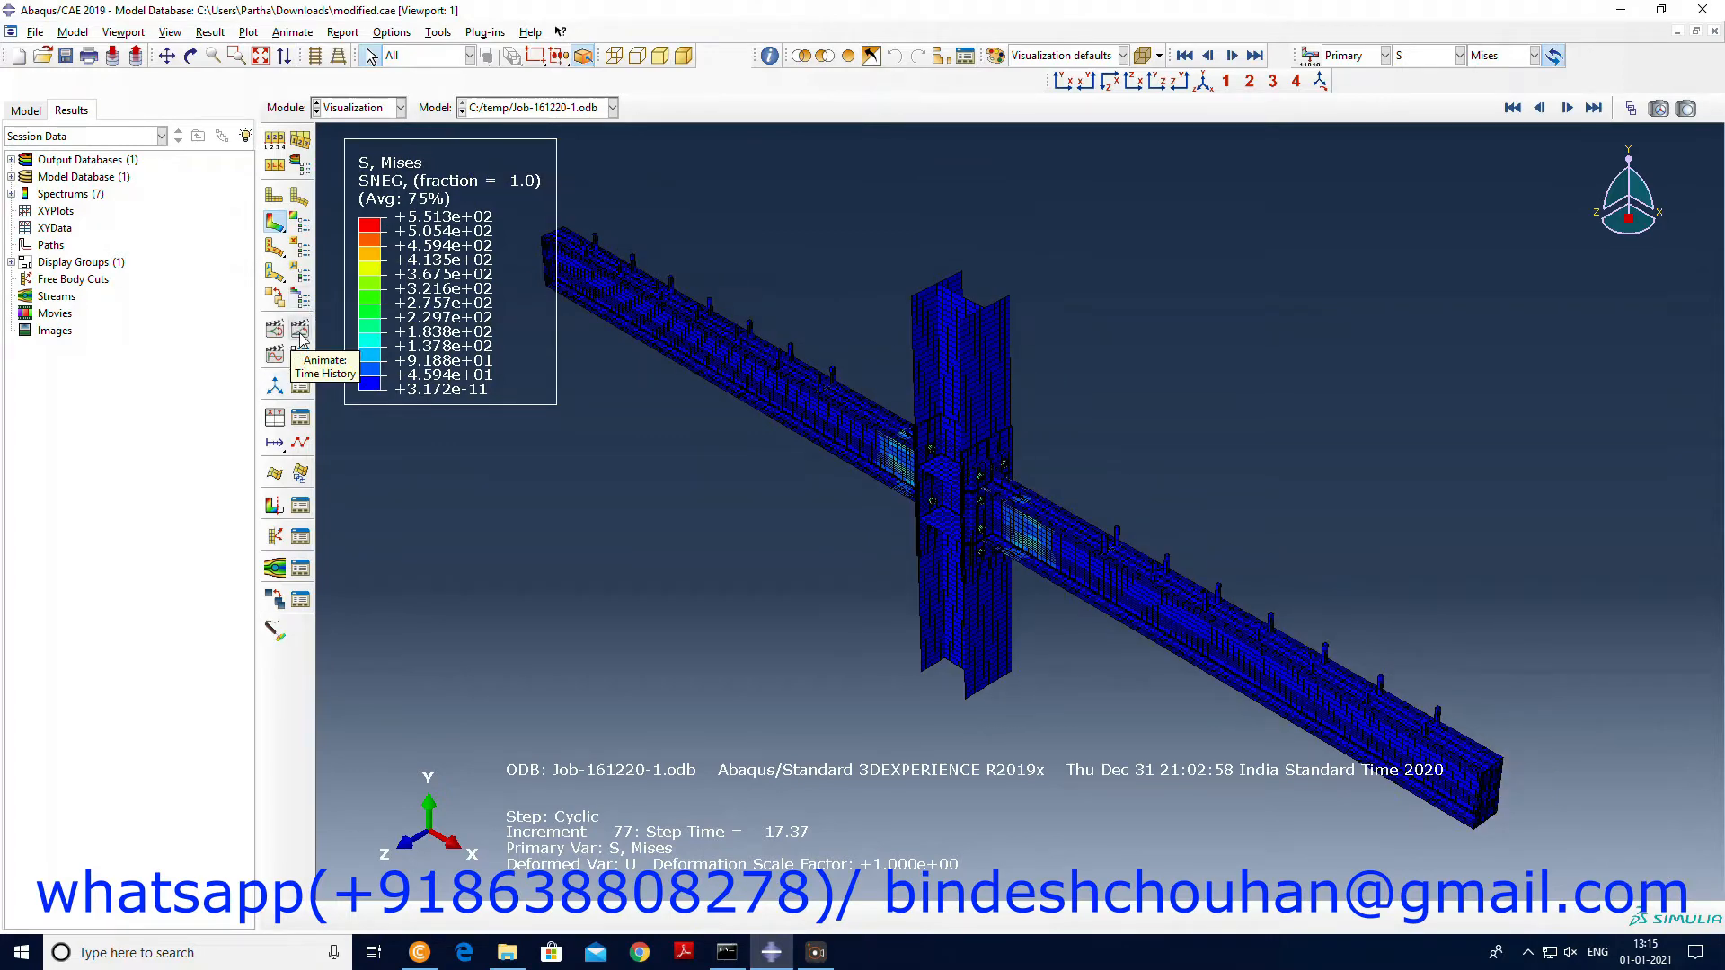
left_click(300, 329)
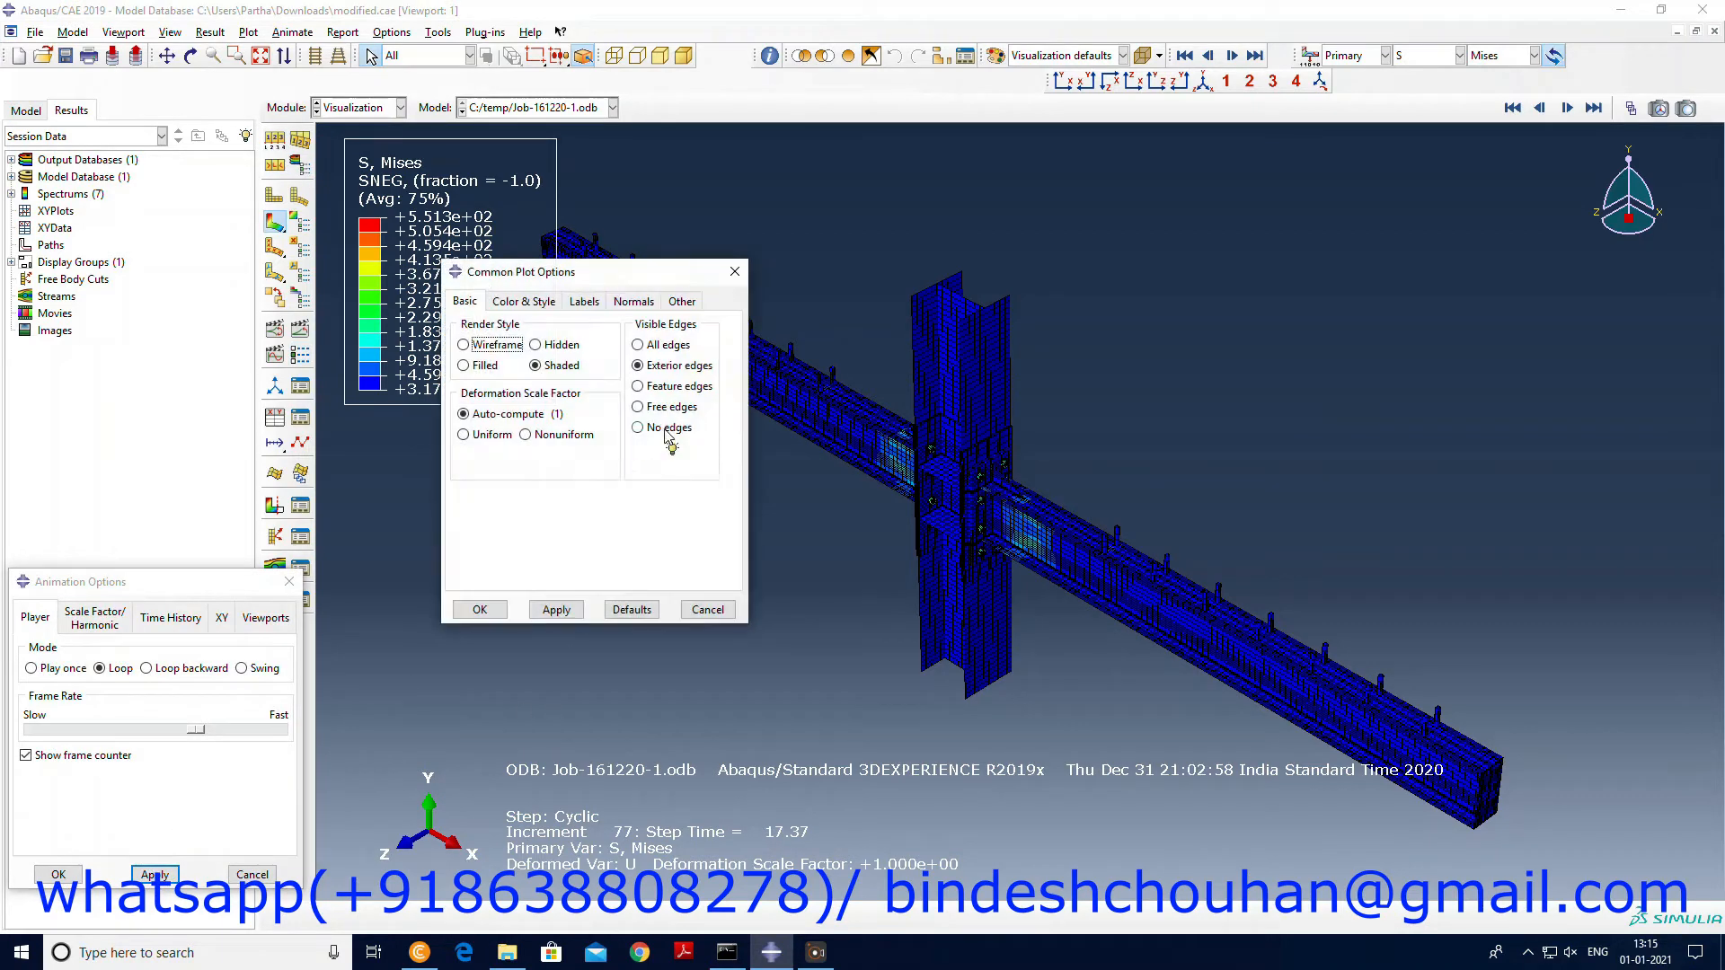
left_click(555, 609)
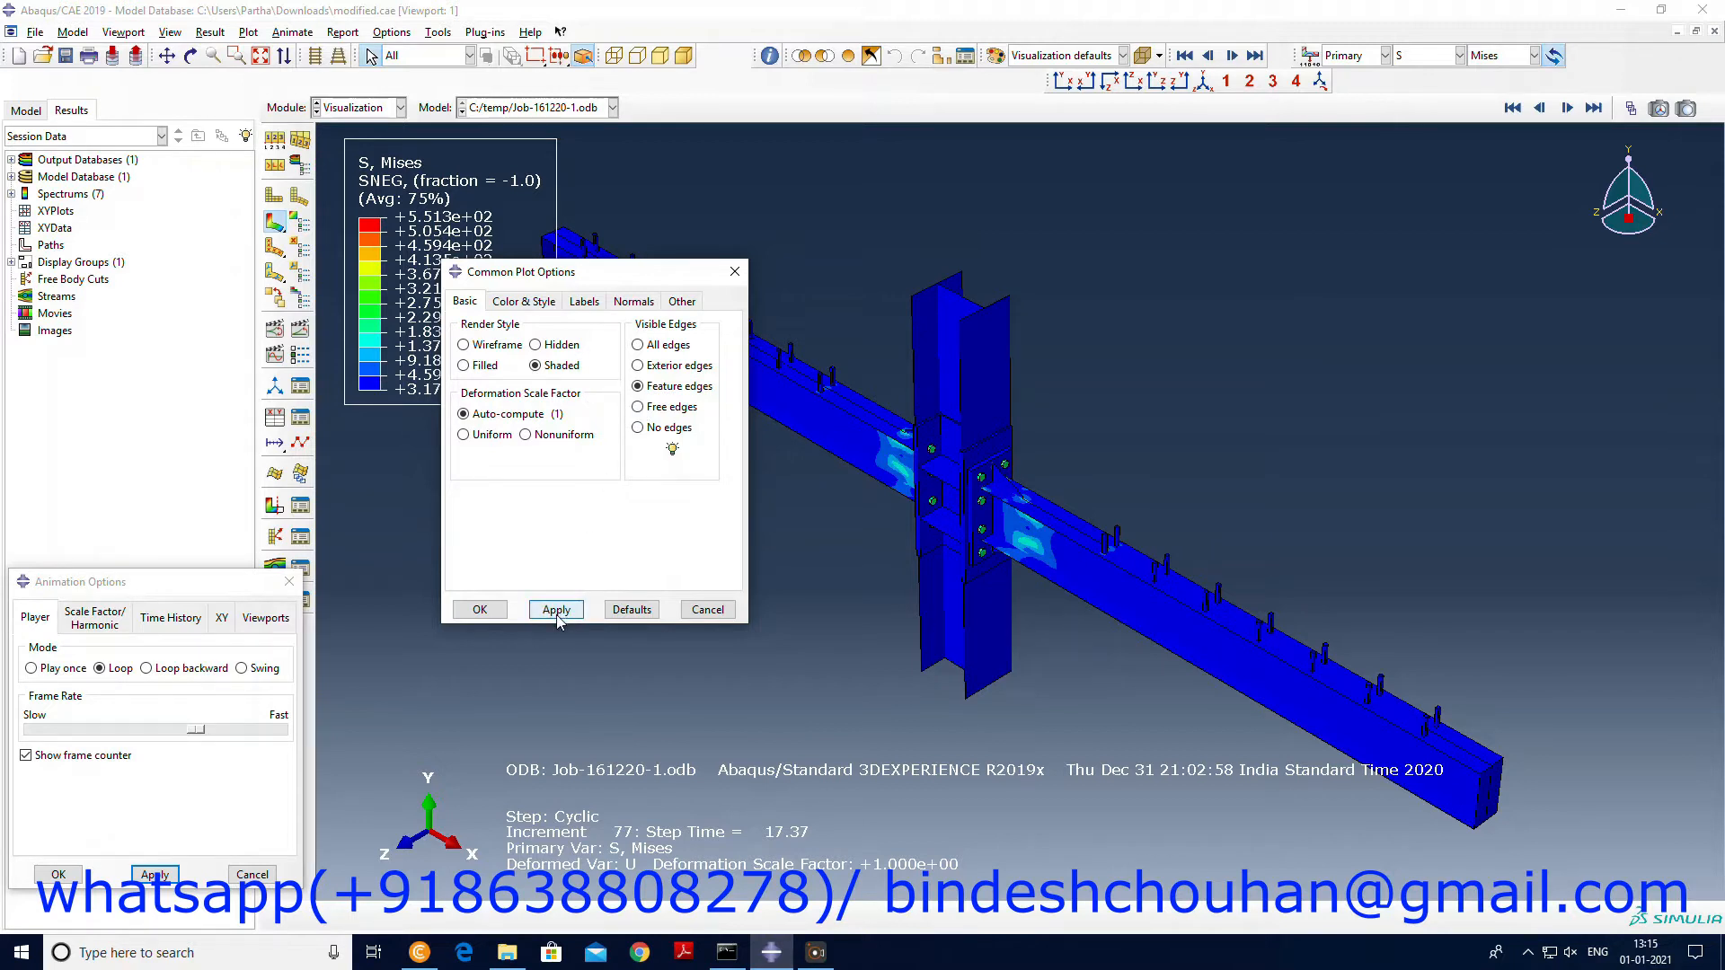
left_click(638, 408)
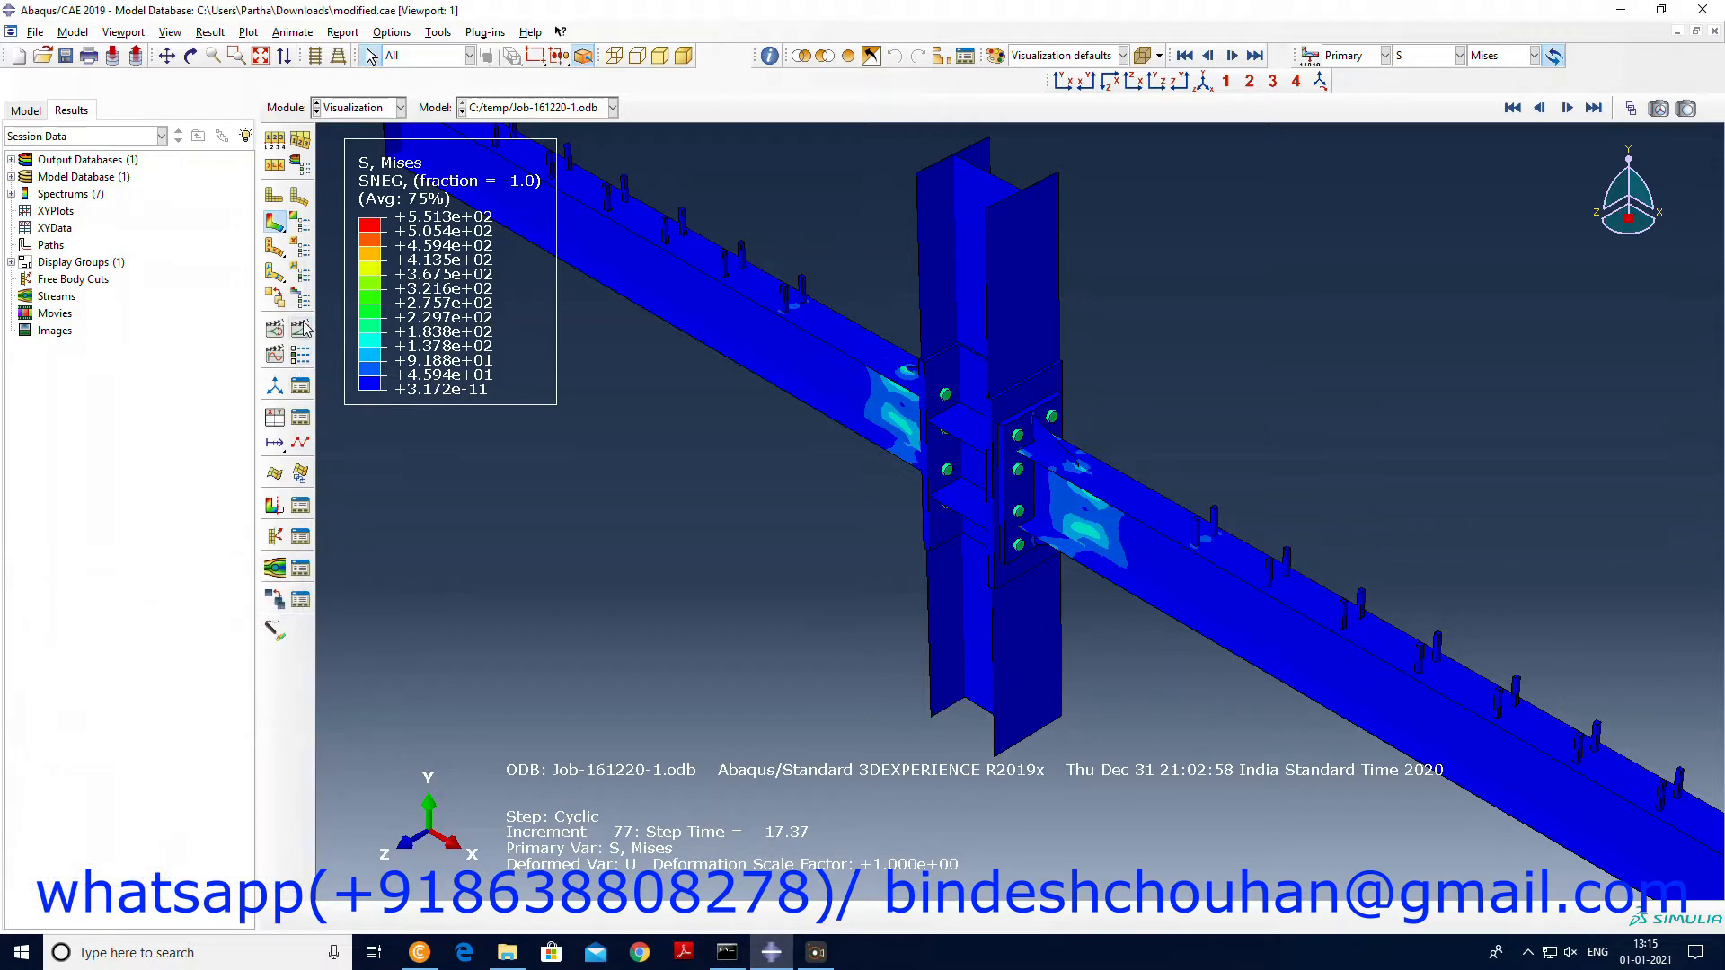
left_click(1186, 56)
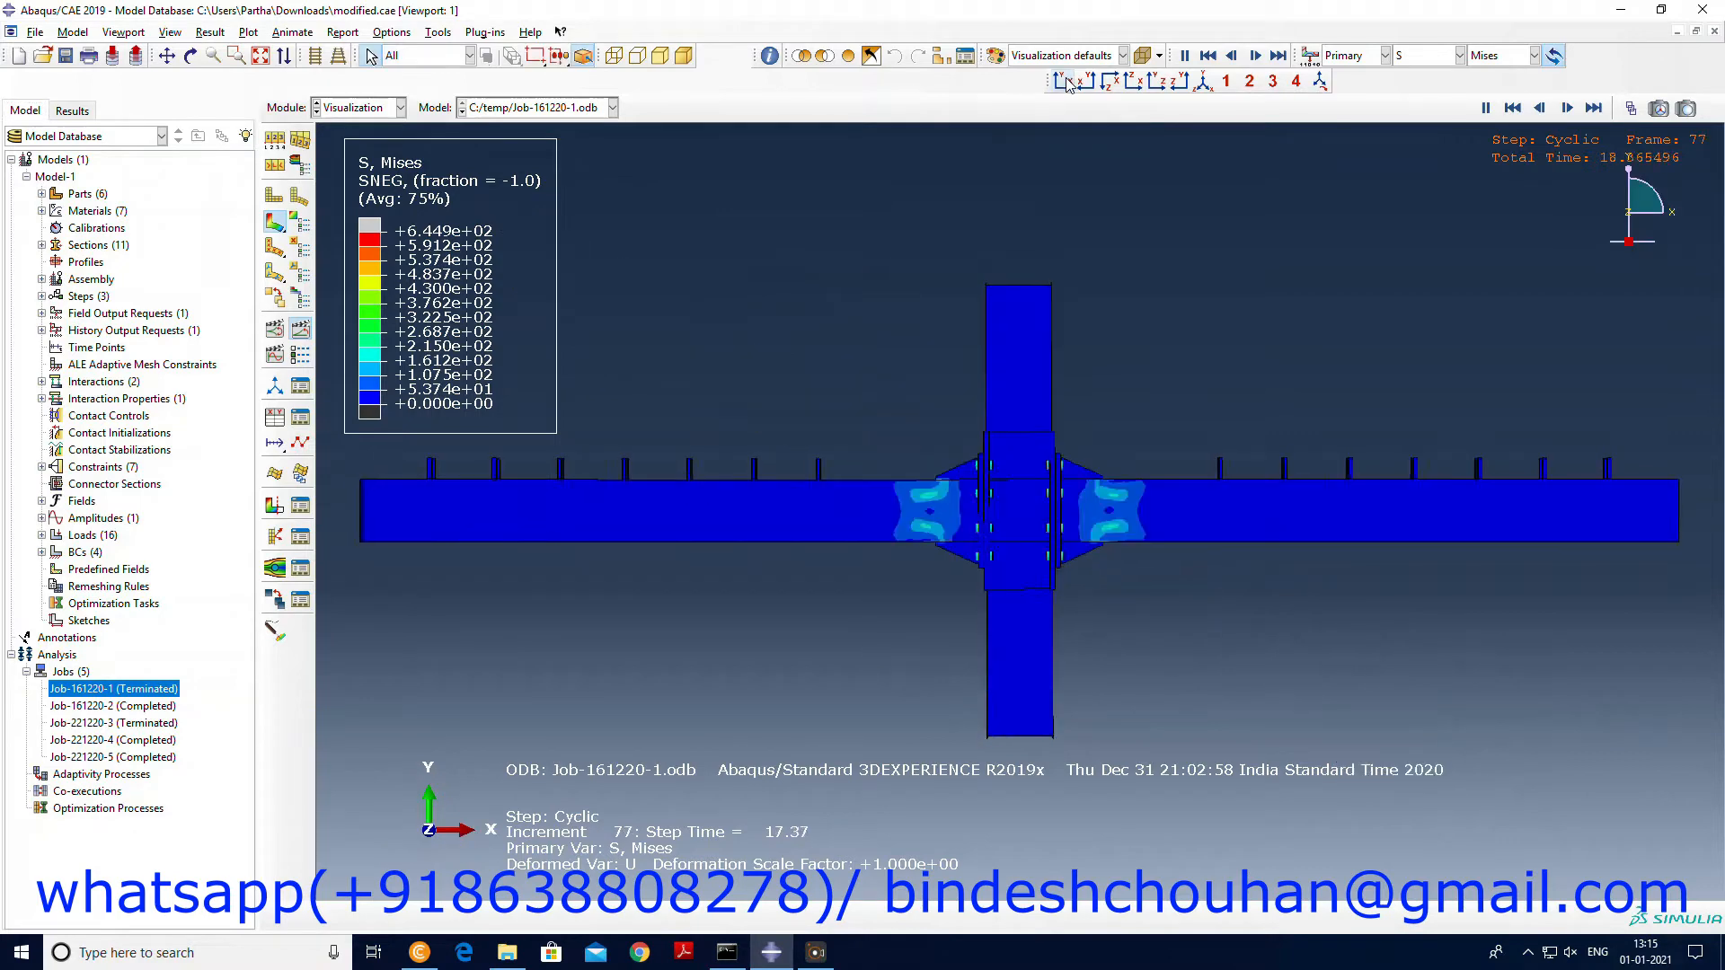
View the joint from the front and switch the invariant to Max. In-Plane Principal stress.
left_click(1514, 106)
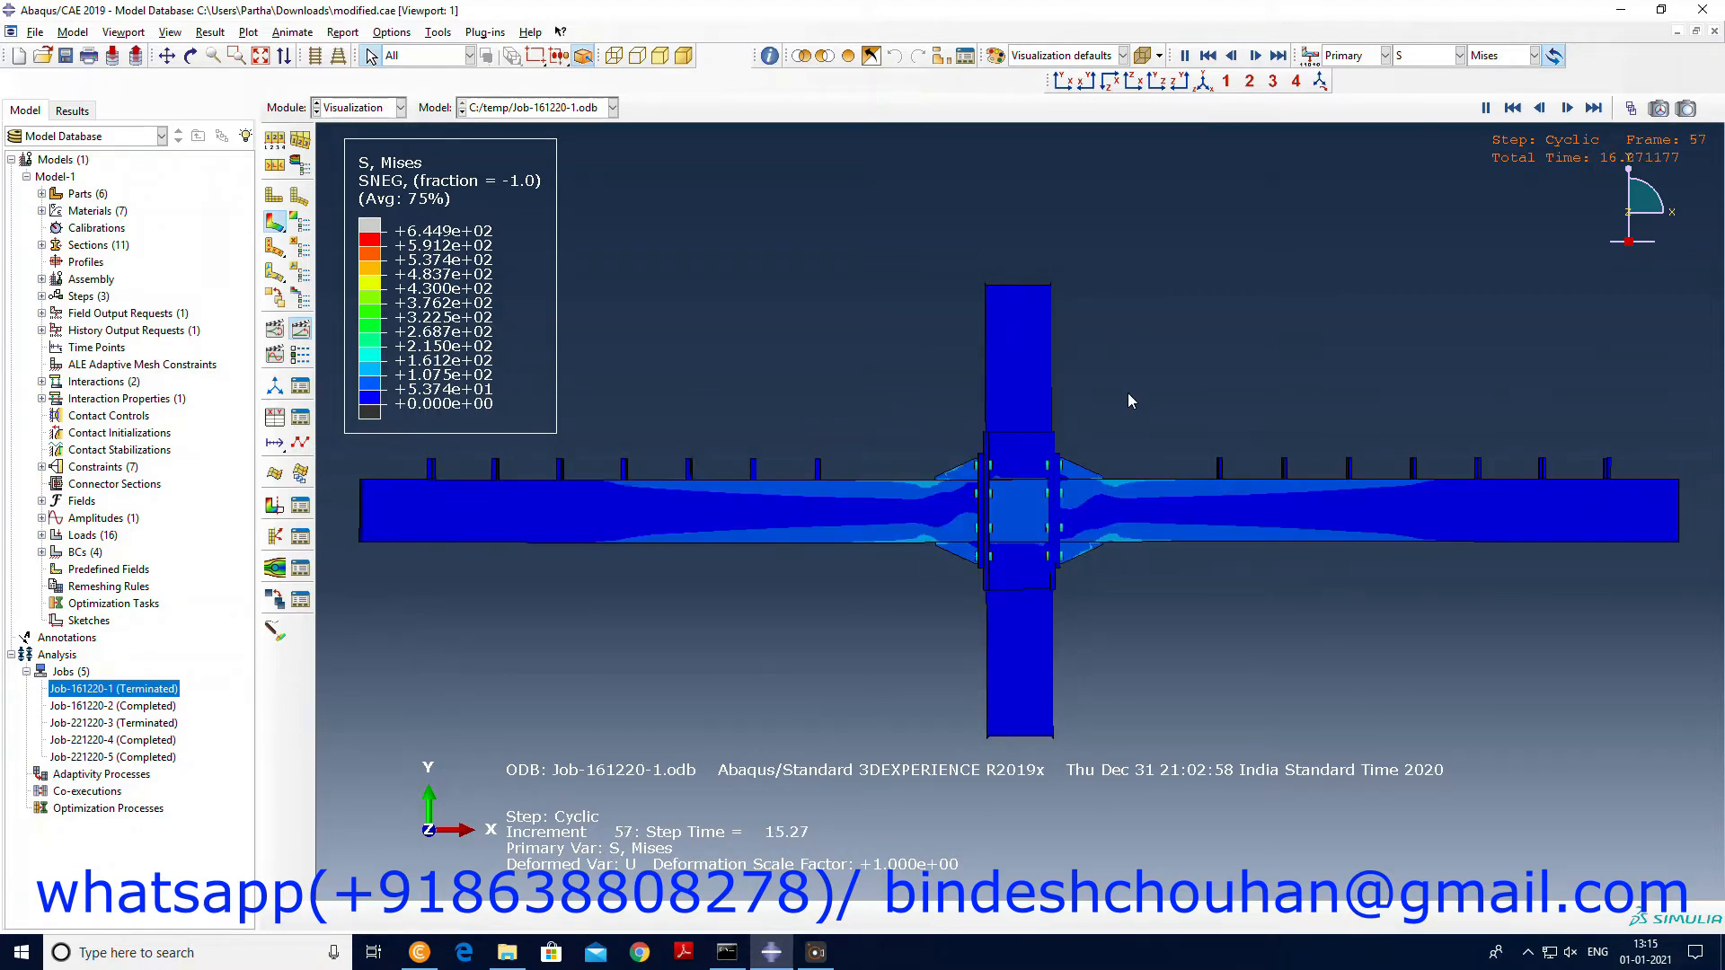
left_click(1567, 108)
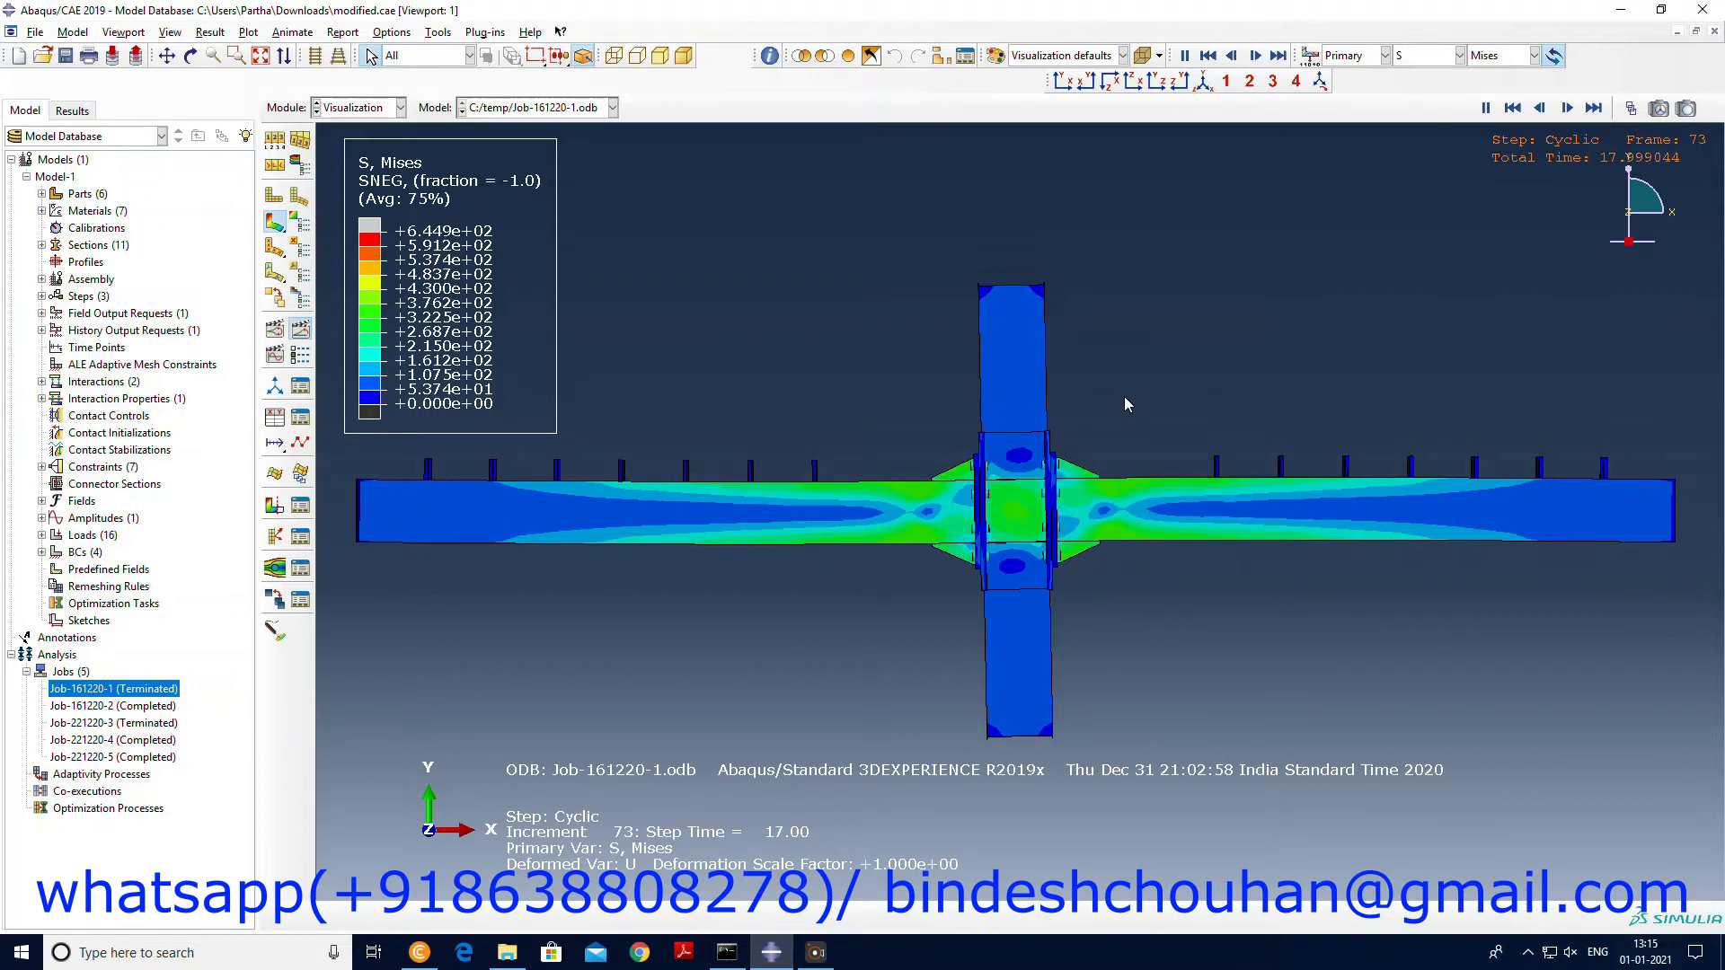
left_click(1527, 56)
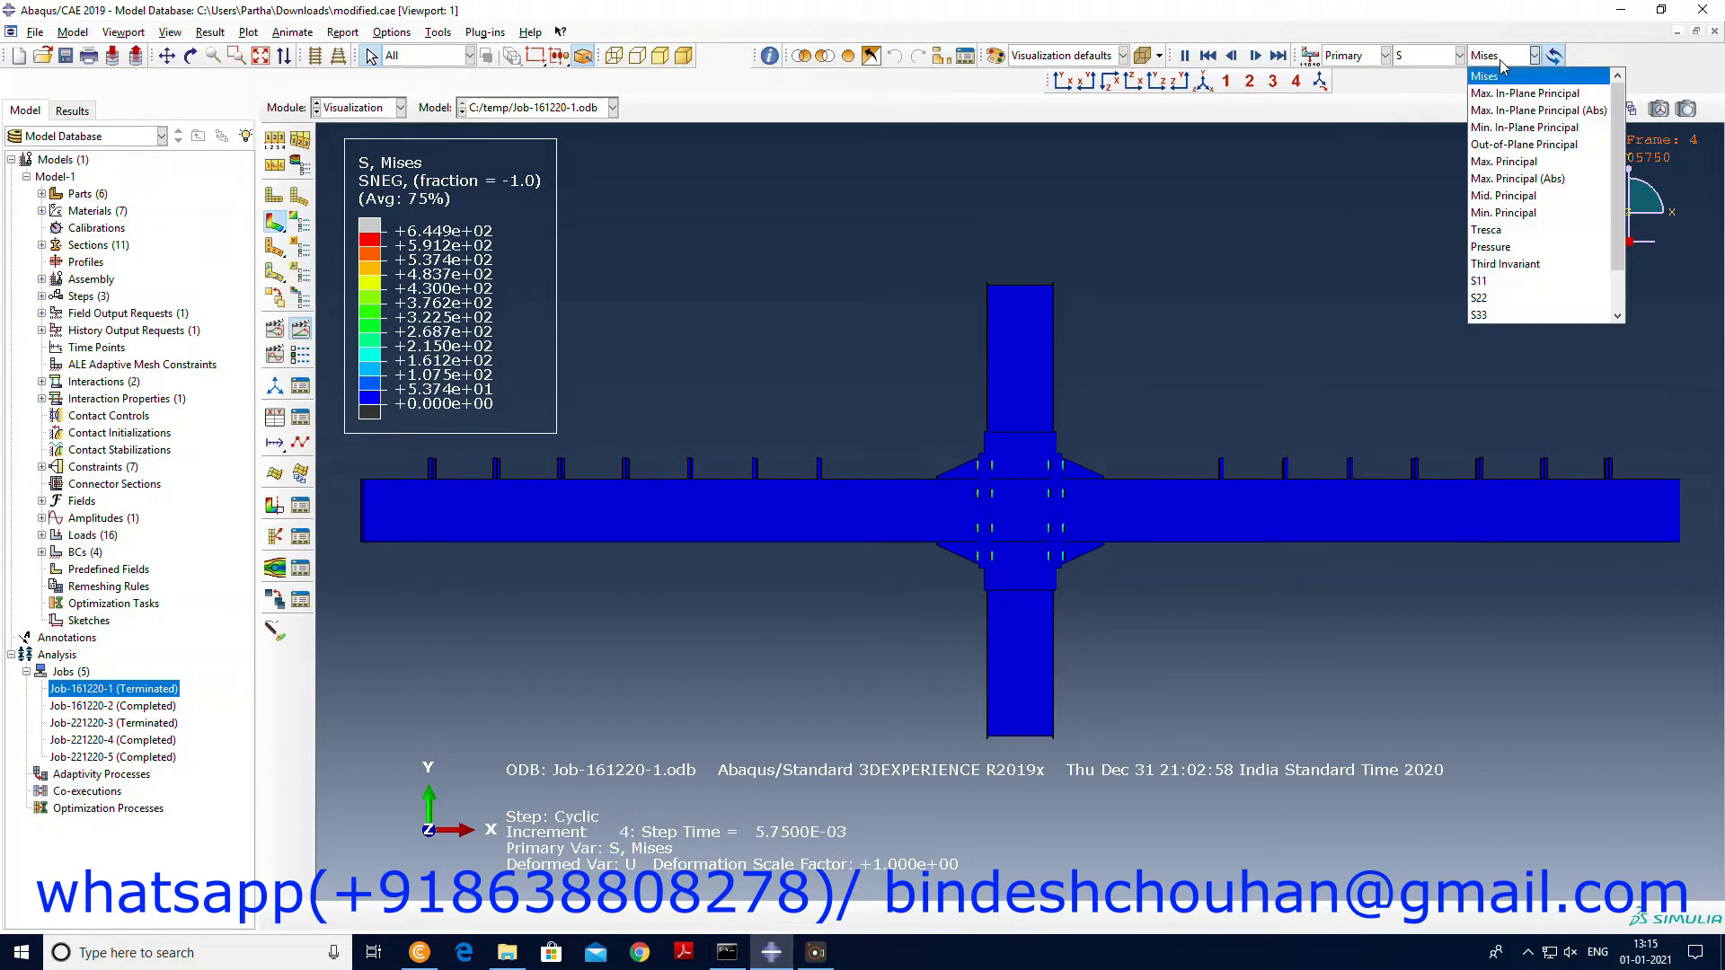
left_click(1526, 92)
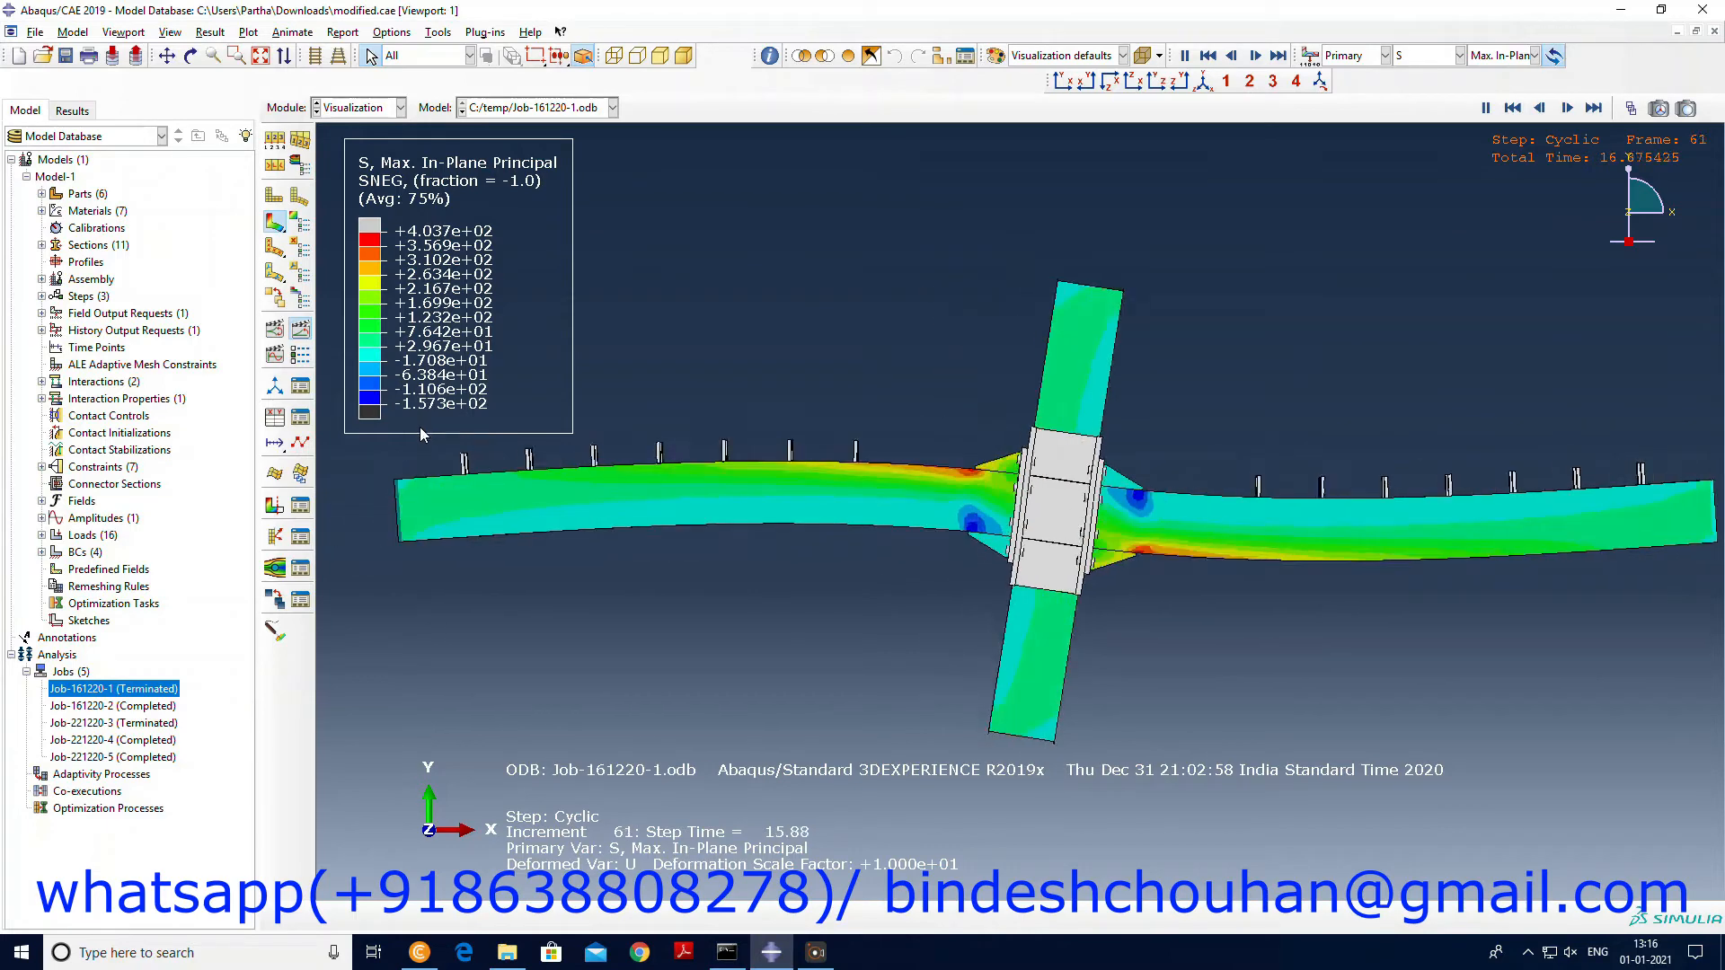
Set deformation scale factor 10 and cycle contours through Tresca, S22 and S12 shear stress.
left_click(1567, 106)
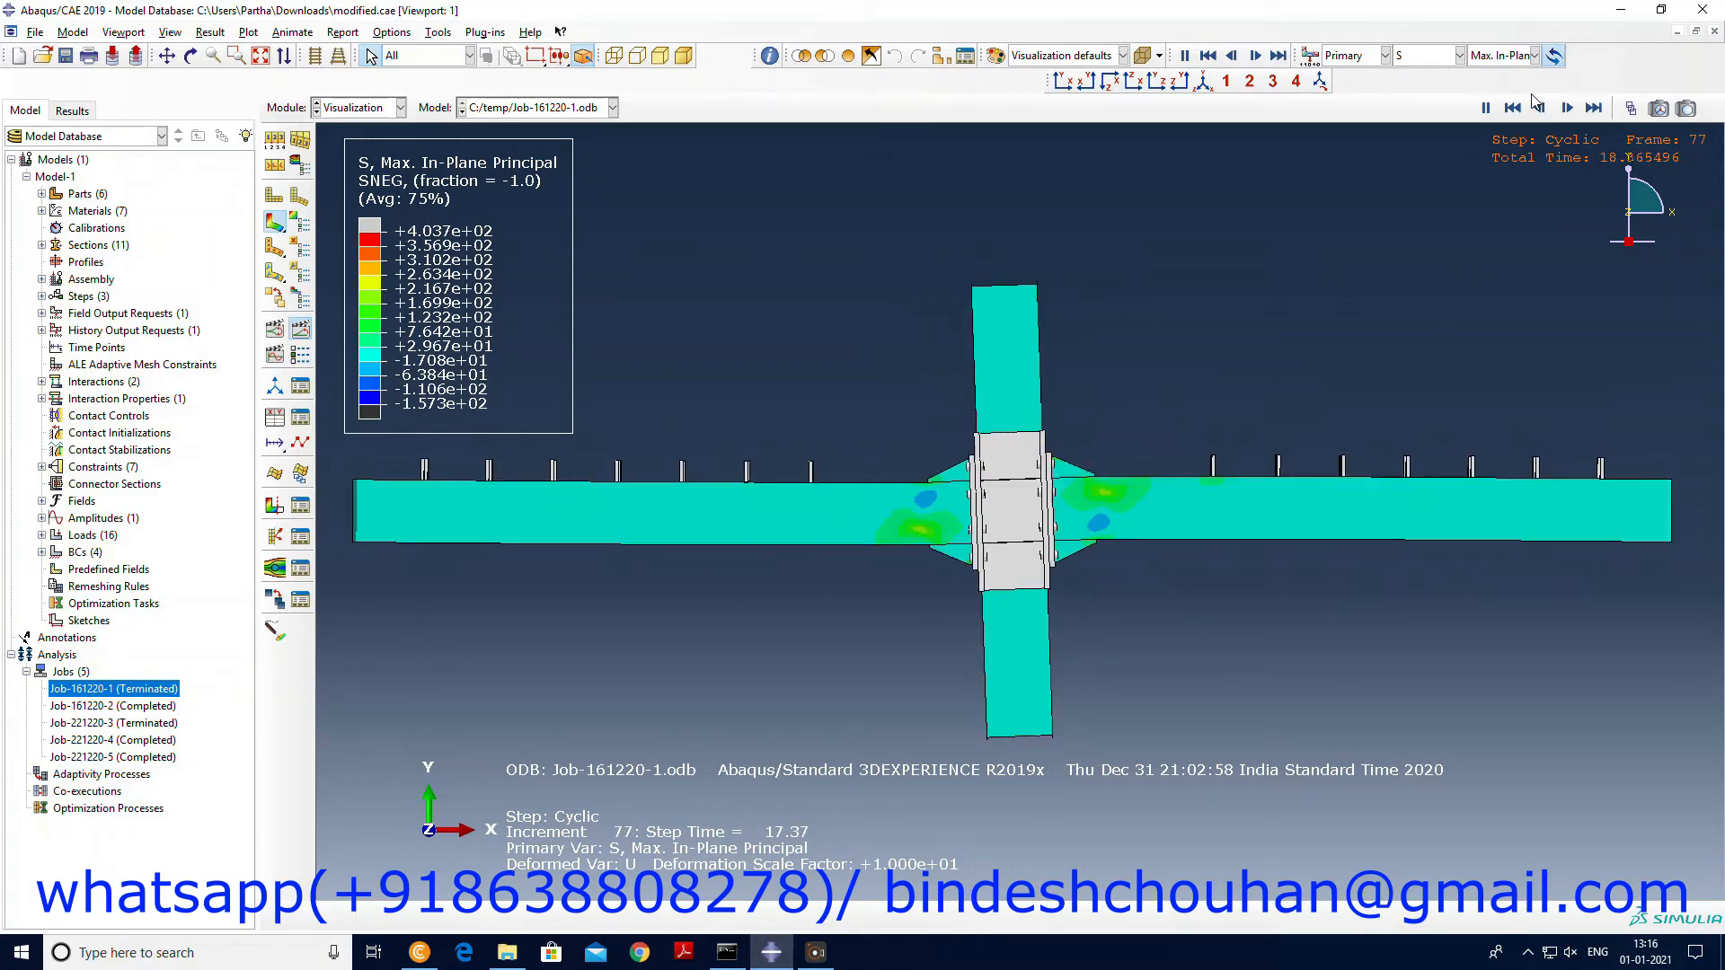
left_click(1511, 106)
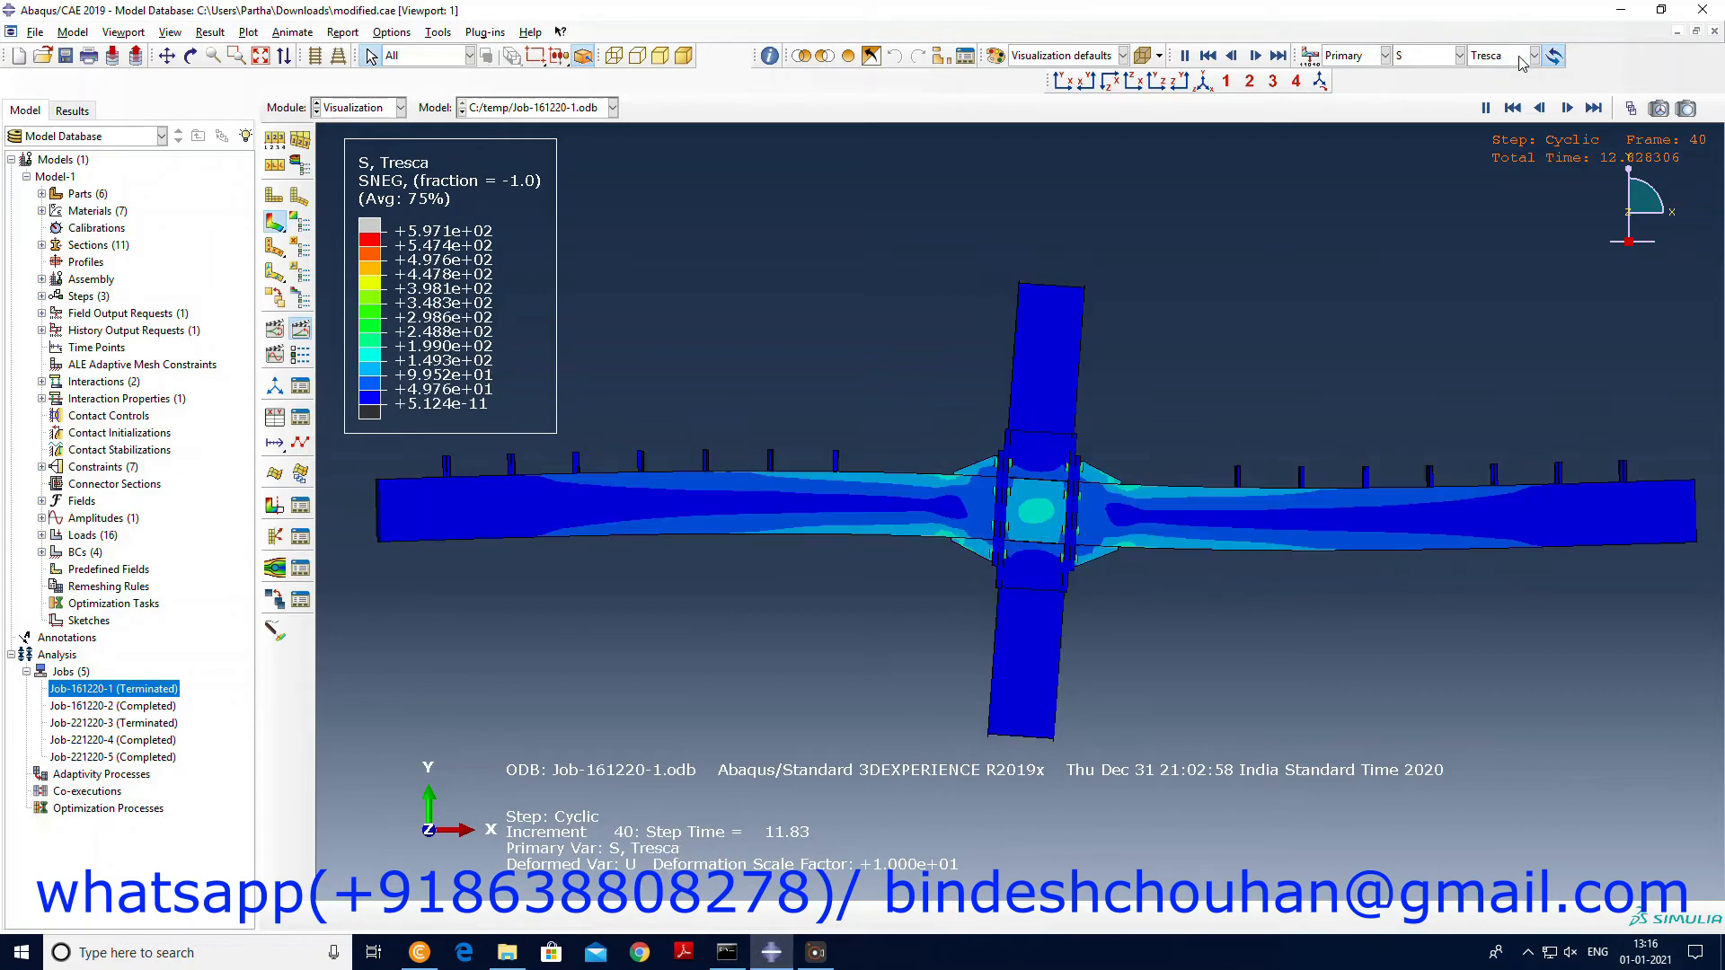
left_click(1502, 56)
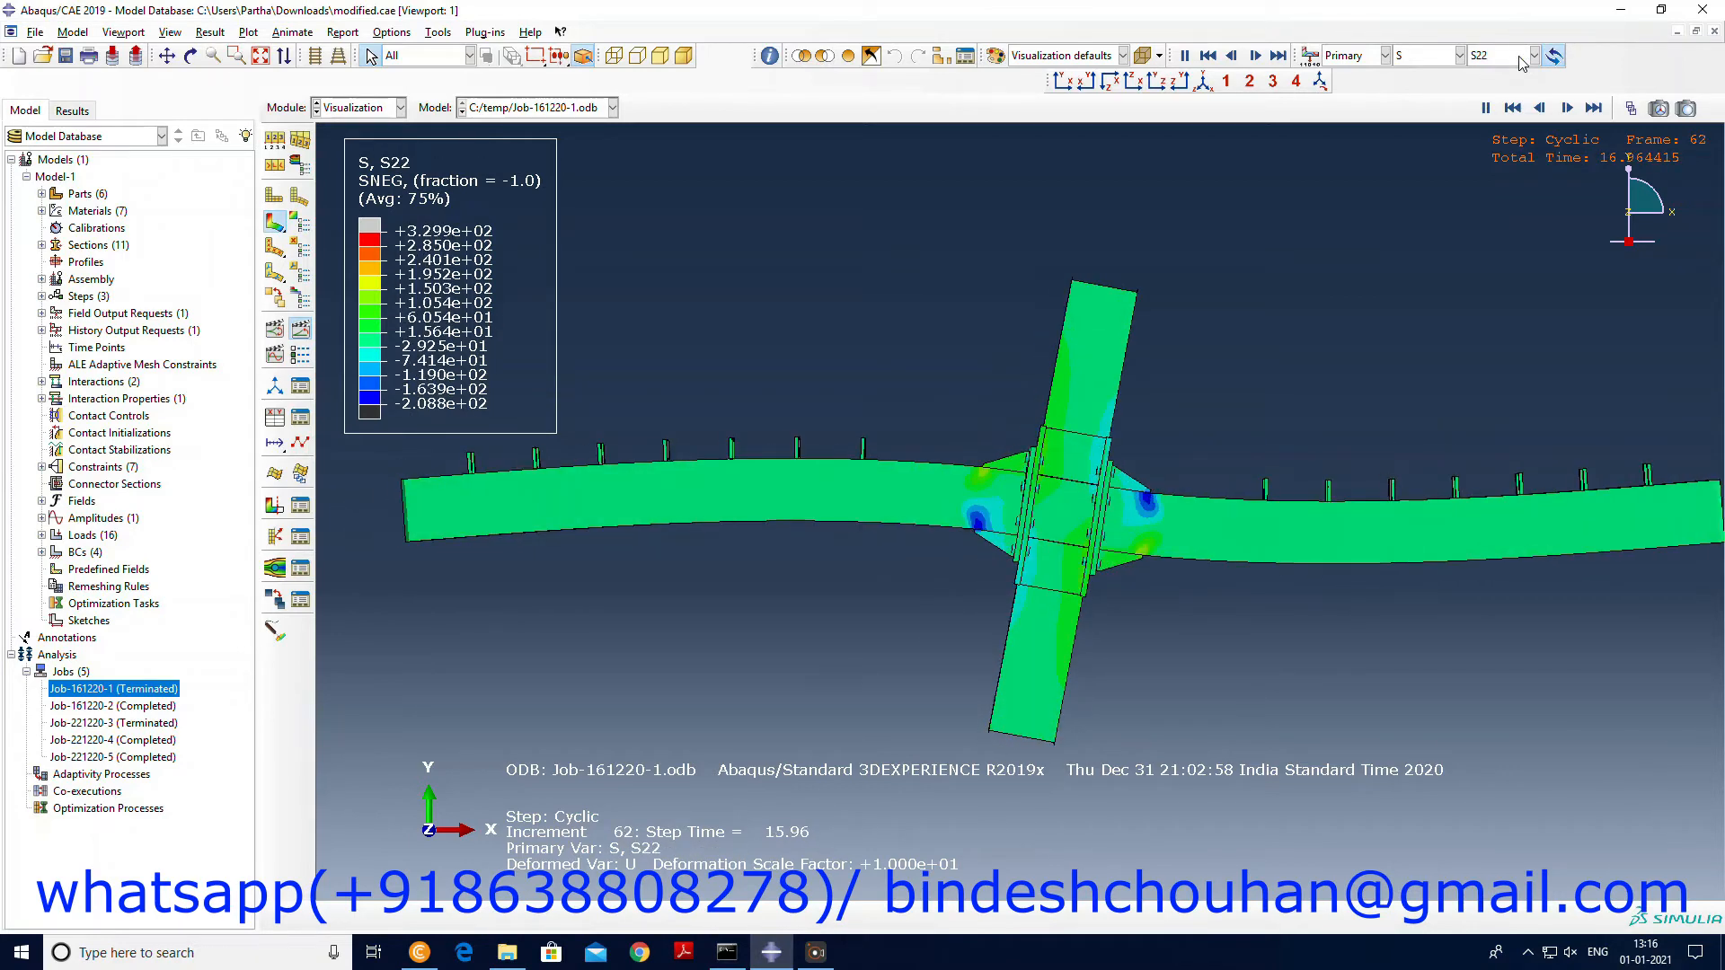
left_click(1525, 55)
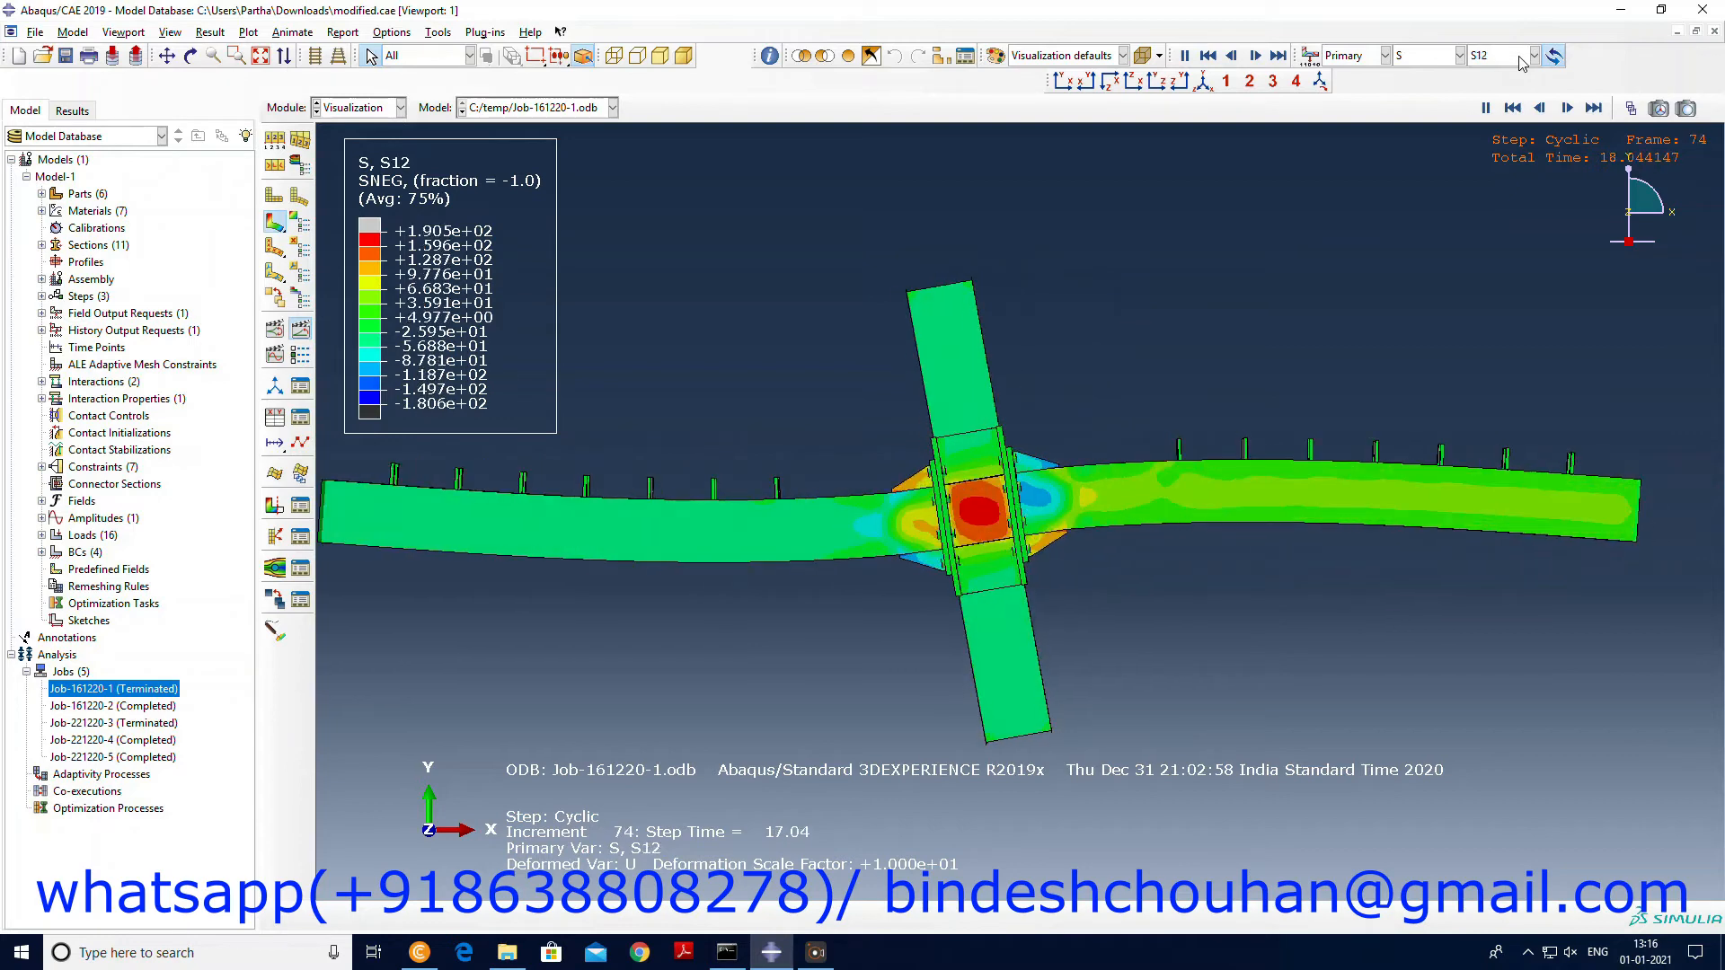
left_click(1467, 56)
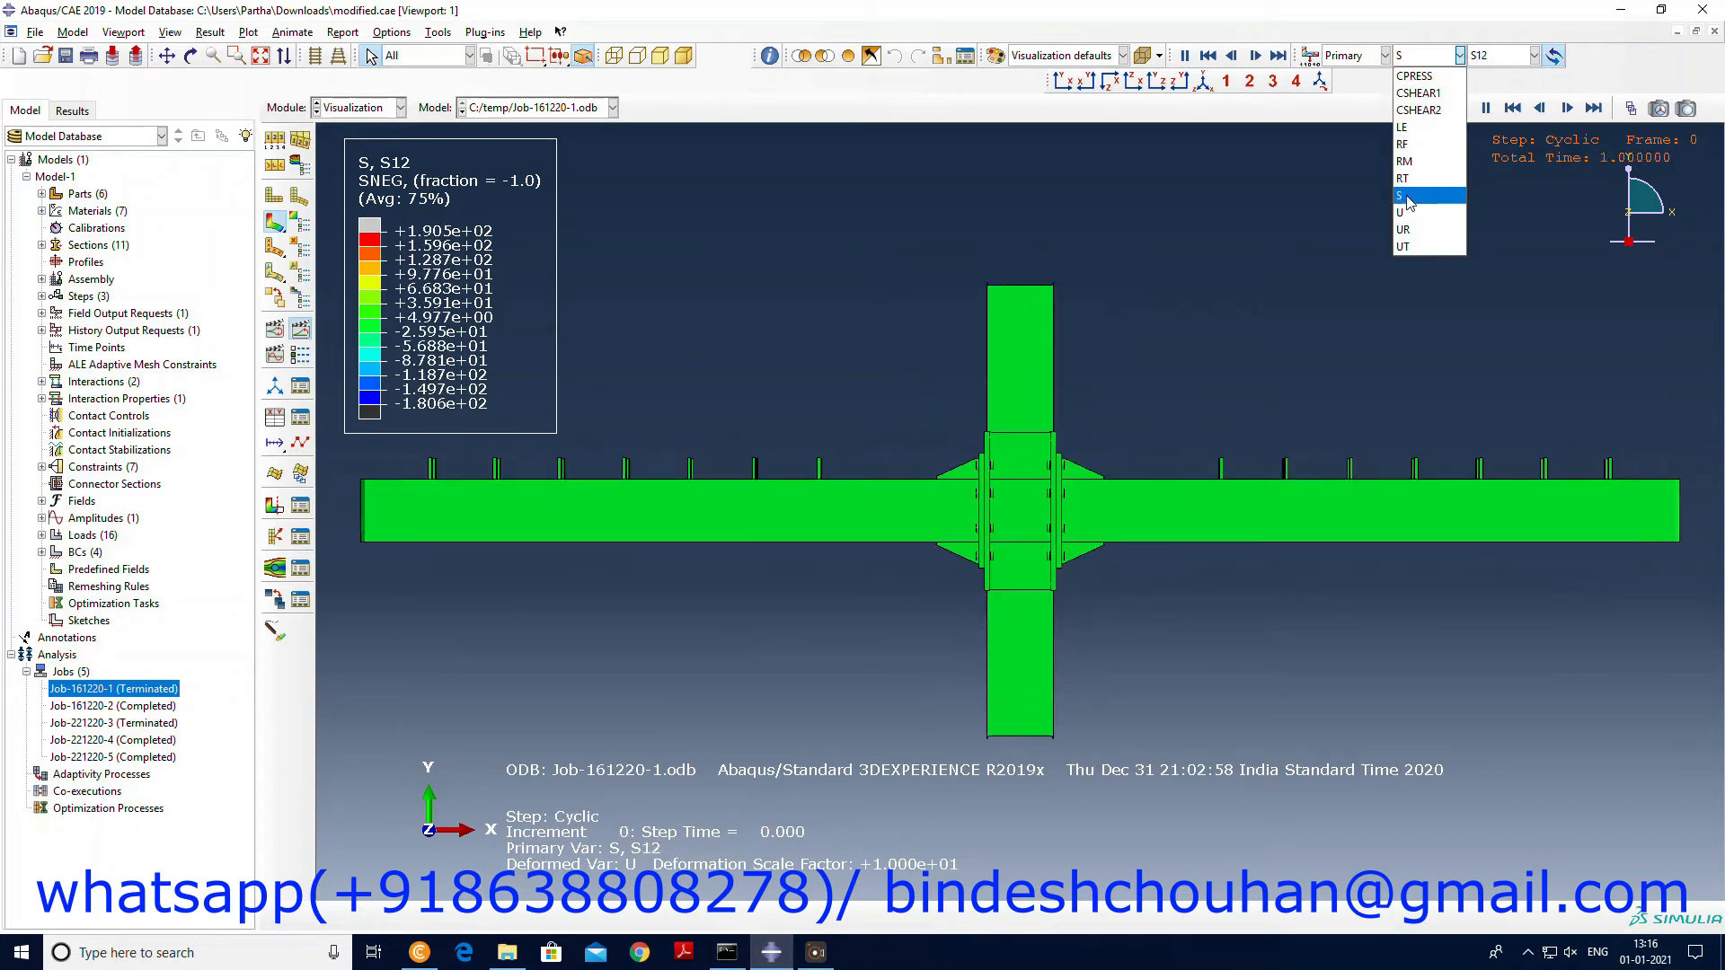
Change the field output to displacement U magnitude and view the frame isometrically.
left_click(1404, 212)
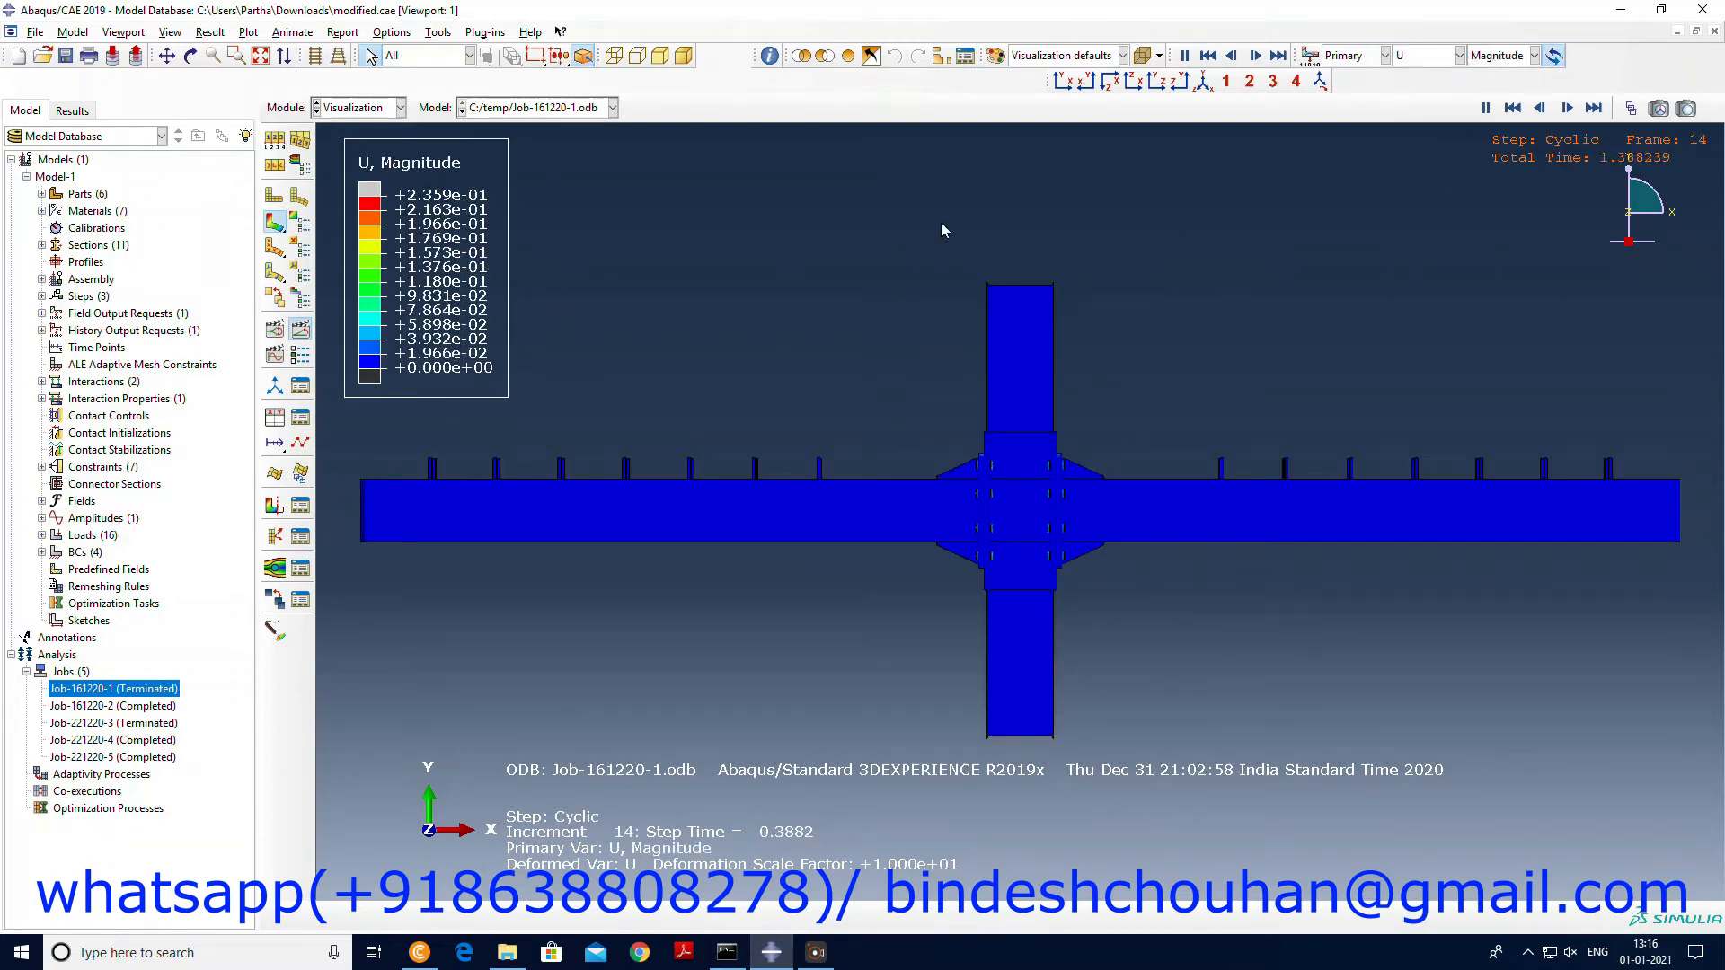
left_click(1594, 106)
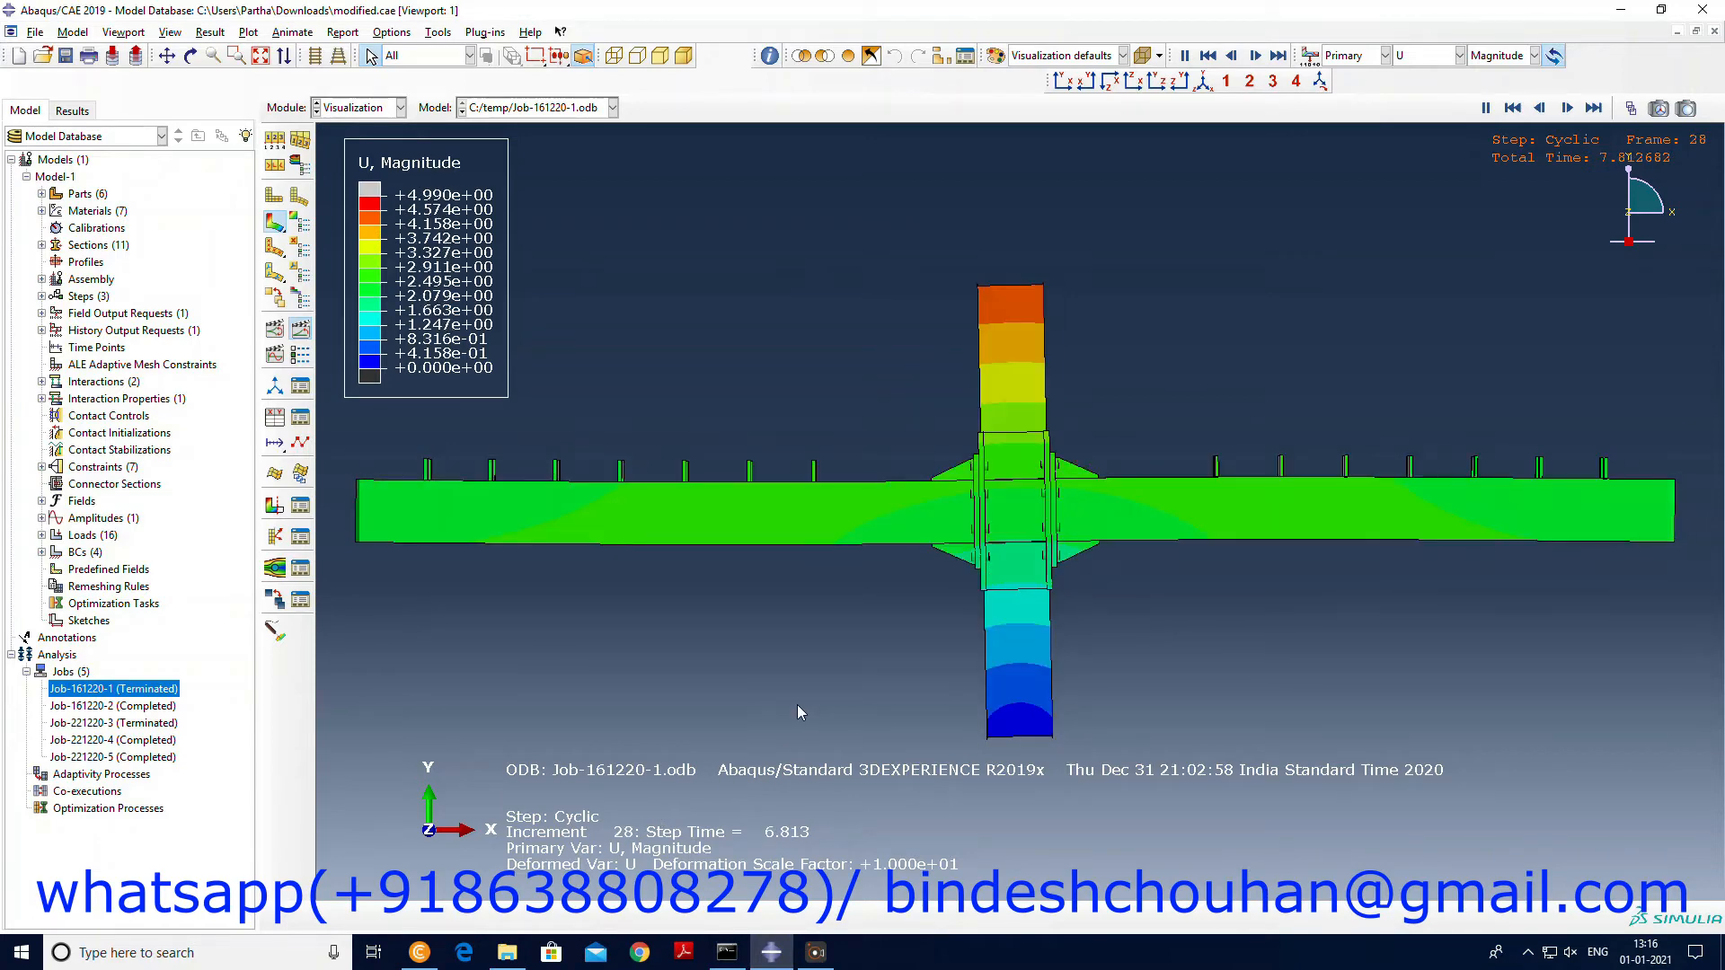
left_click(1202, 80)
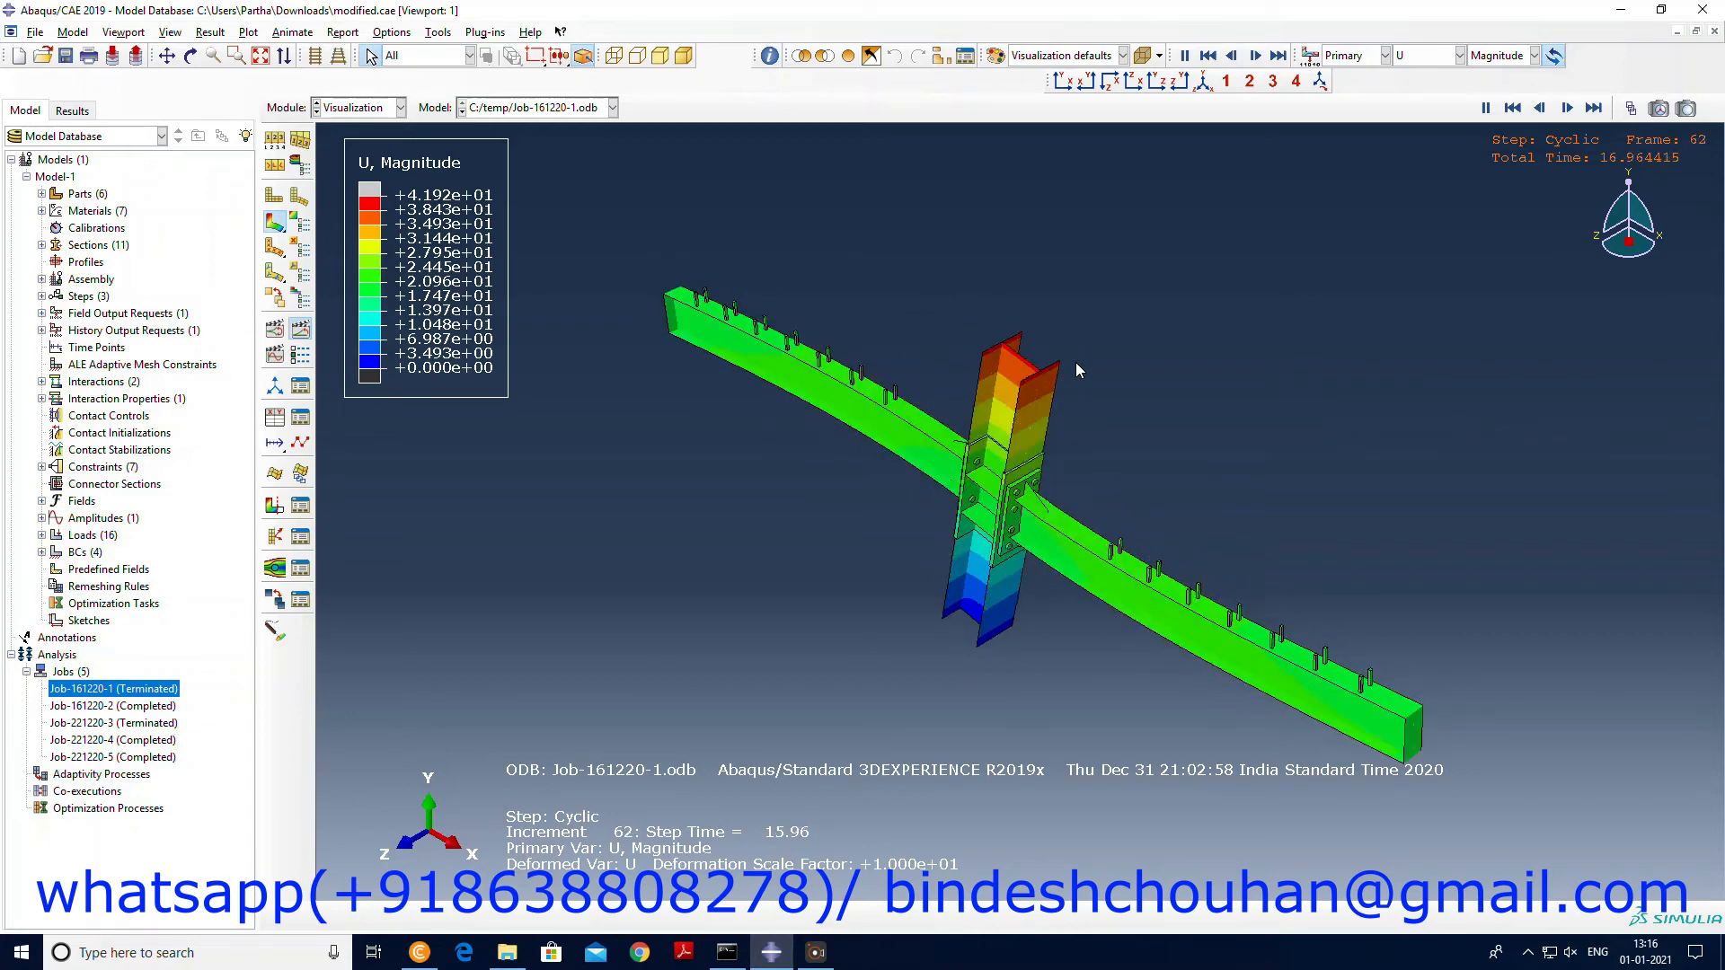
left_click(1513, 108)
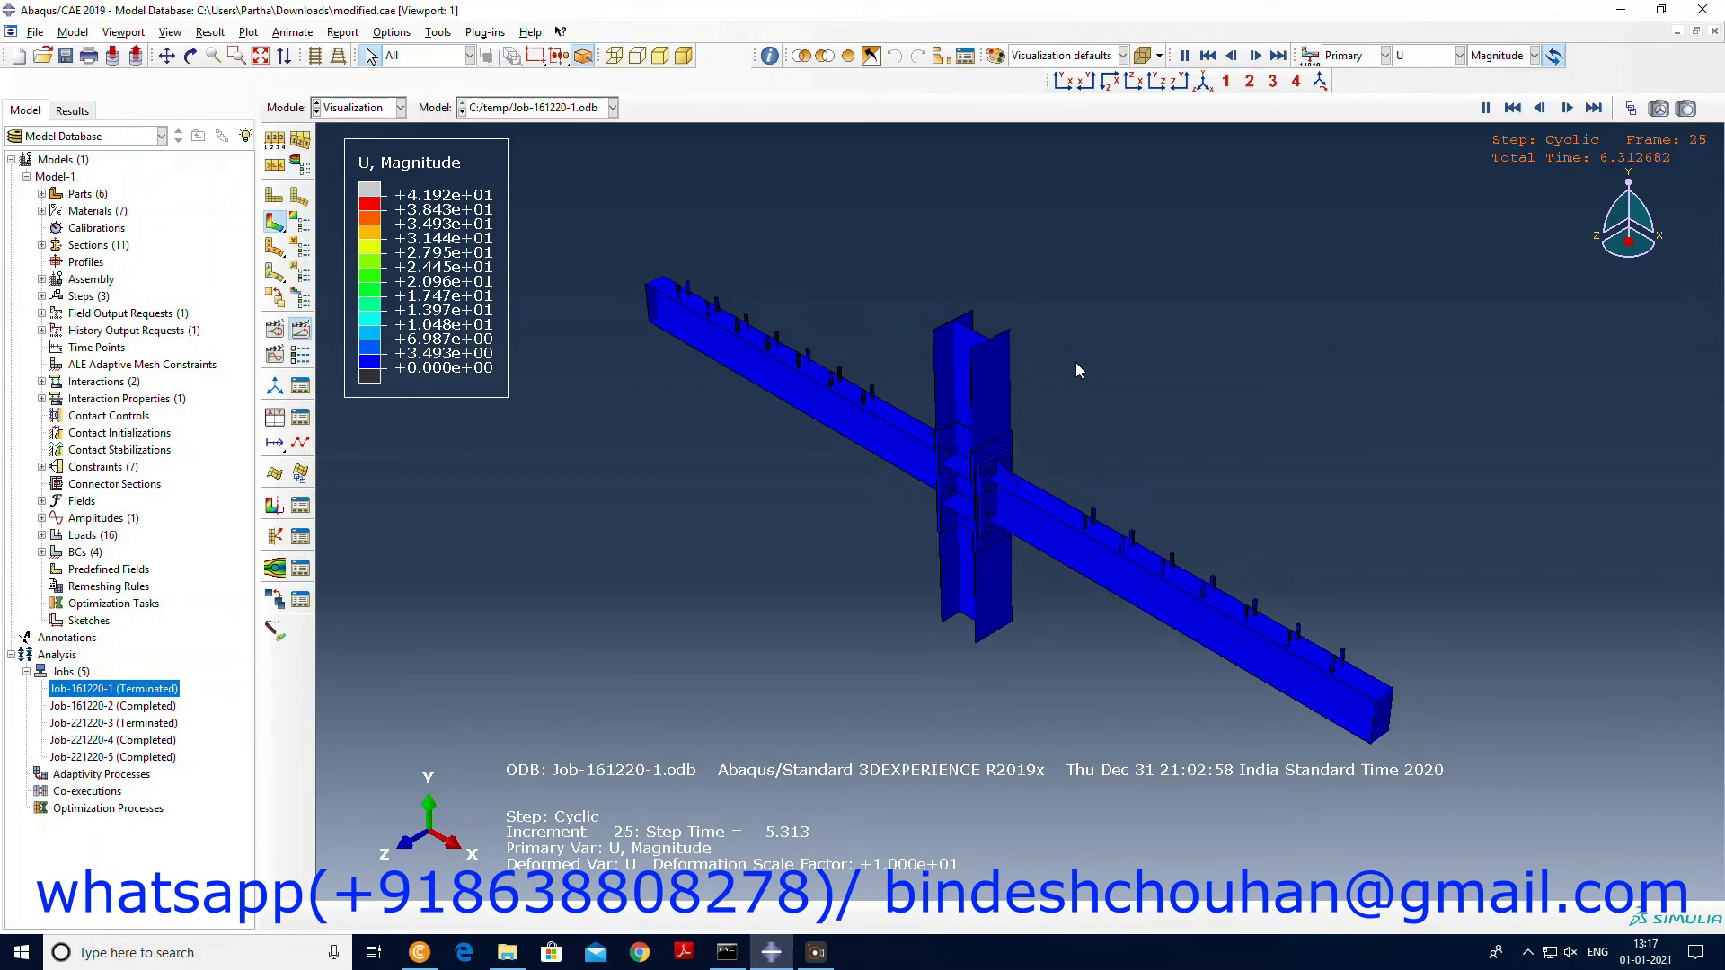
left_click(1253, 55)
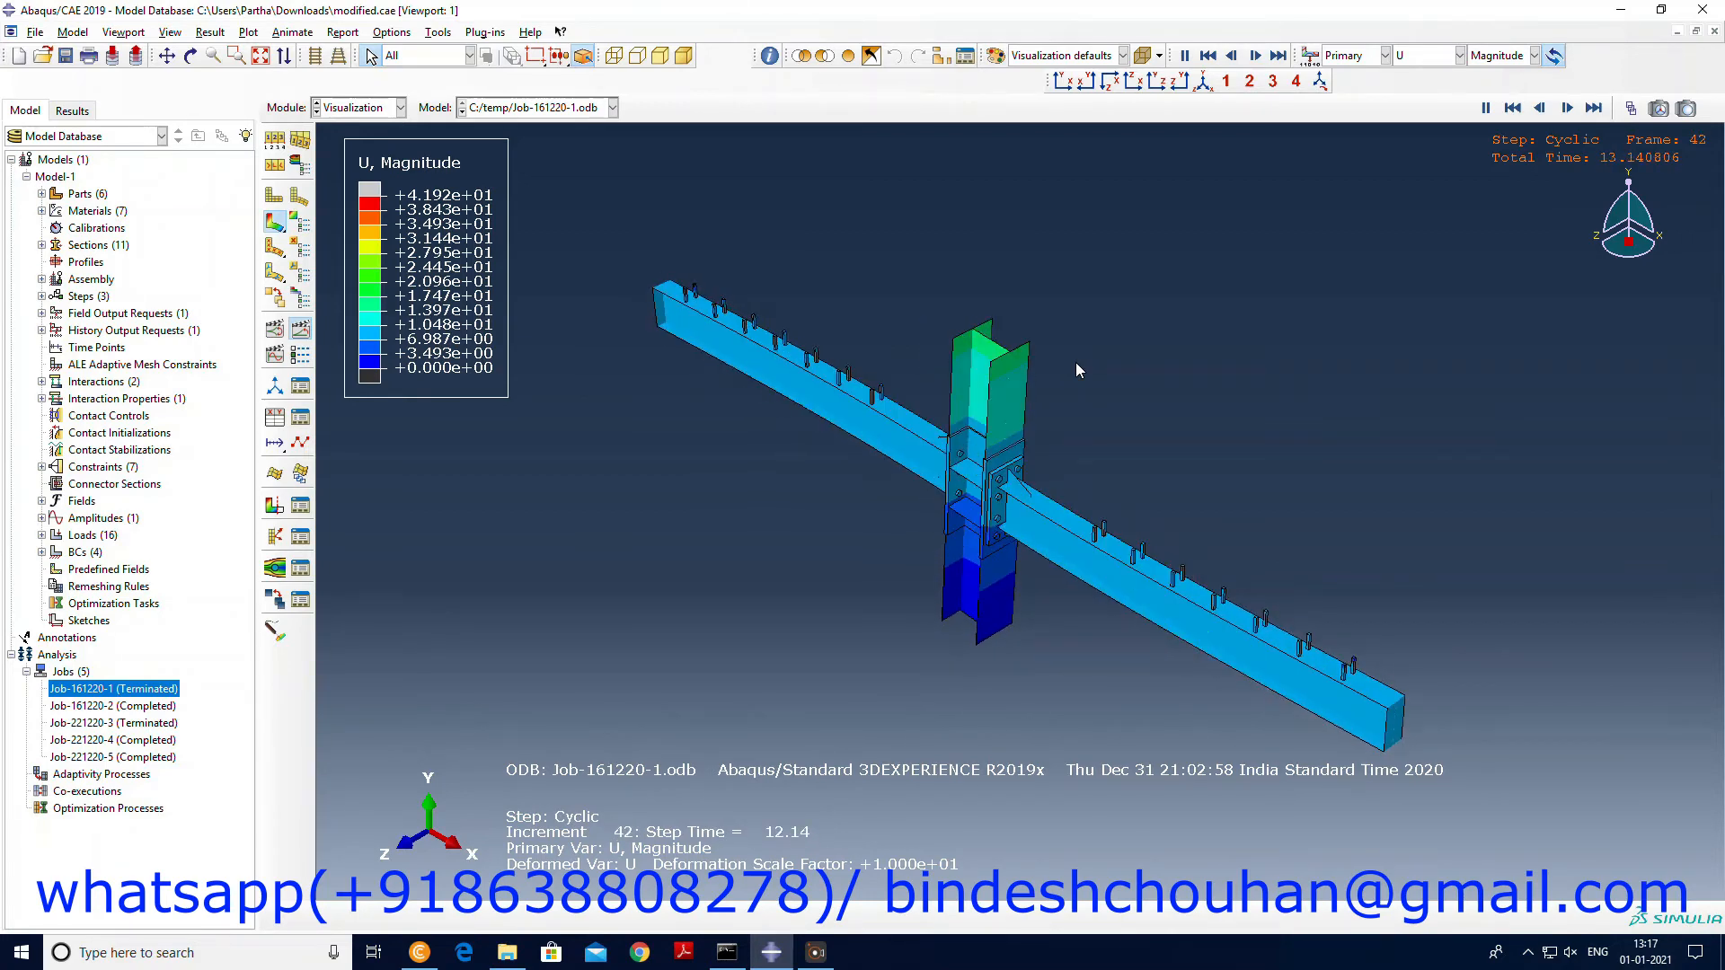
left_click(1567, 106)
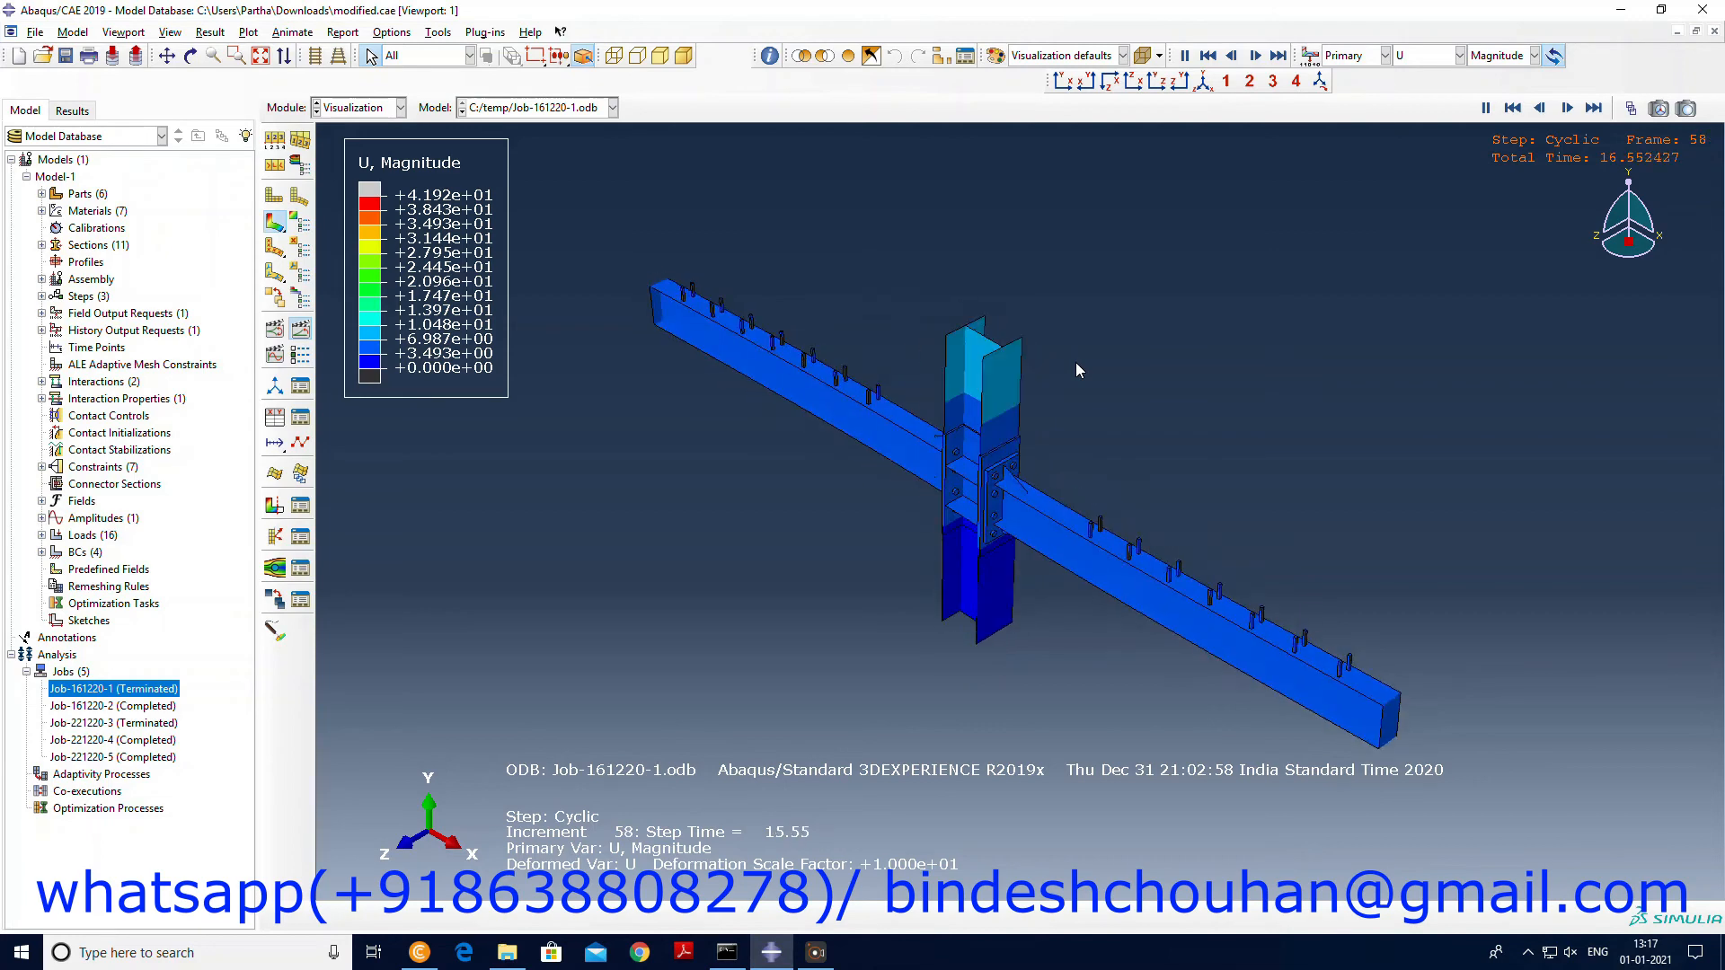
left_click(1254, 55)
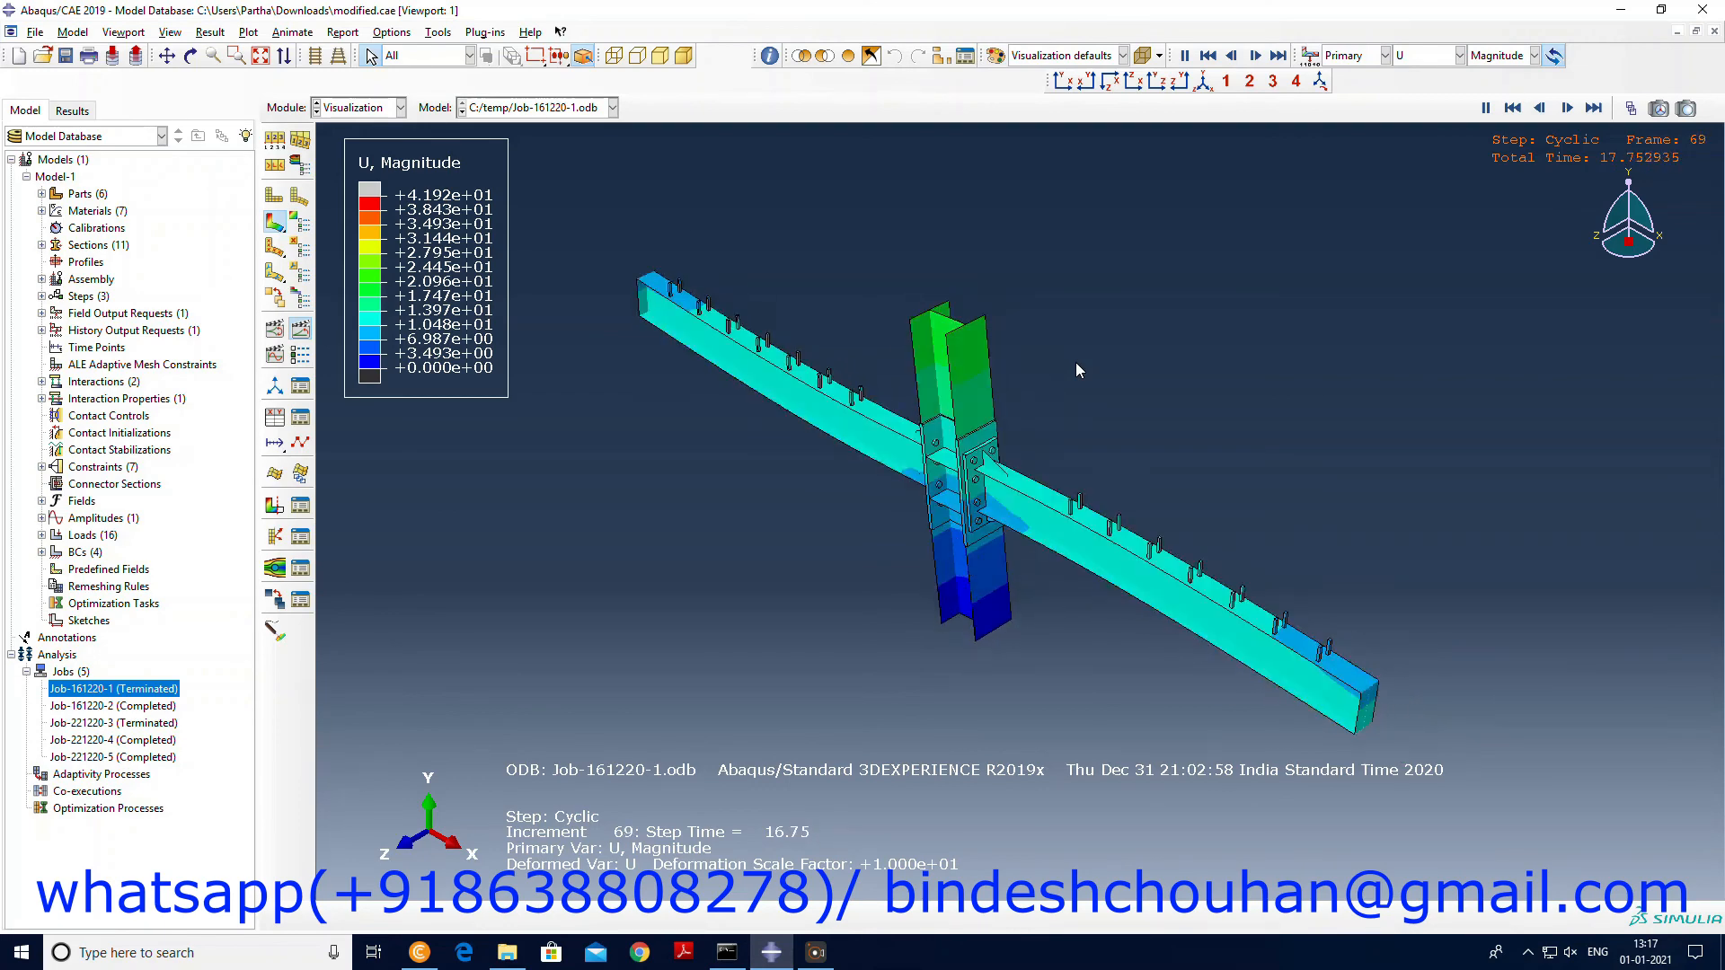
left_click(1513, 106)
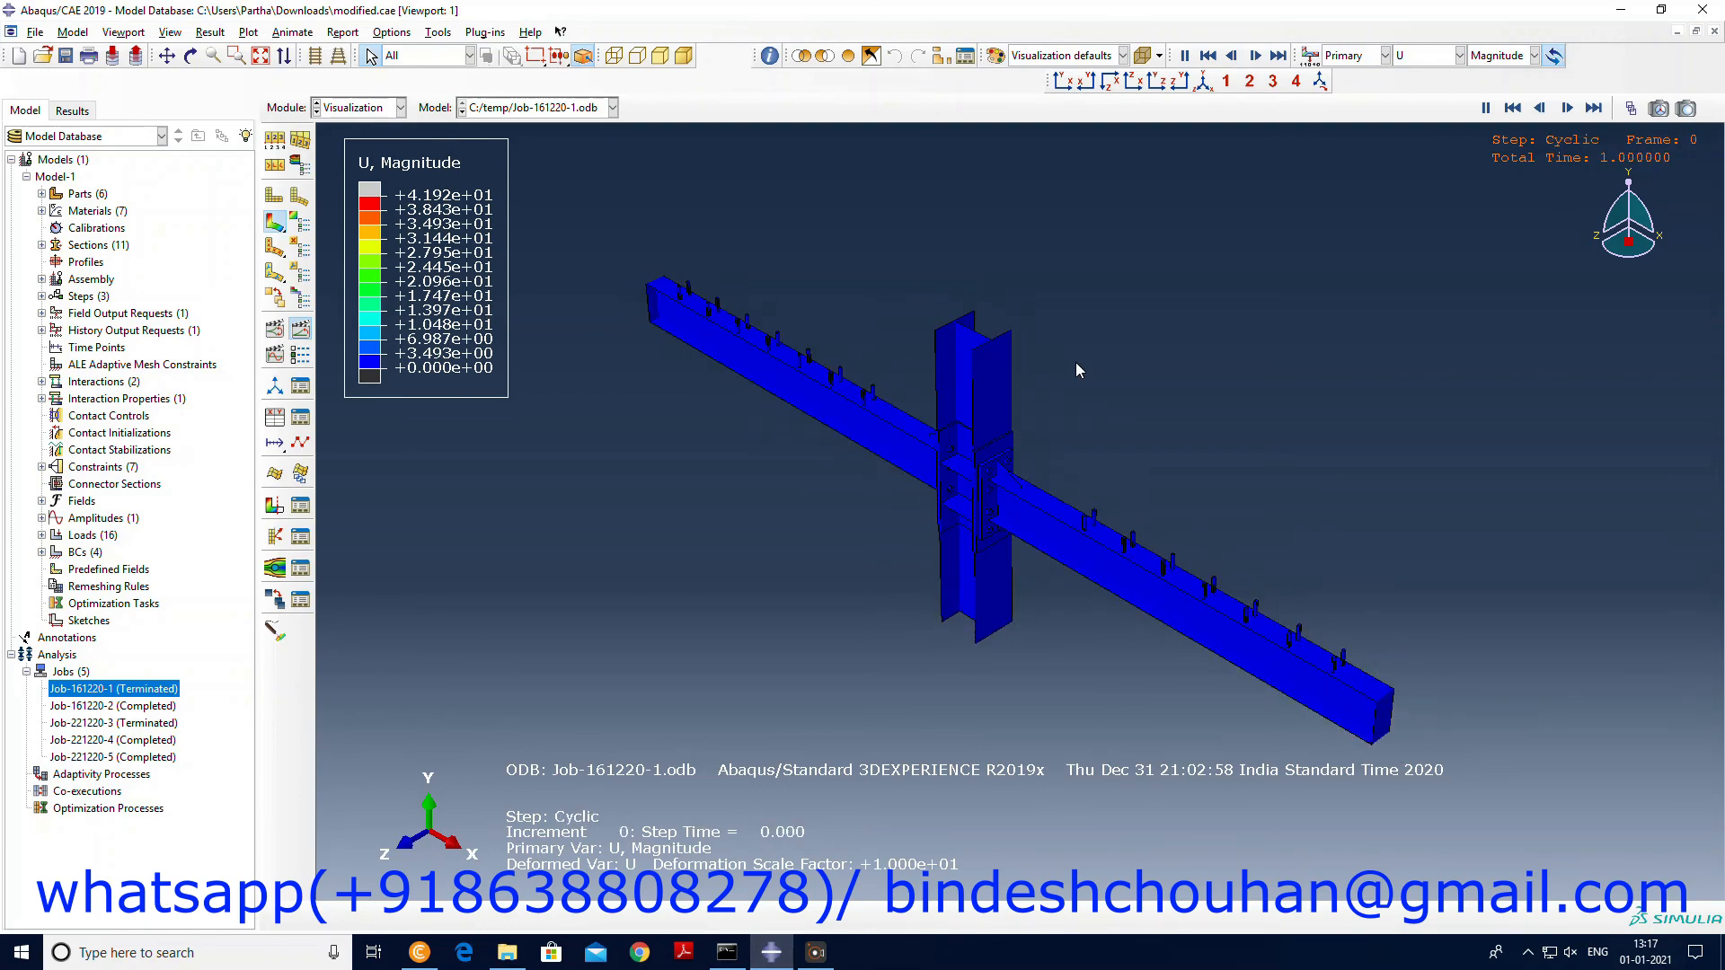
left_click(1571, 106)
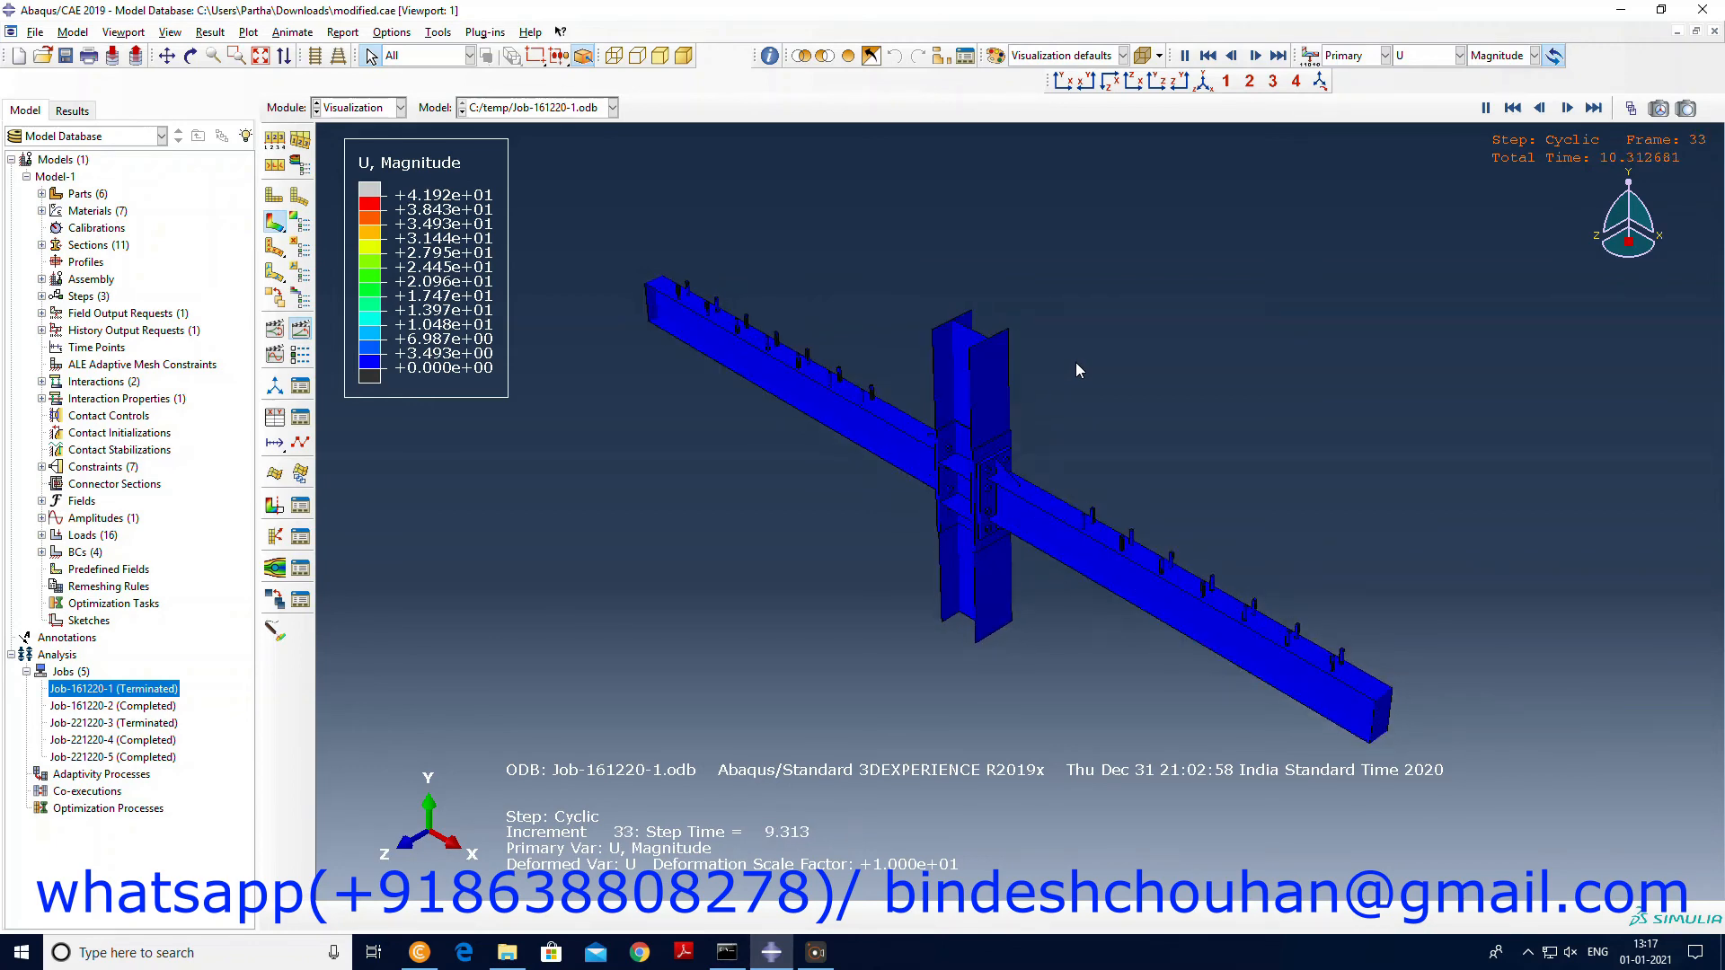
left_click(1253, 55)
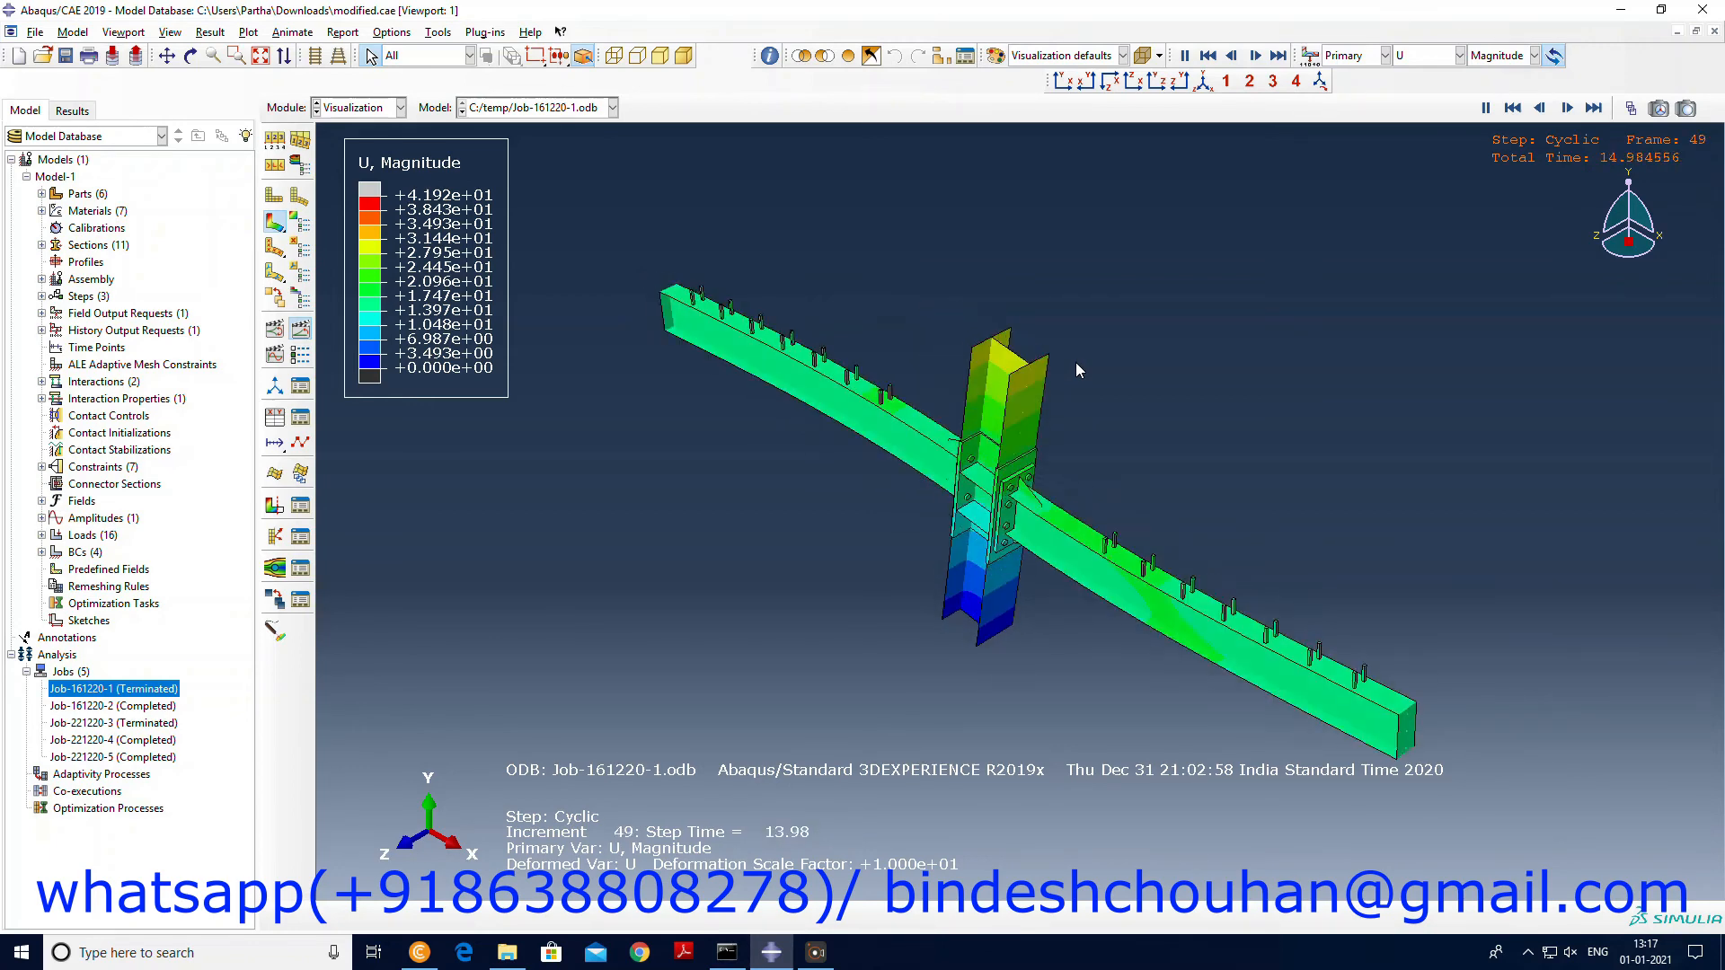